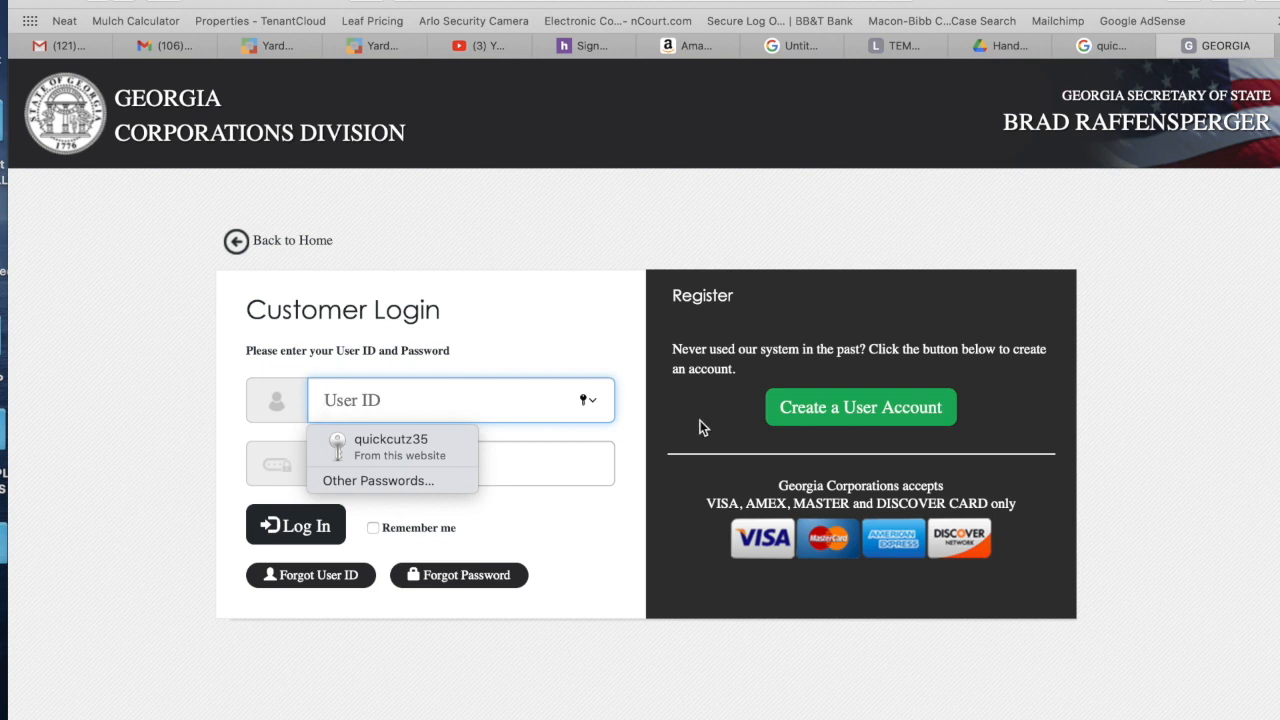
pyautogui.moveTo(848, 414)
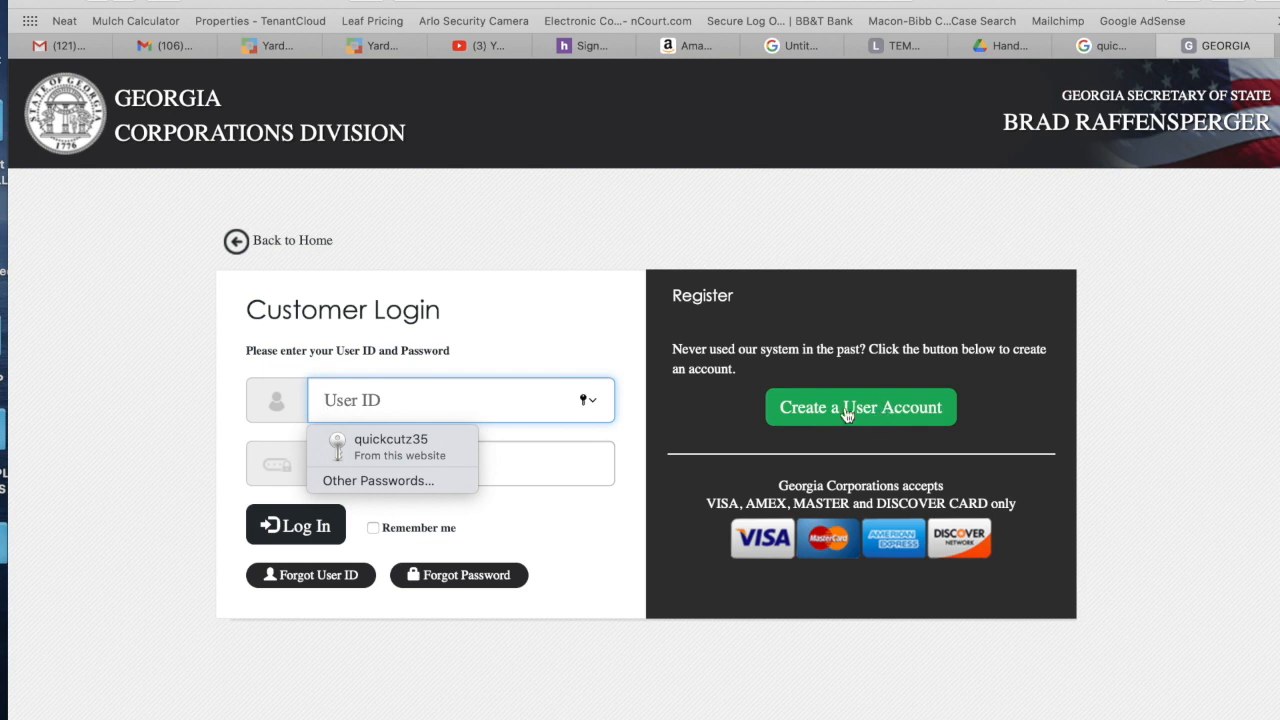
pyautogui.moveTo(896, 408)
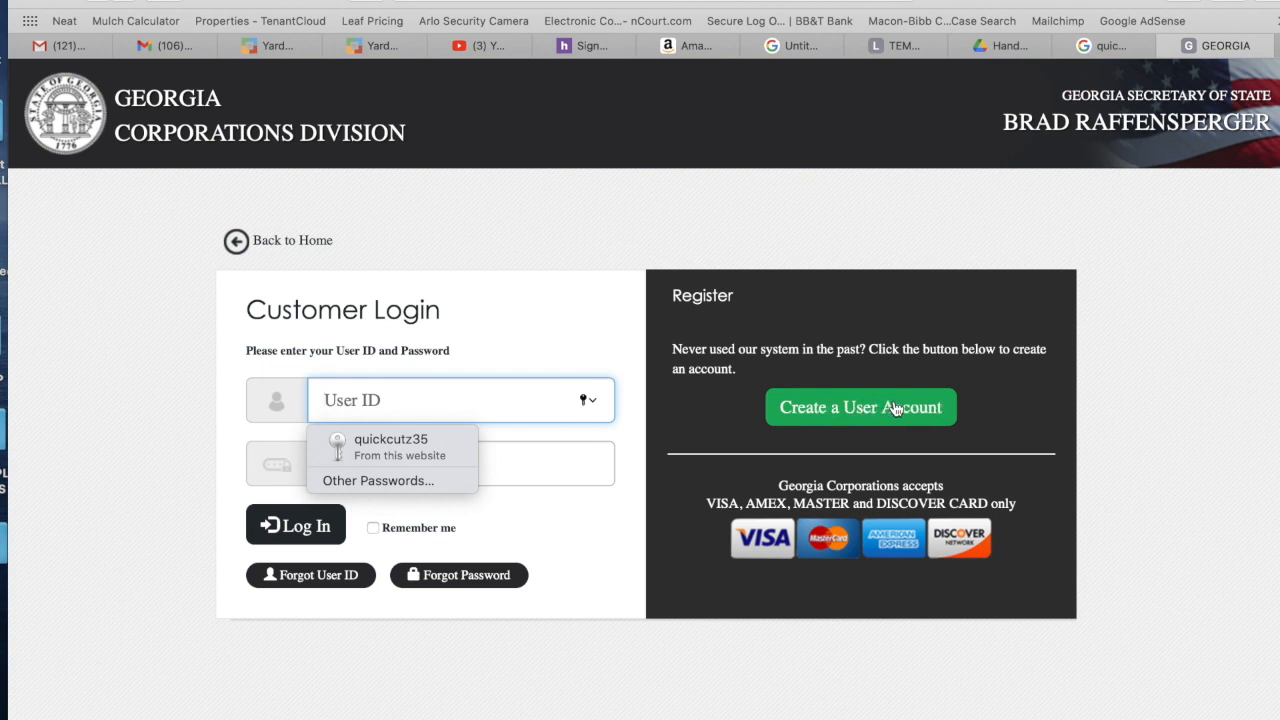
pyautogui.moveTo(908, 412)
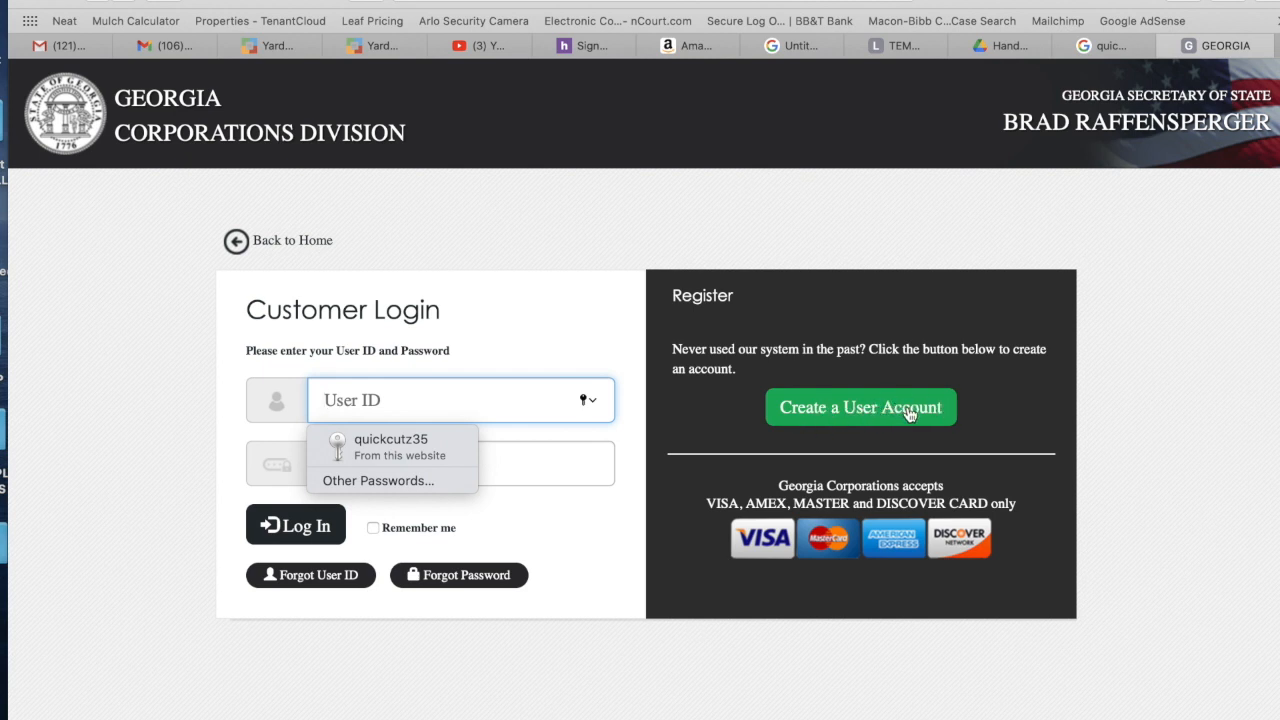
pyautogui.moveTo(1016, 412)
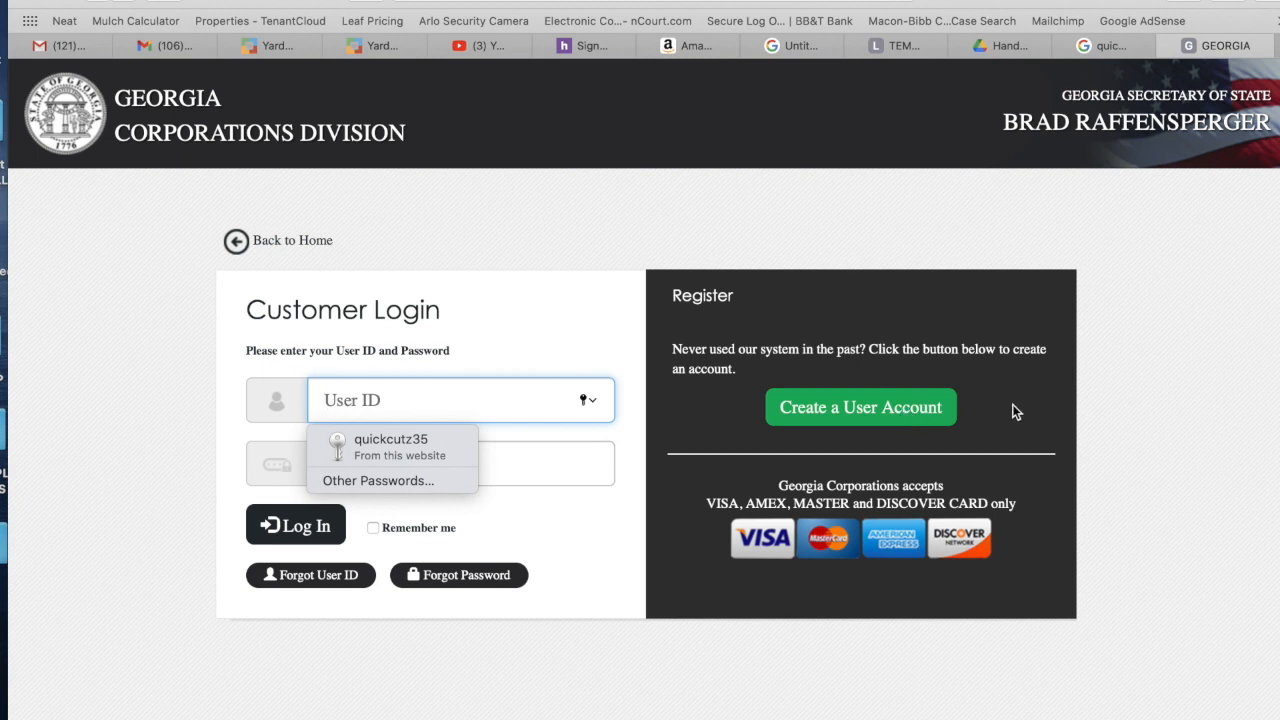
# Step: Log in to the customer account using the saved user ID from browser autofill
pyautogui.click(390, 446)
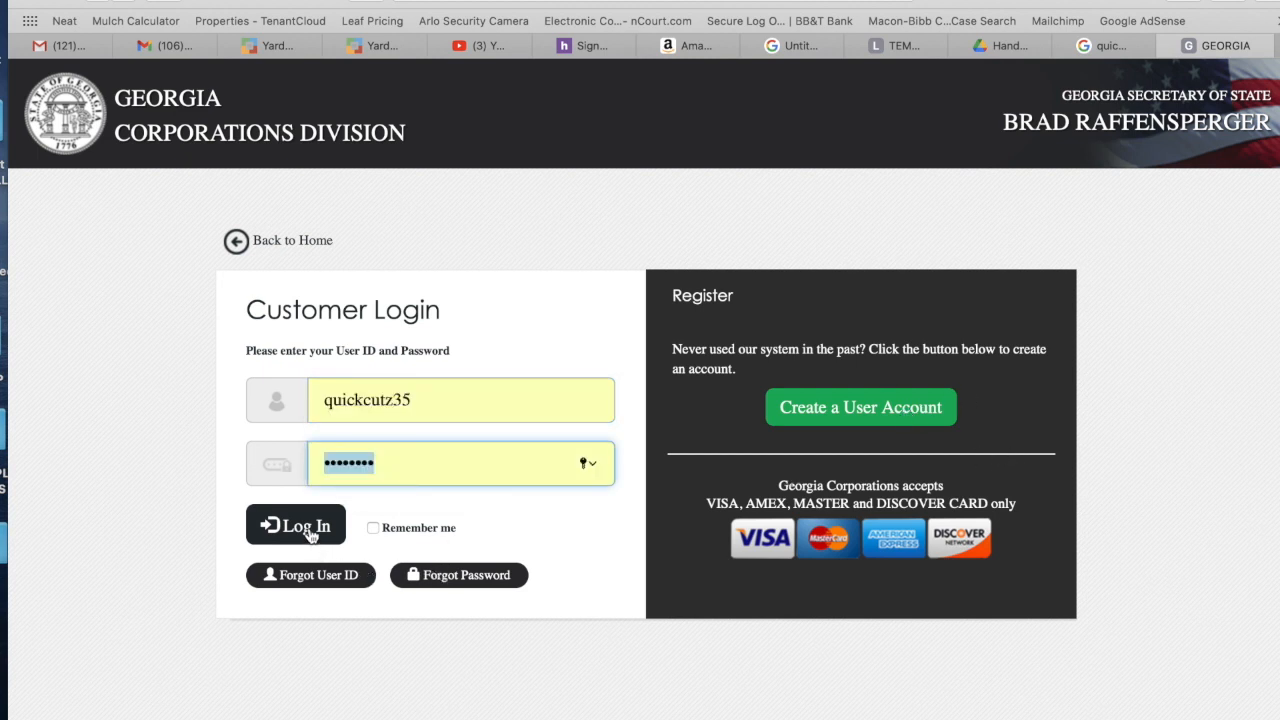
pyautogui.click(296, 524)
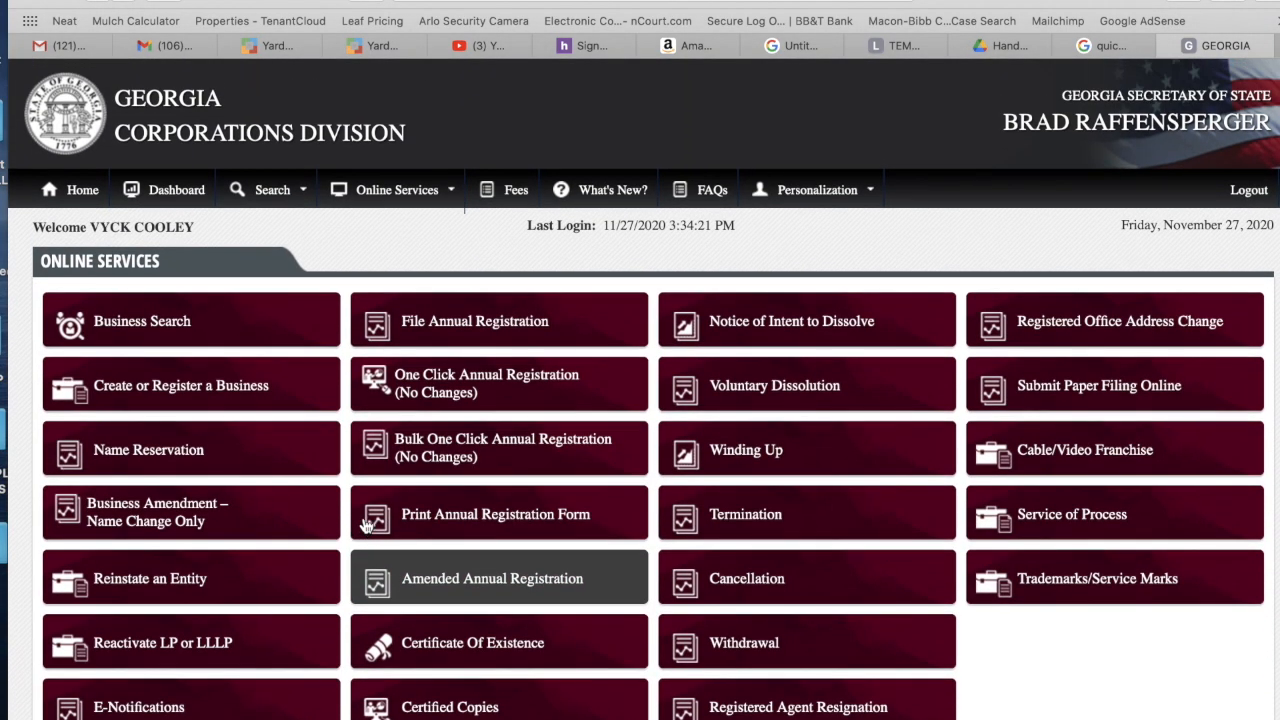
pyautogui.moveTo(732, 590)
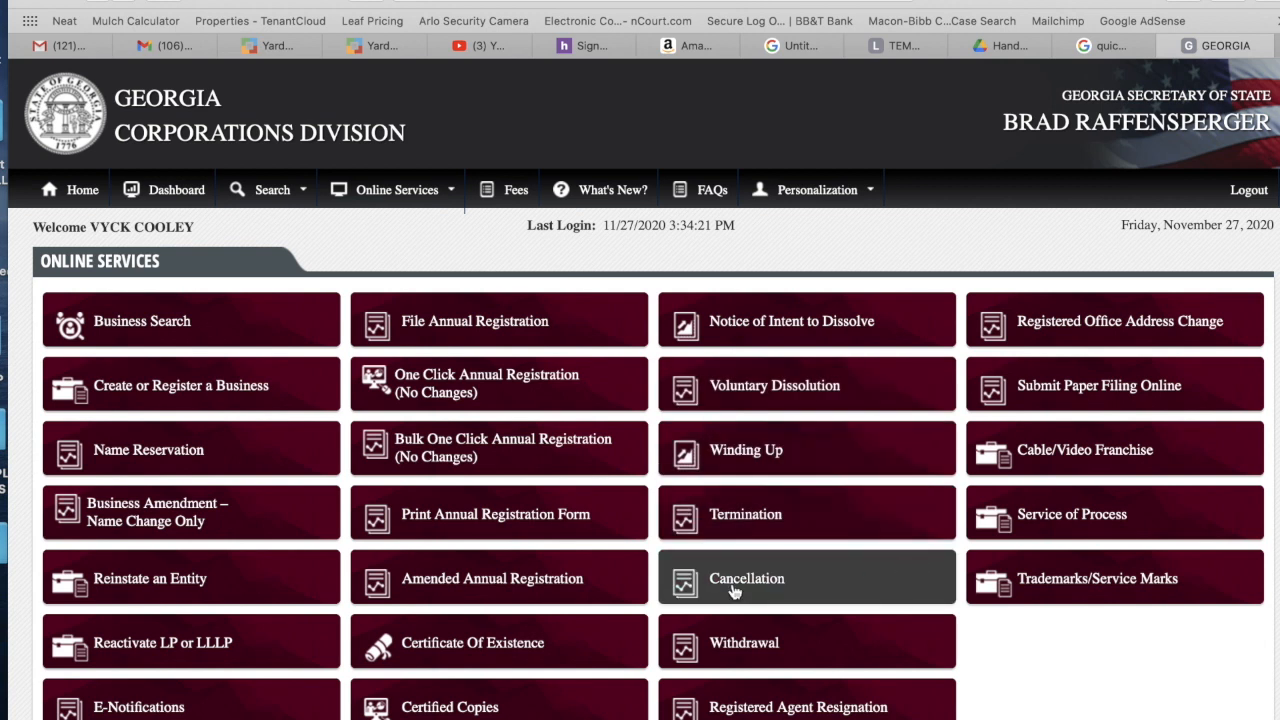
pyautogui.moveTo(984, 292)
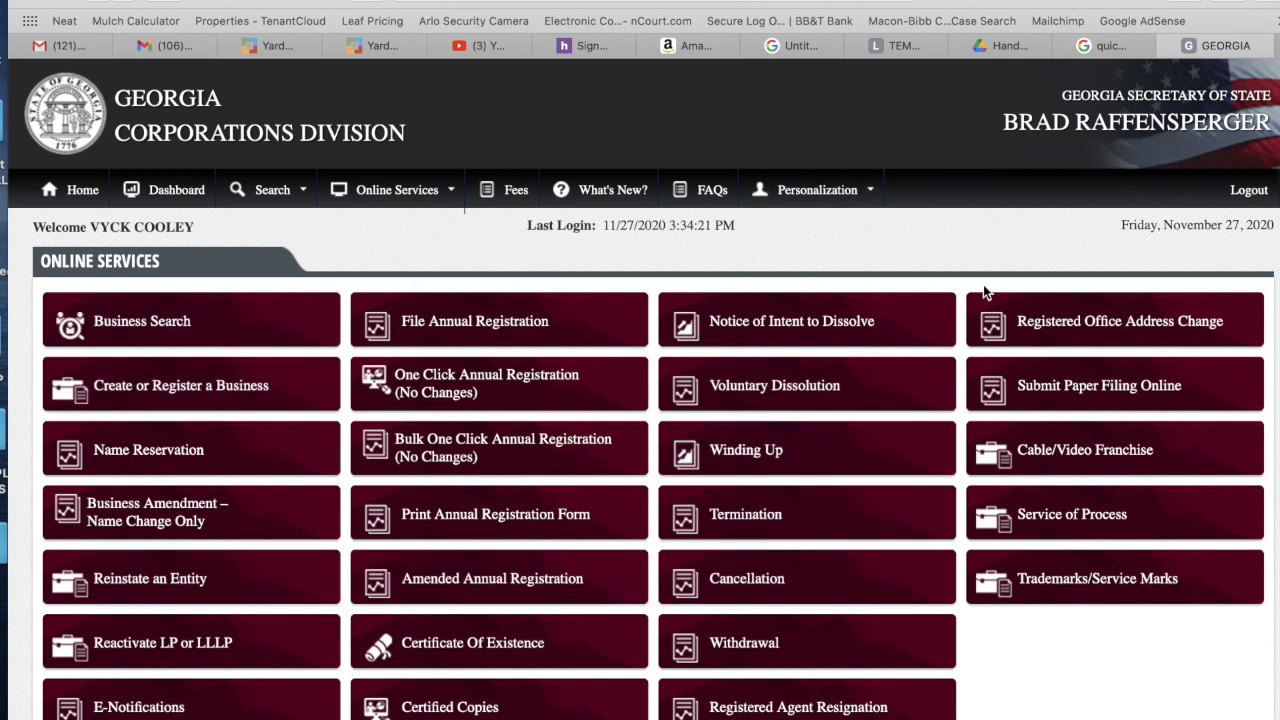
pyautogui.moveTo(142, 320)
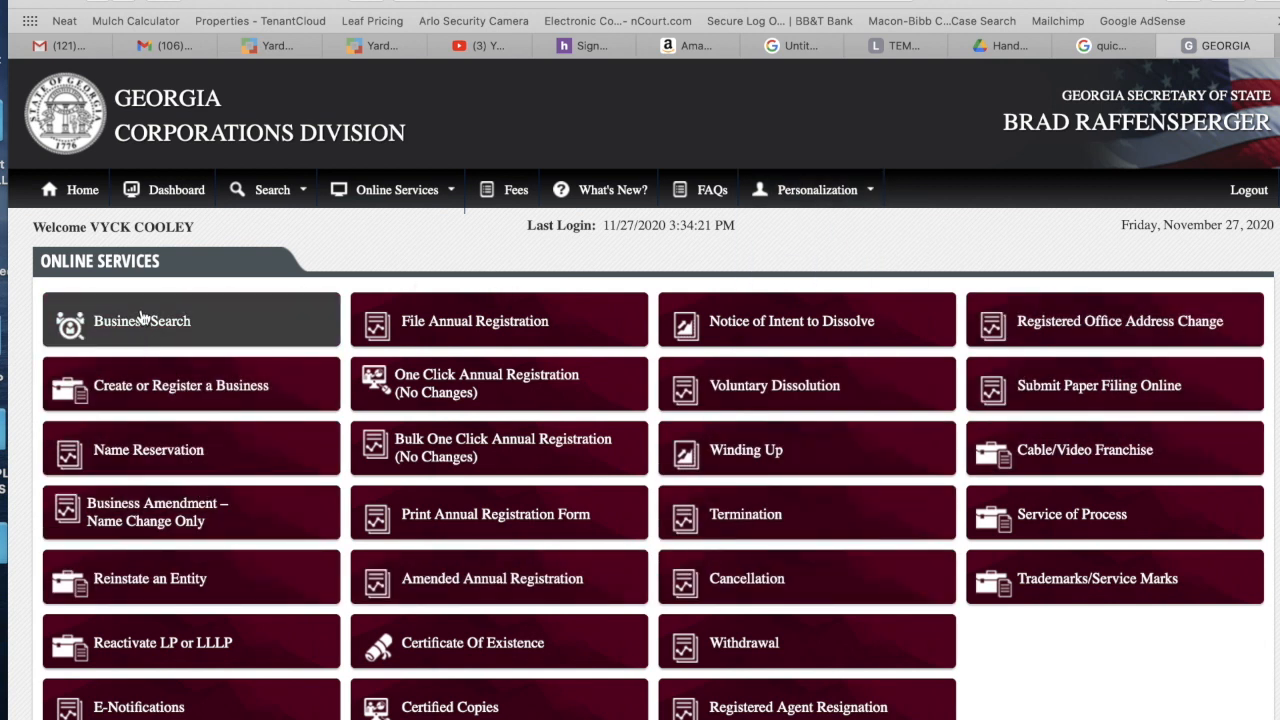
pyautogui.moveTo(144, 322)
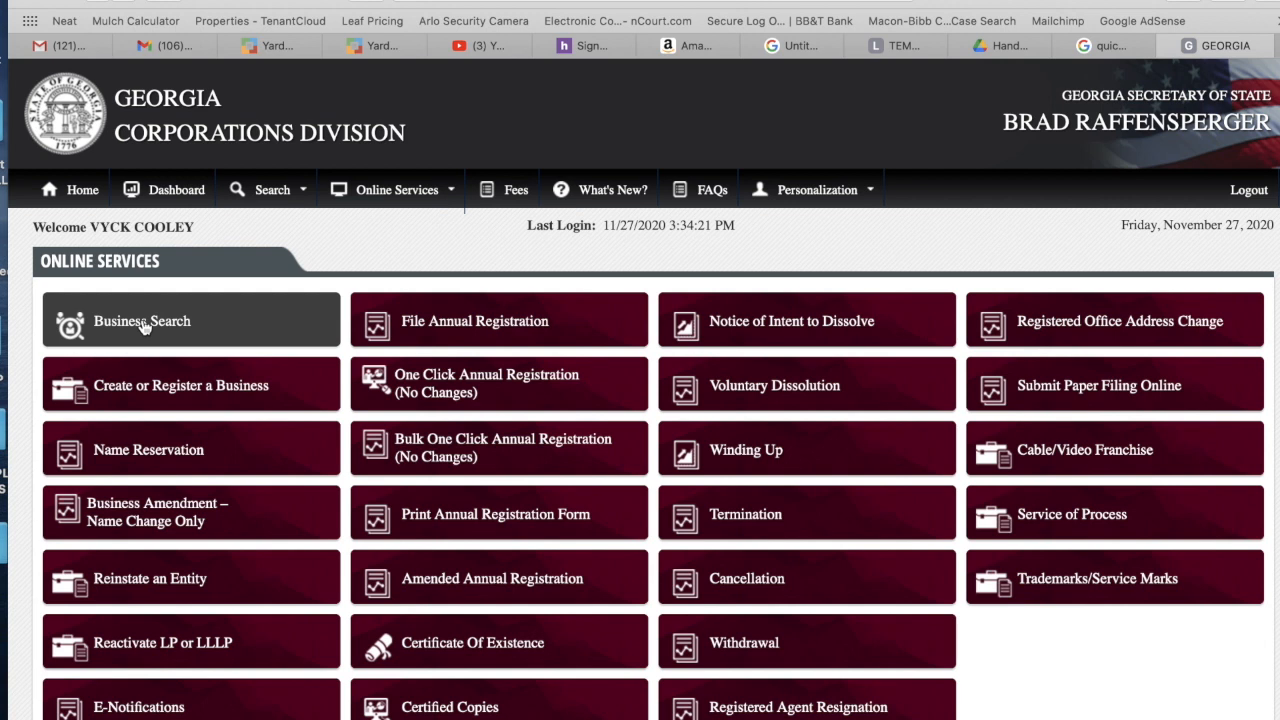
# Step: Go to Business Search from the Online Services dashboard
pyautogui.click(142, 320)
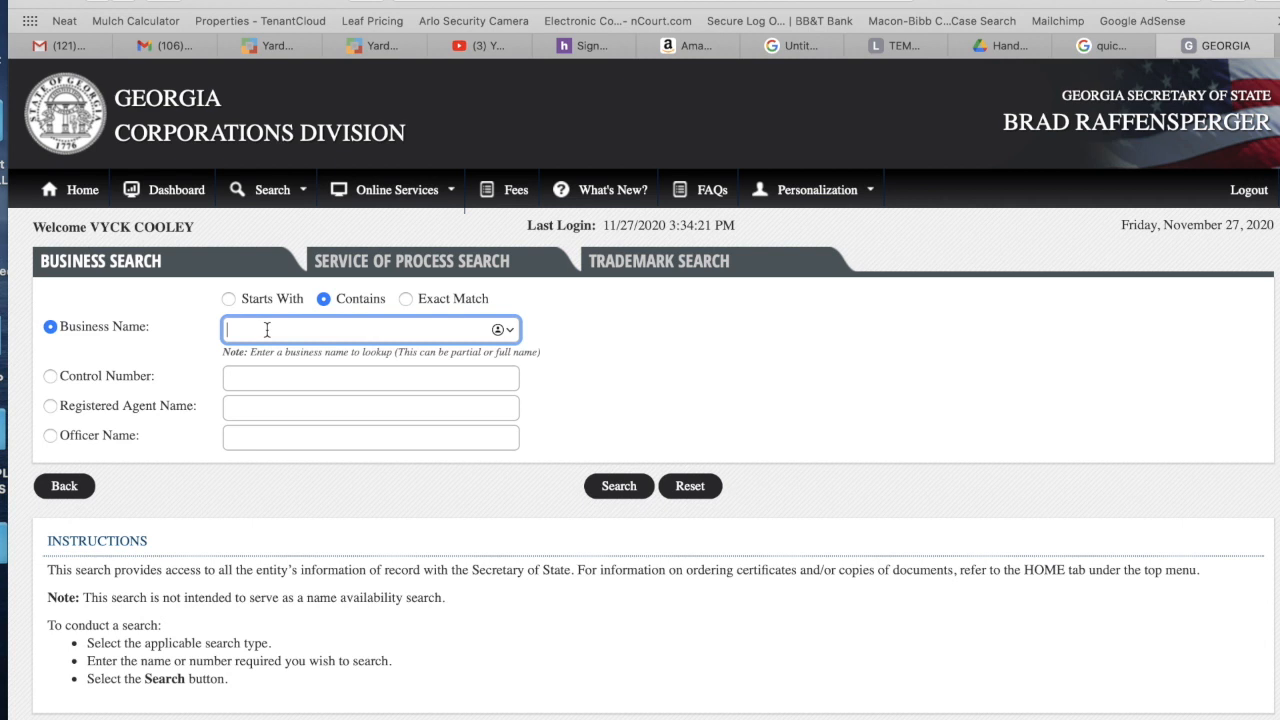
# Step: Search the business name 'quick cutz premium lawn care' and view the single active LLC result
pyautogui.write('quick')
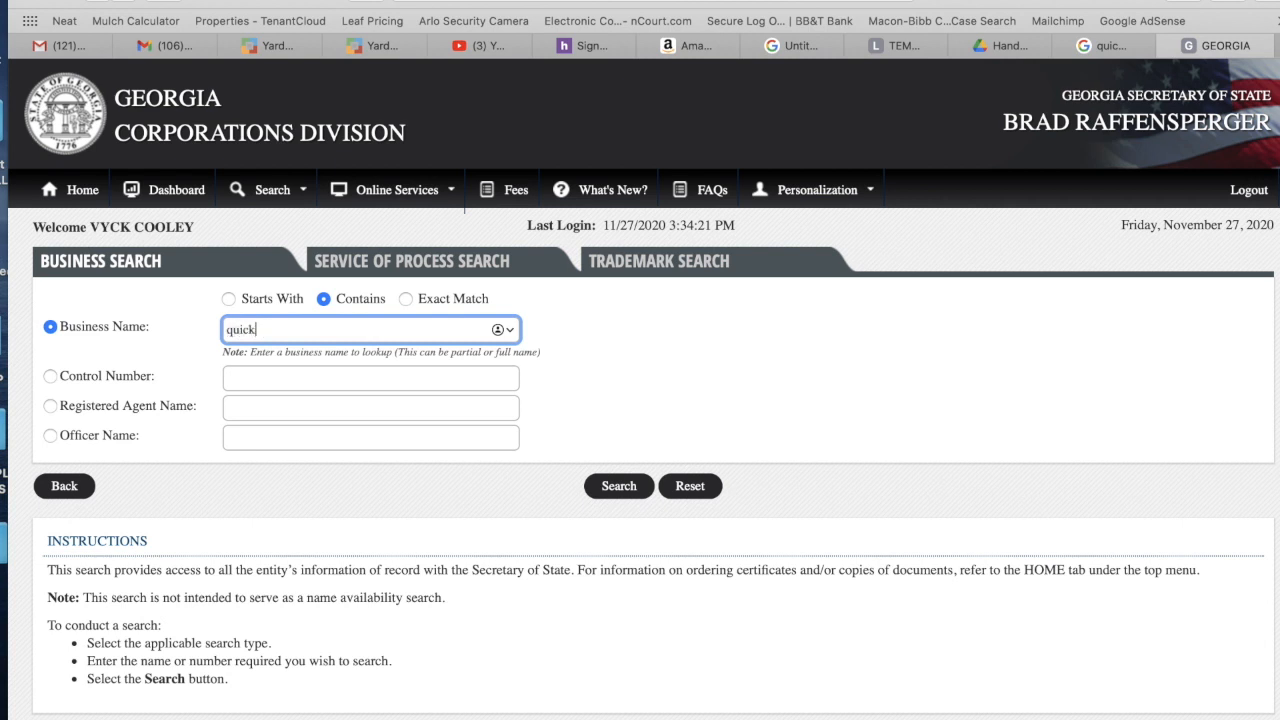
pyautogui.write('cu')
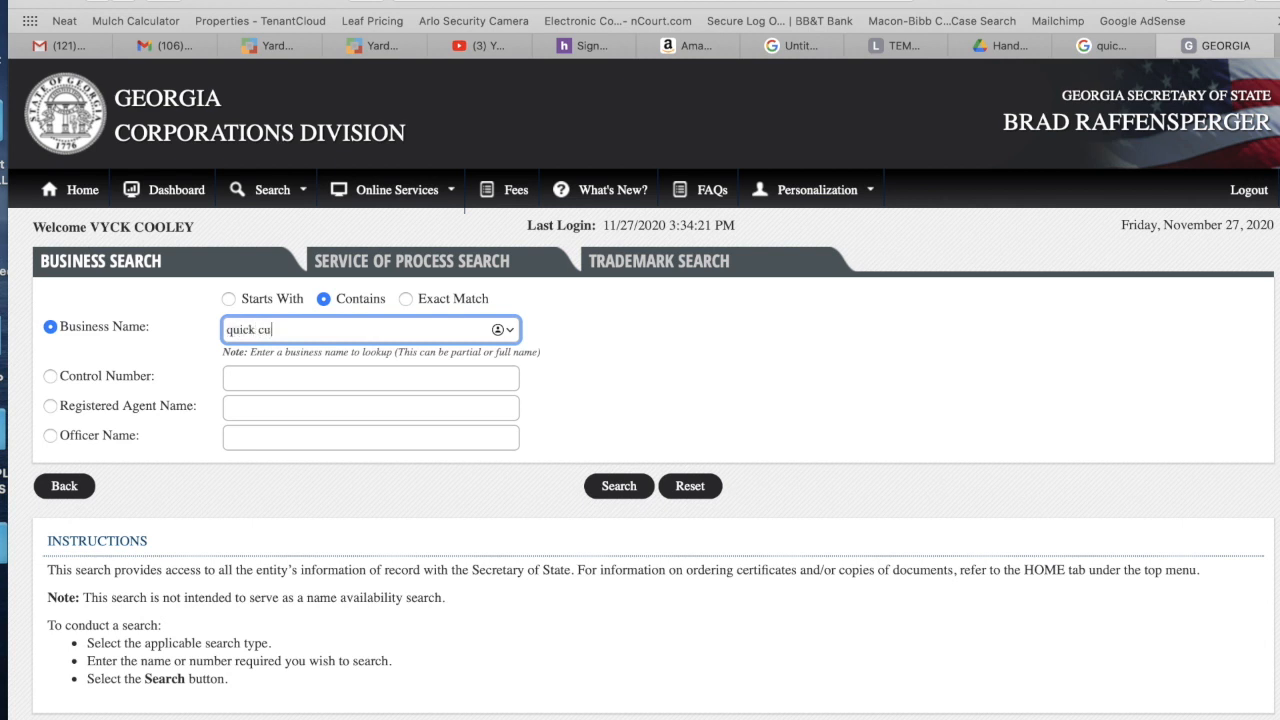
pyautogui.write('tz pr')
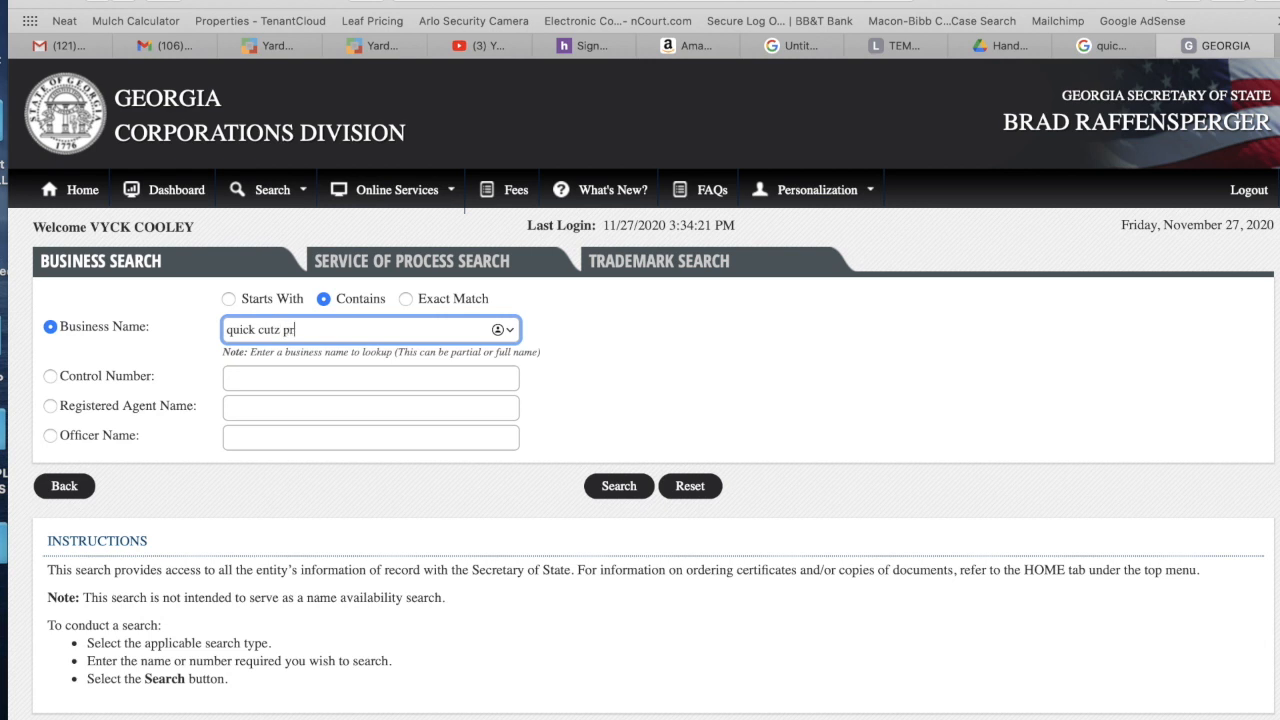
pyautogui.write('e')
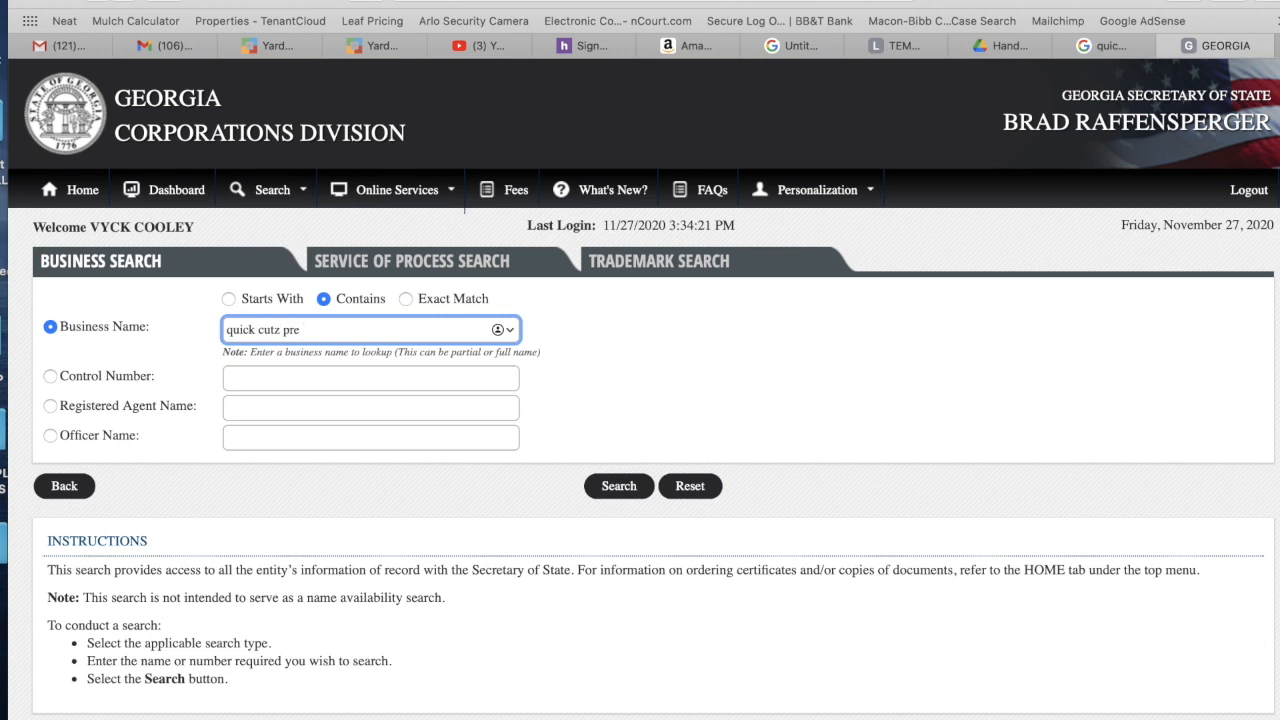
pyautogui.write('mium')
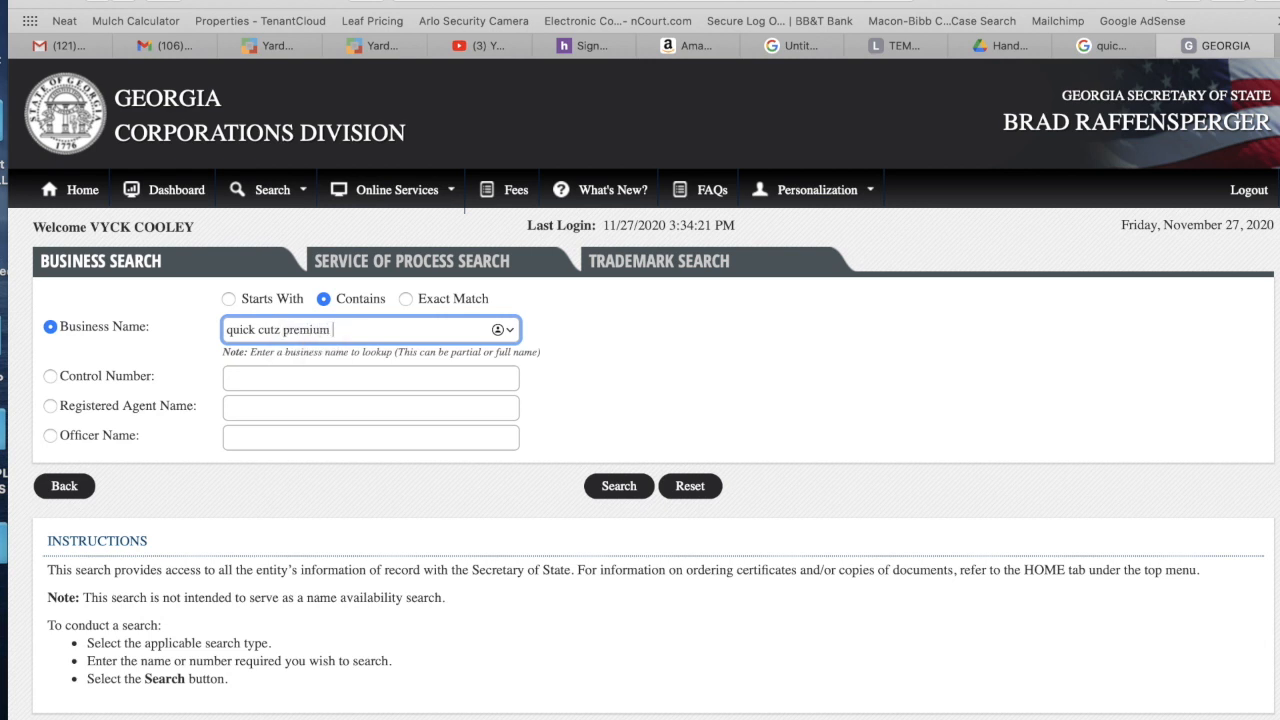
pyautogui.write('lawn ca')
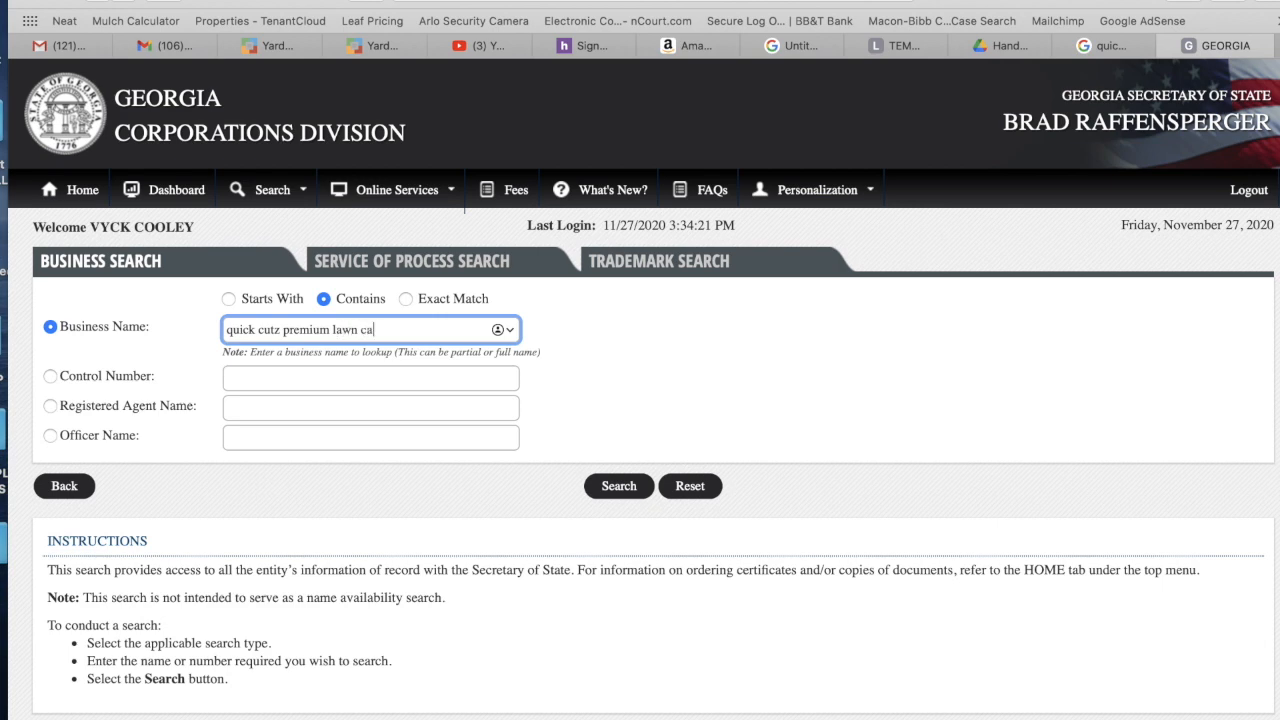
pyautogui.click(618, 486)
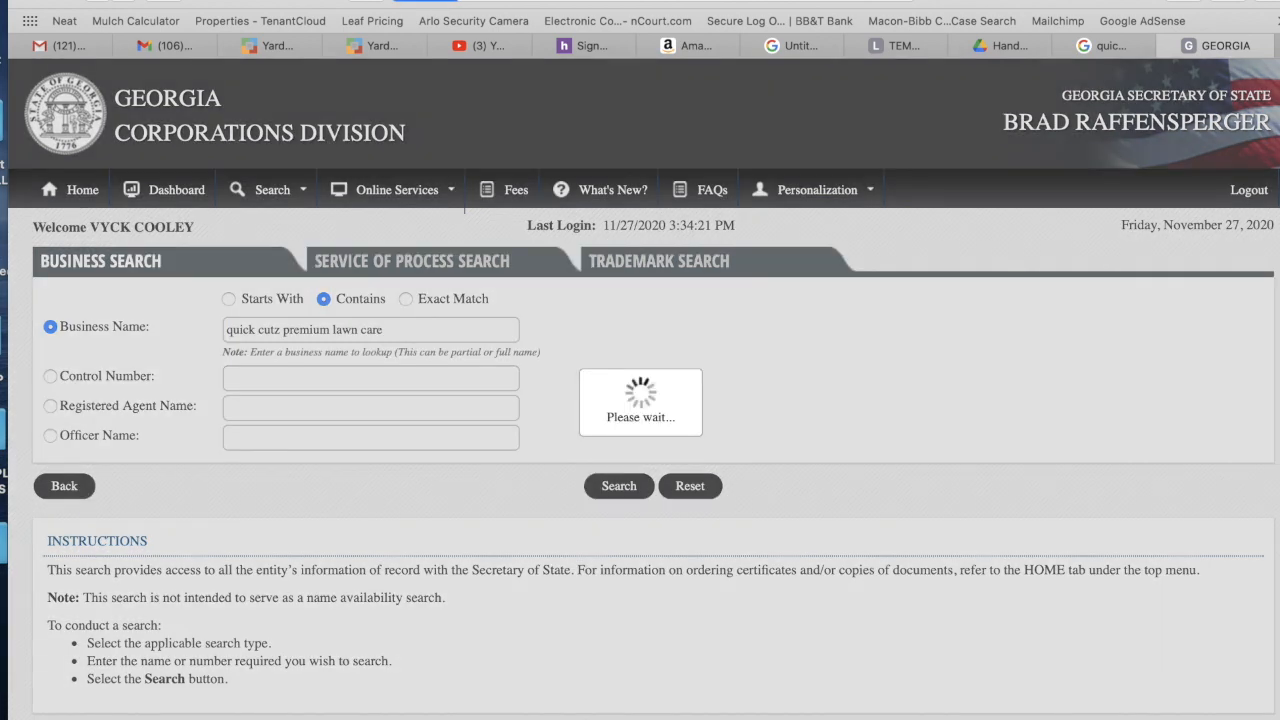
pyautogui.click(618, 486)
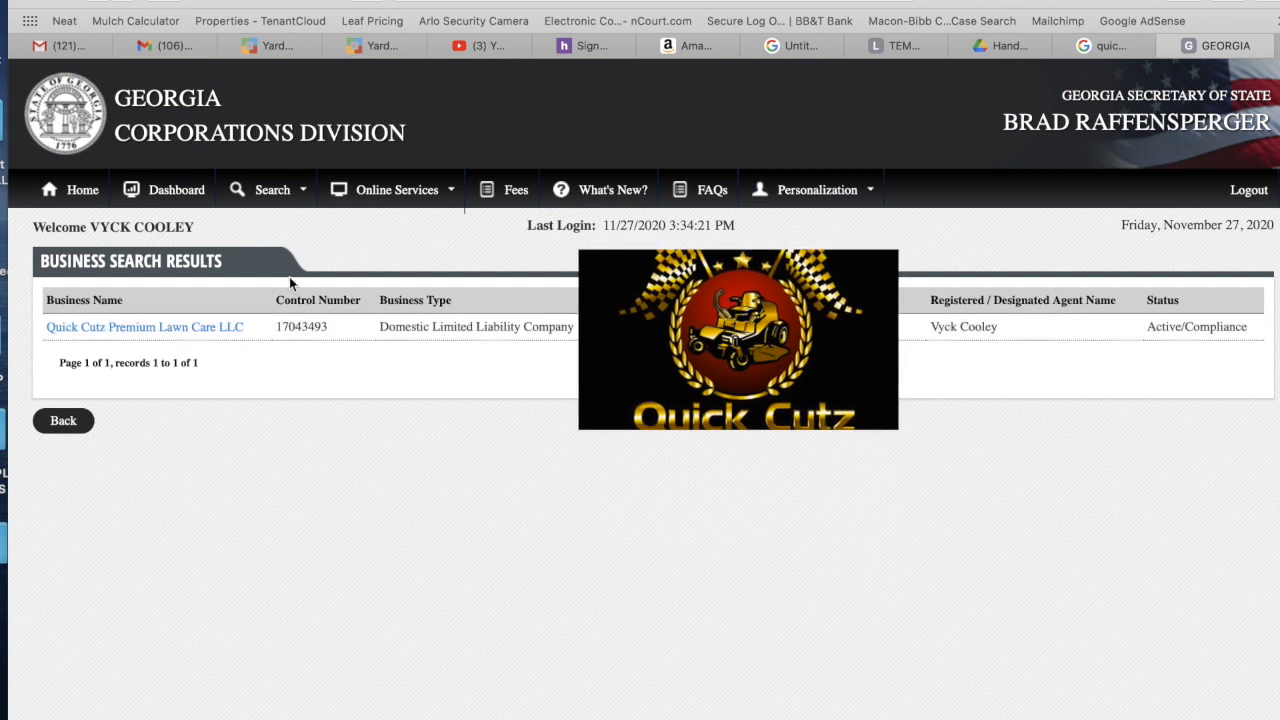
pyautogui.moveTo(136, 20)
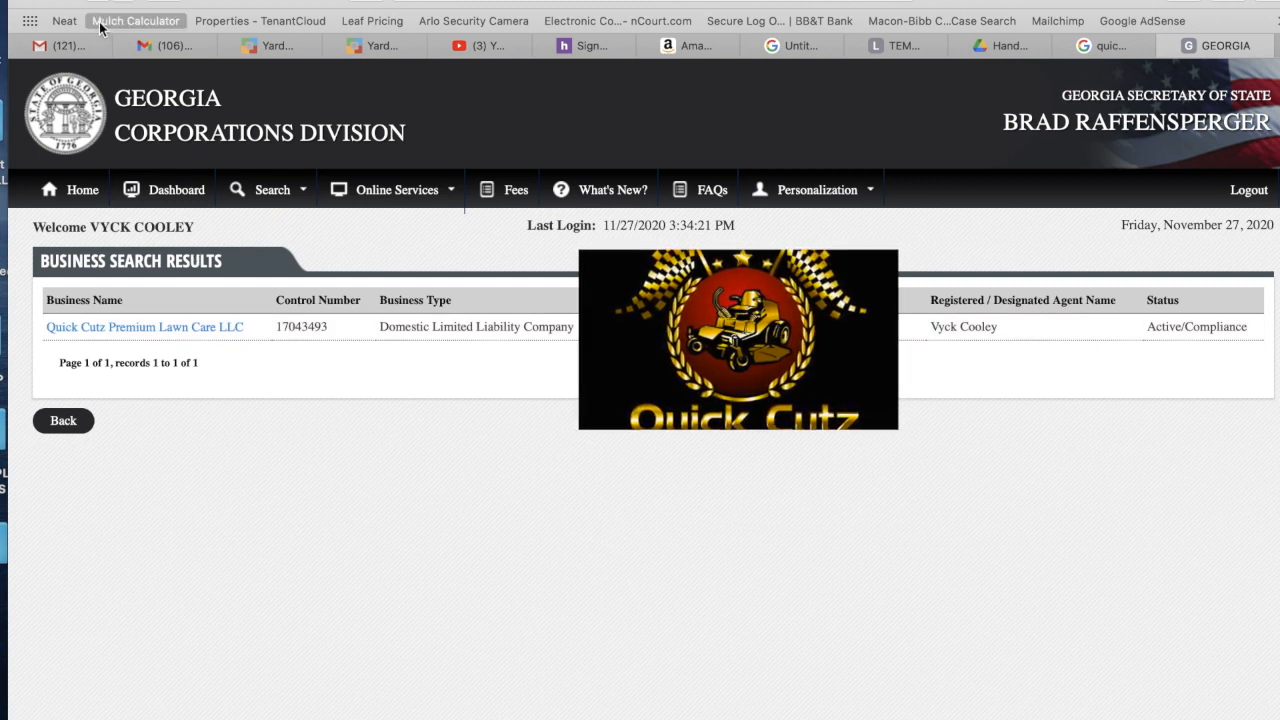
# Step: Return to a fresh Business Search from the site services menu
pyautogui.click(396, 188)
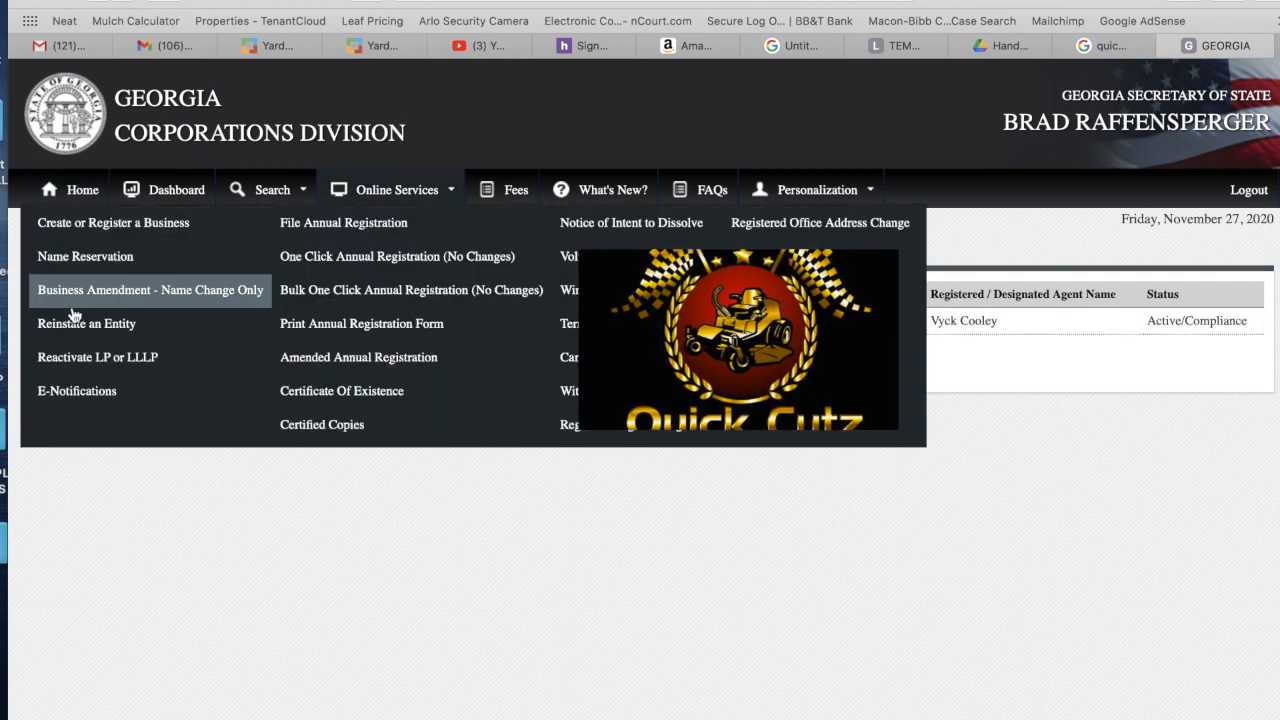
pyautogui.click(272, 188)
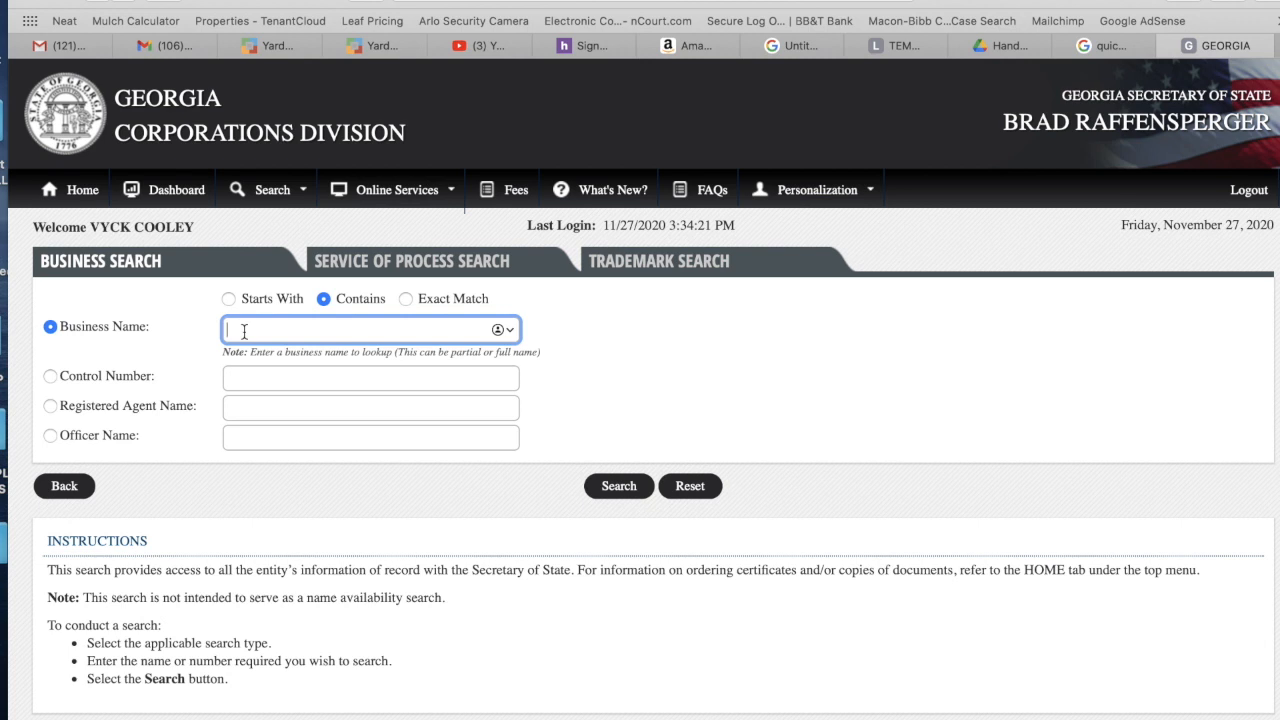
# Step: Search the business name 'lawn pros' and scroll through the matching results table
pyautogui.write('lawn')
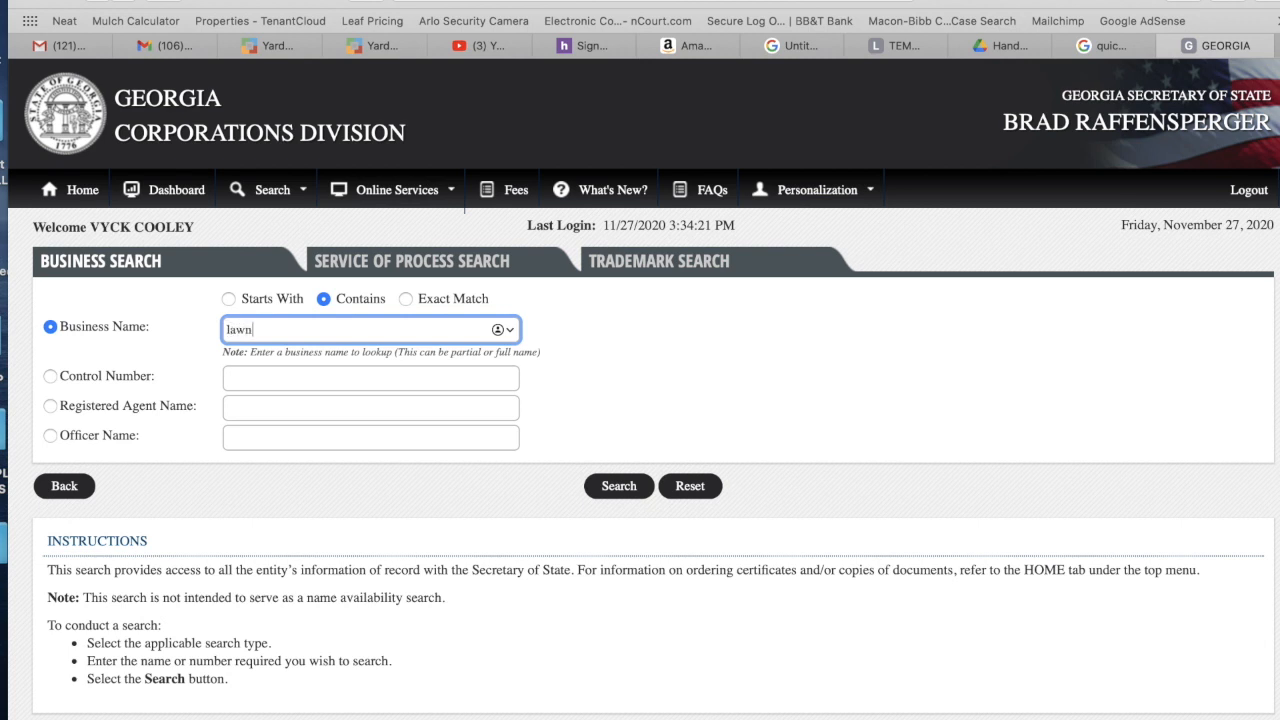
pyautogui.write('pro')
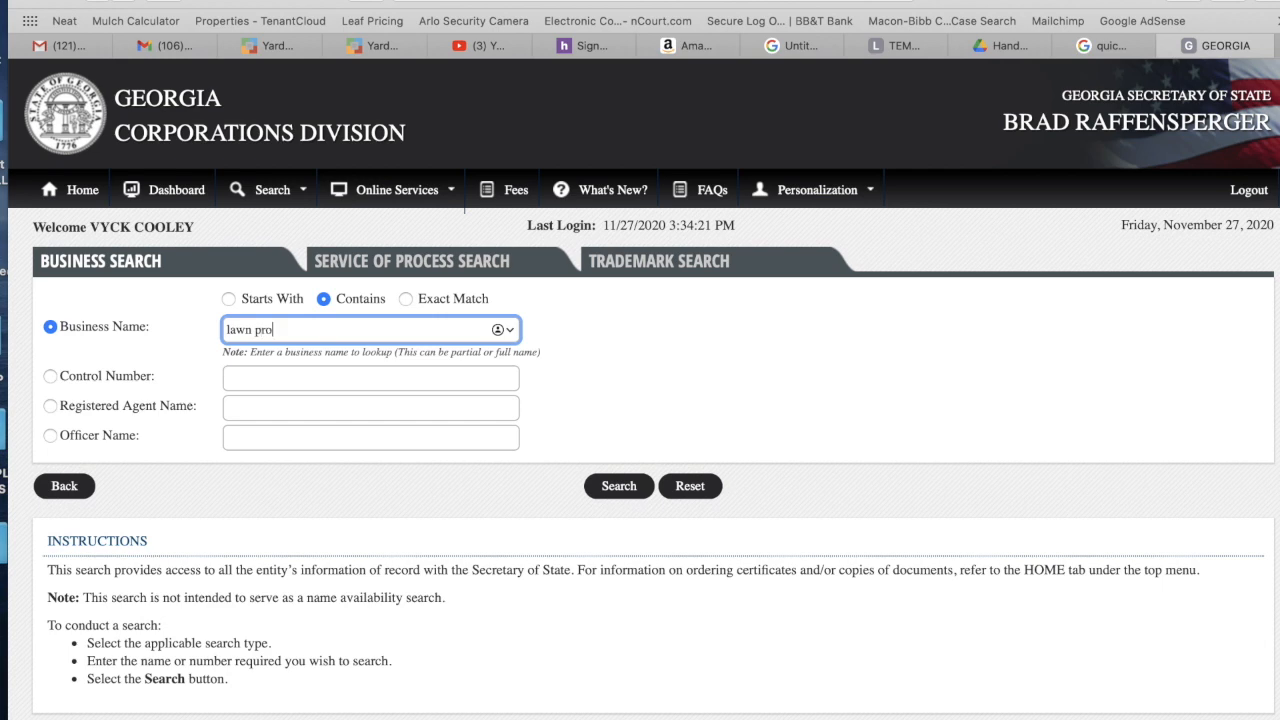
pyautogui.write('s')
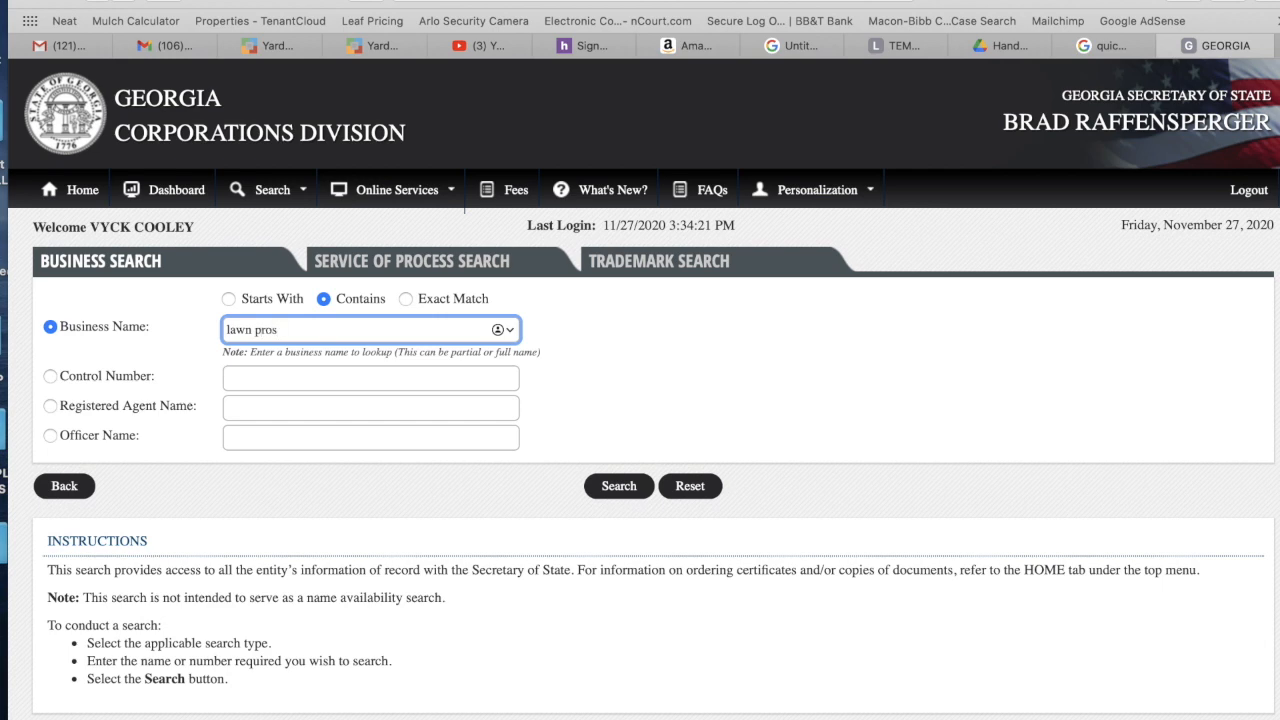
pyautogui.click(618, 486)
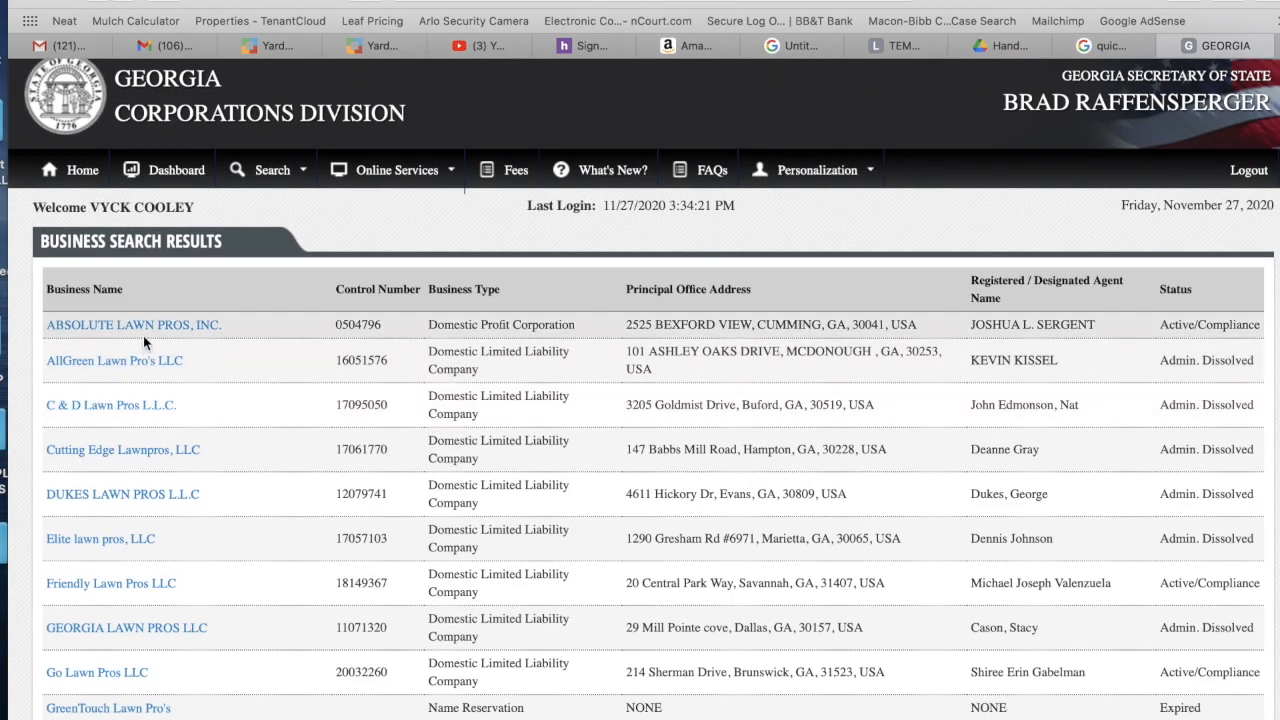
pyautogui.moveTo(118, 494)
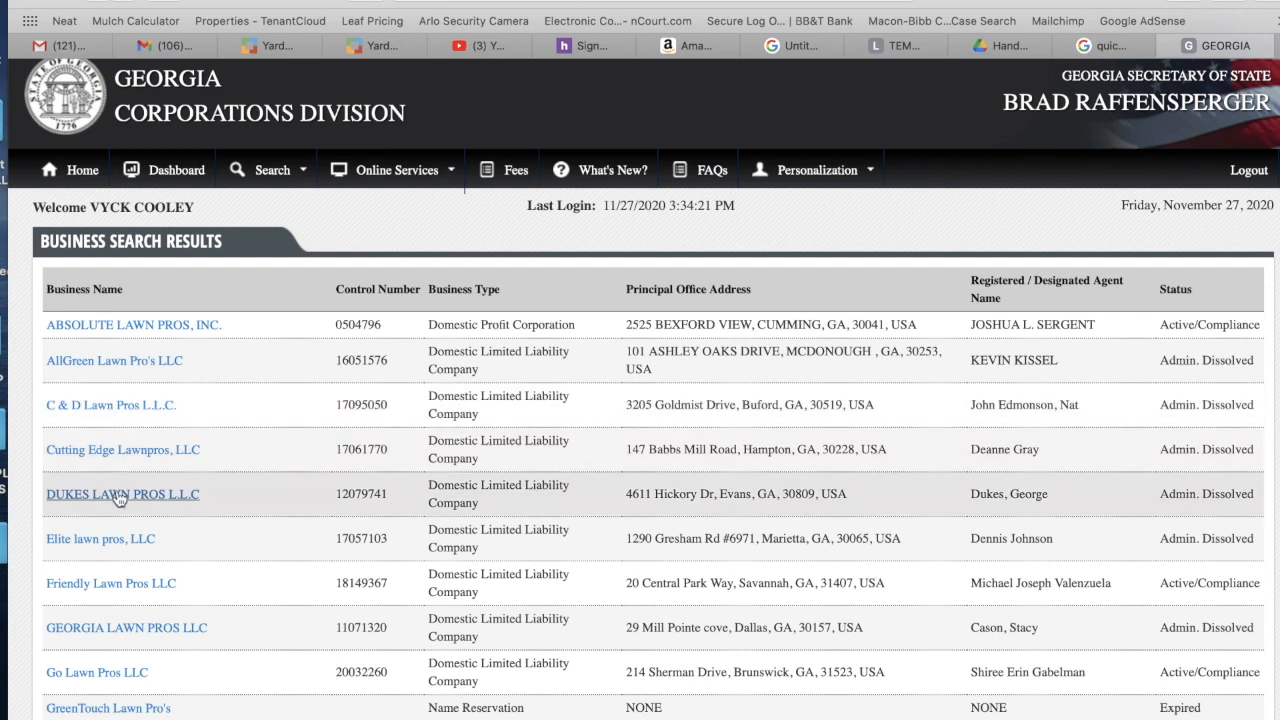
pyautogui.scroll(-3)
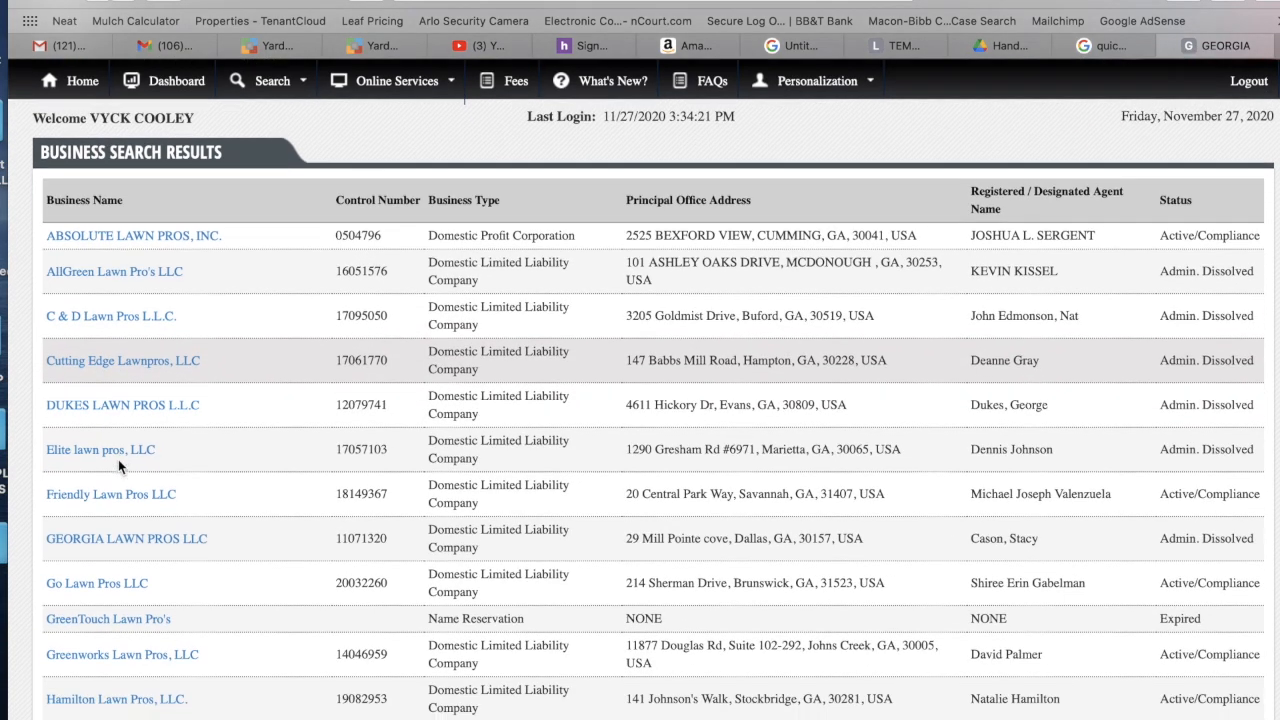
pyautogui.scroll(-3)
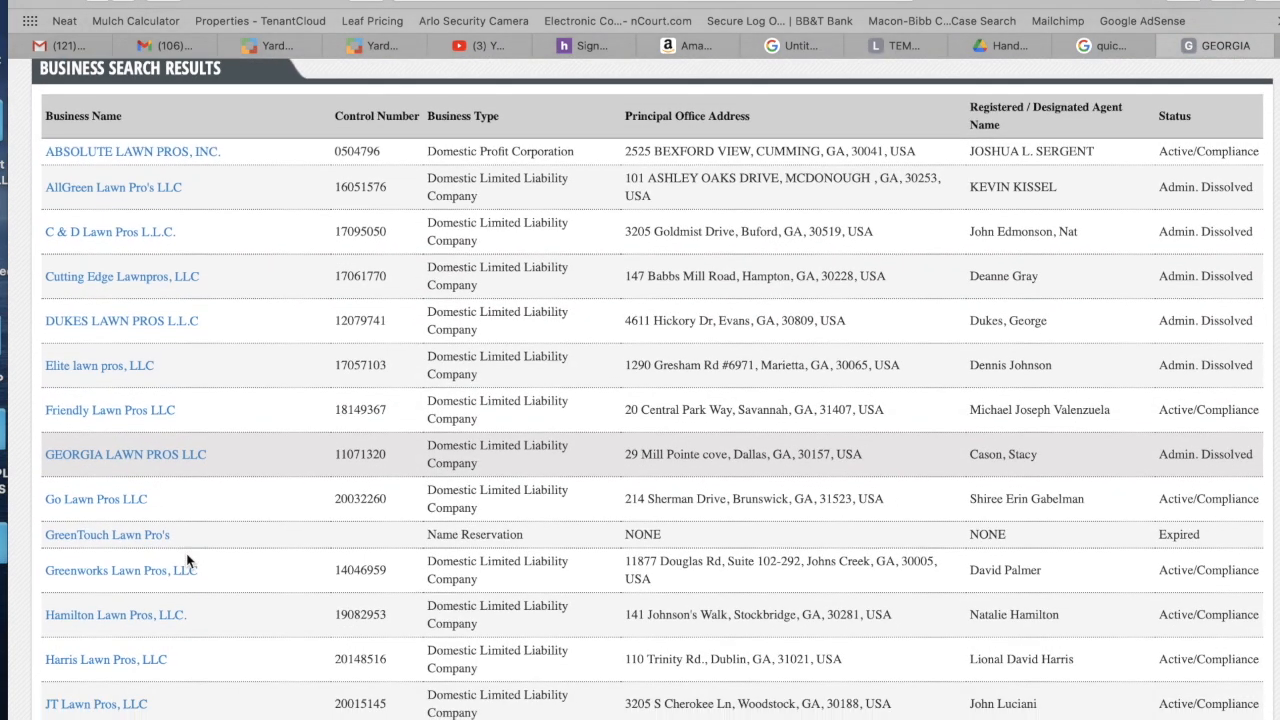
pyautogui.scroll(-3)
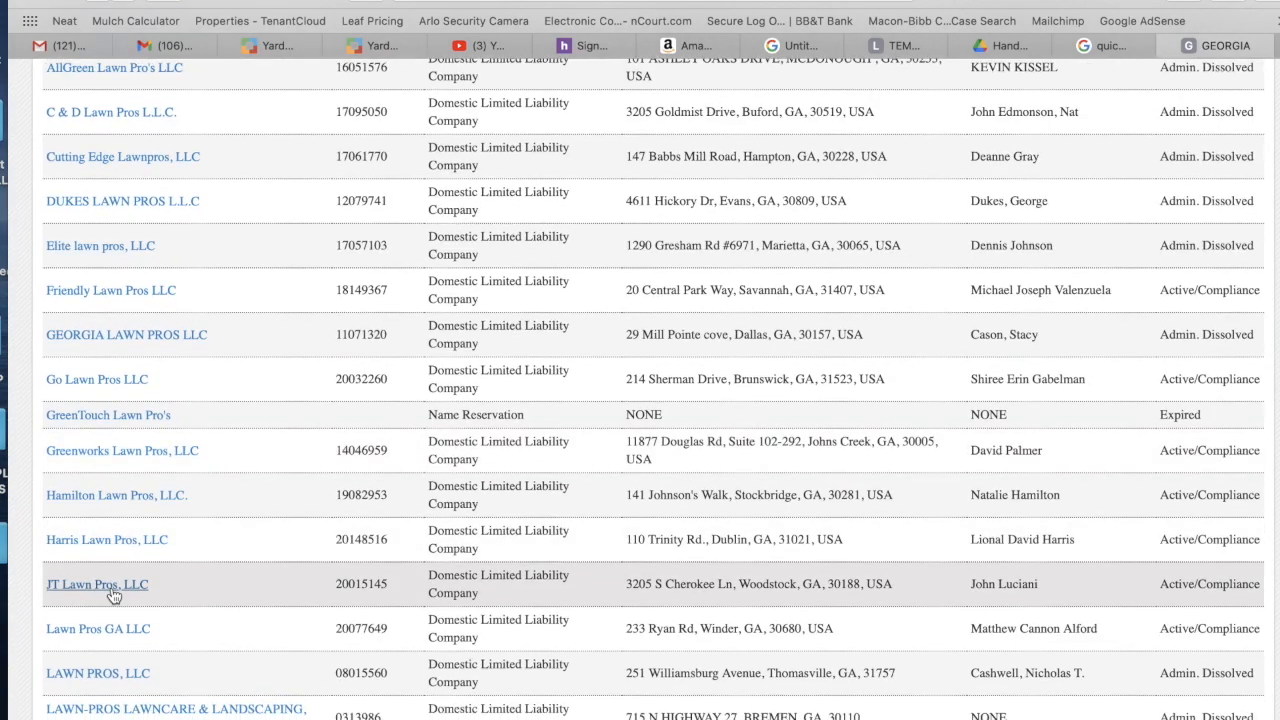
pyautogui.scroll(-3)
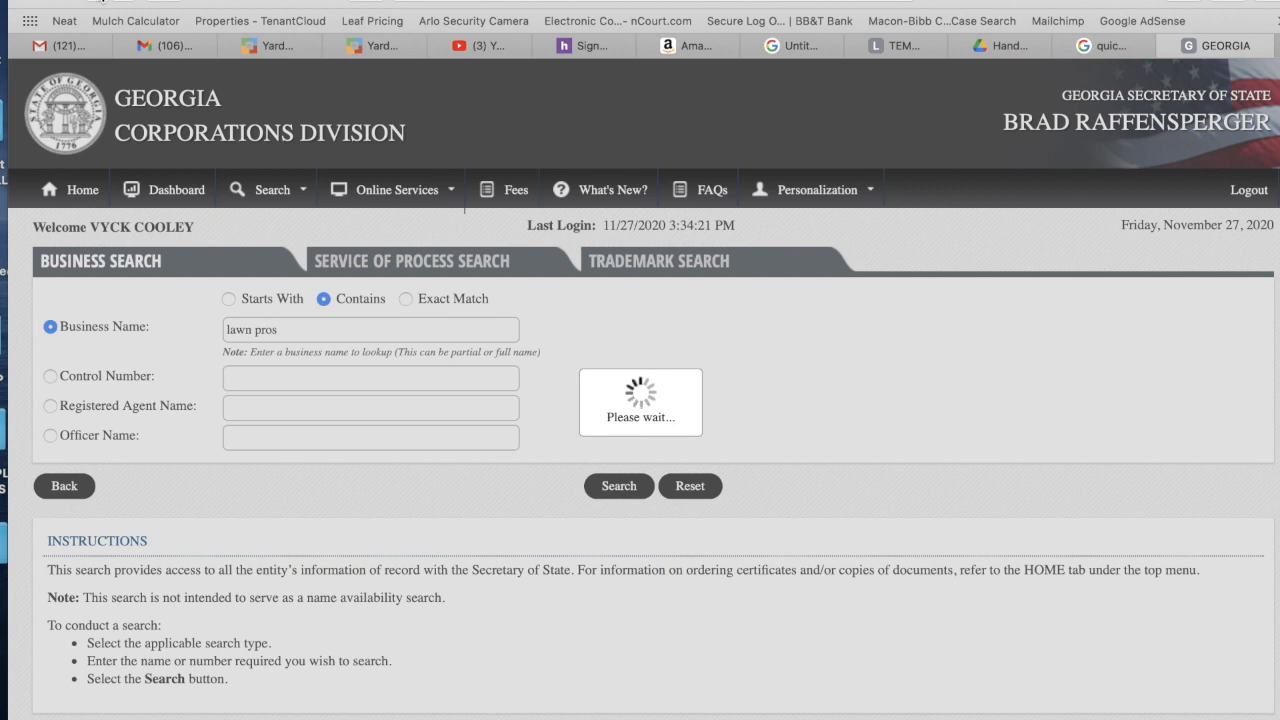
pyautogui.moveTo(296, 196)
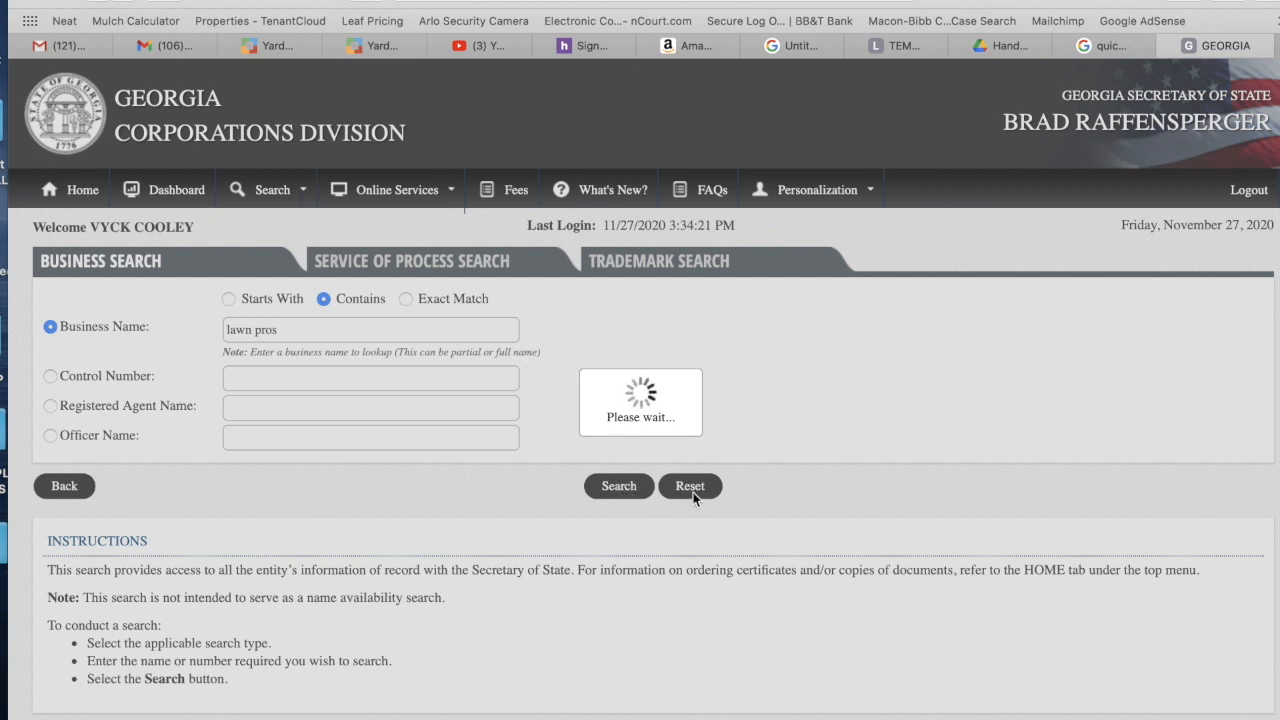
# Step: Leave the lawn pros results back to the empty search form and show the Online Services list
pyautogui.click(618, 486)
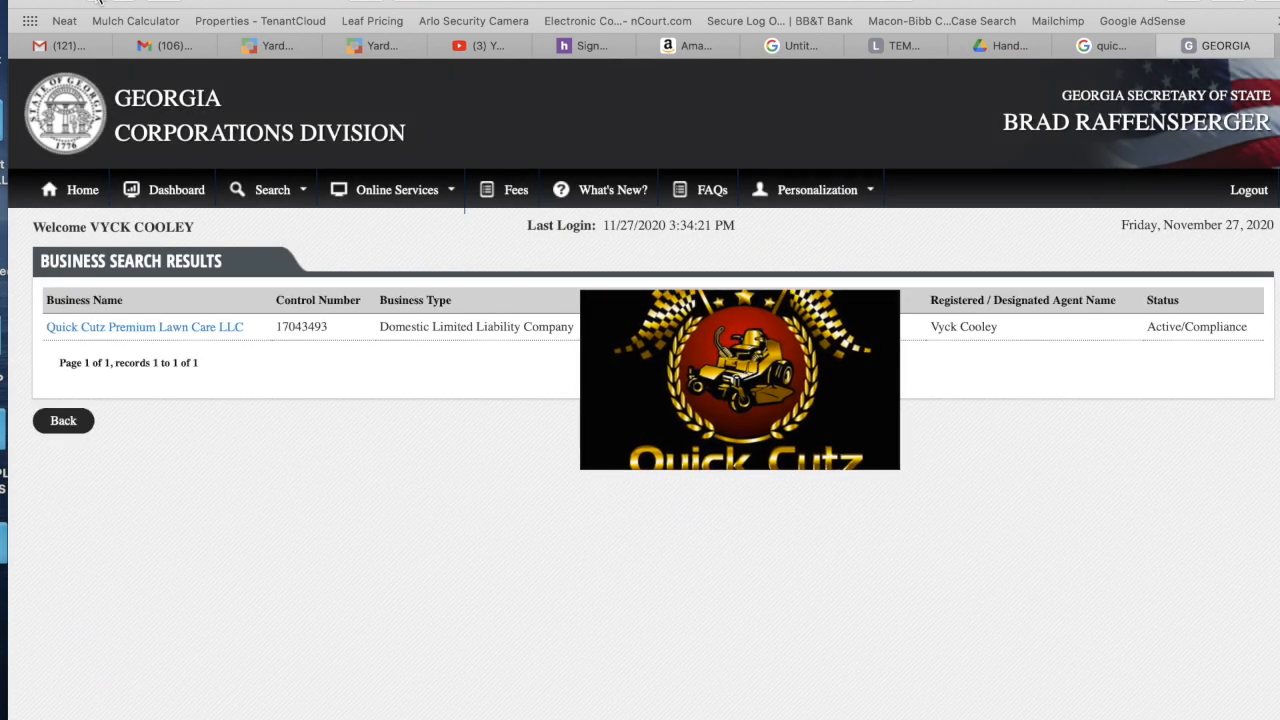
pyautogui.click(64, 420)
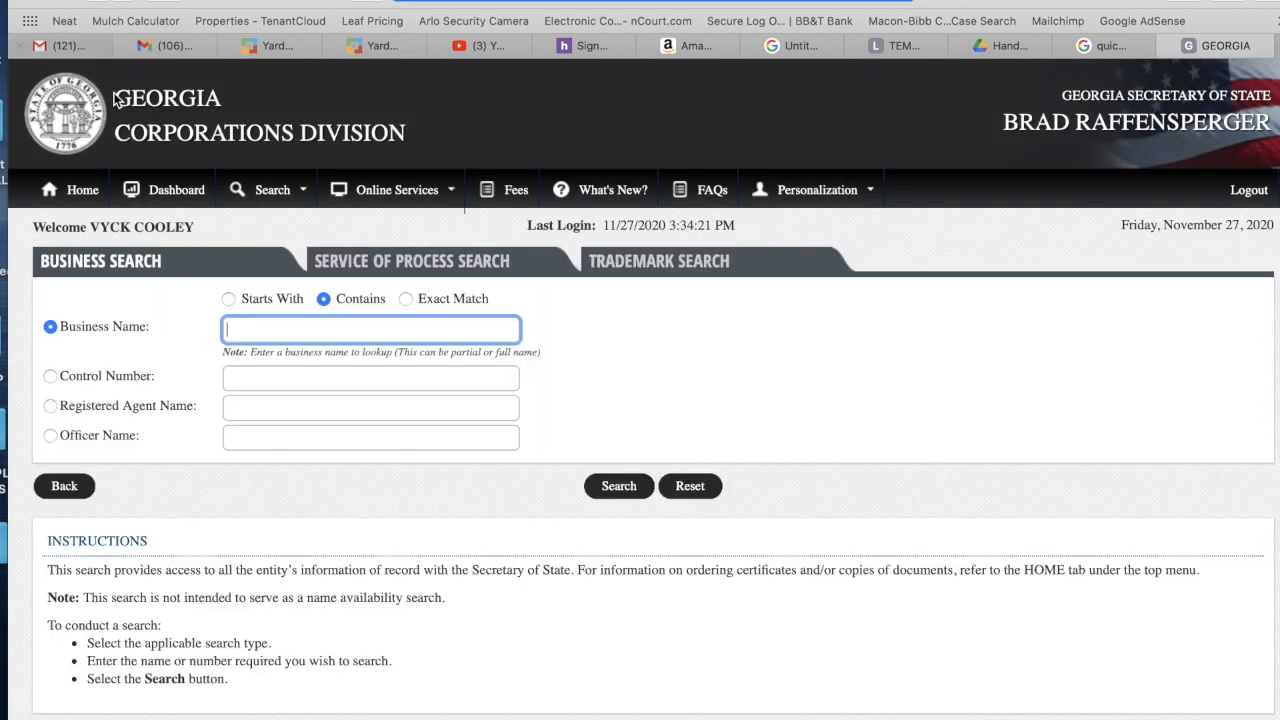
pyautogui.click(396, 188)
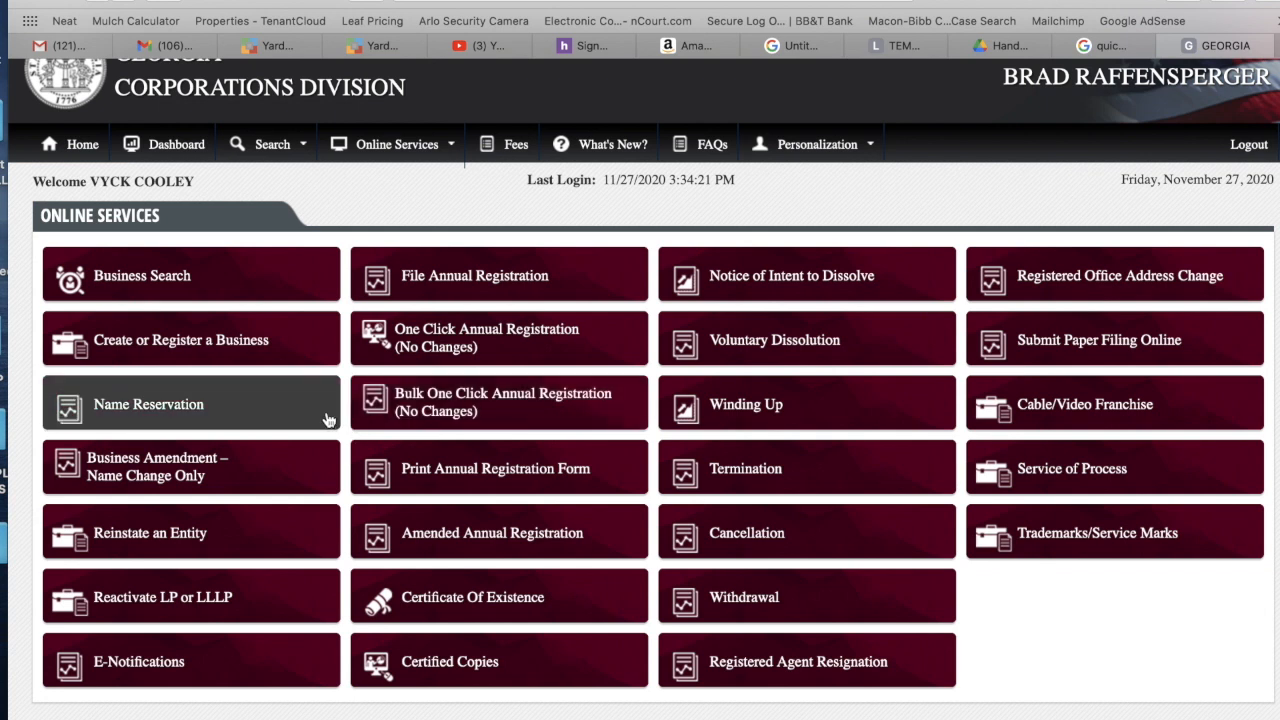
pyautogui.moveTo(164, 358)
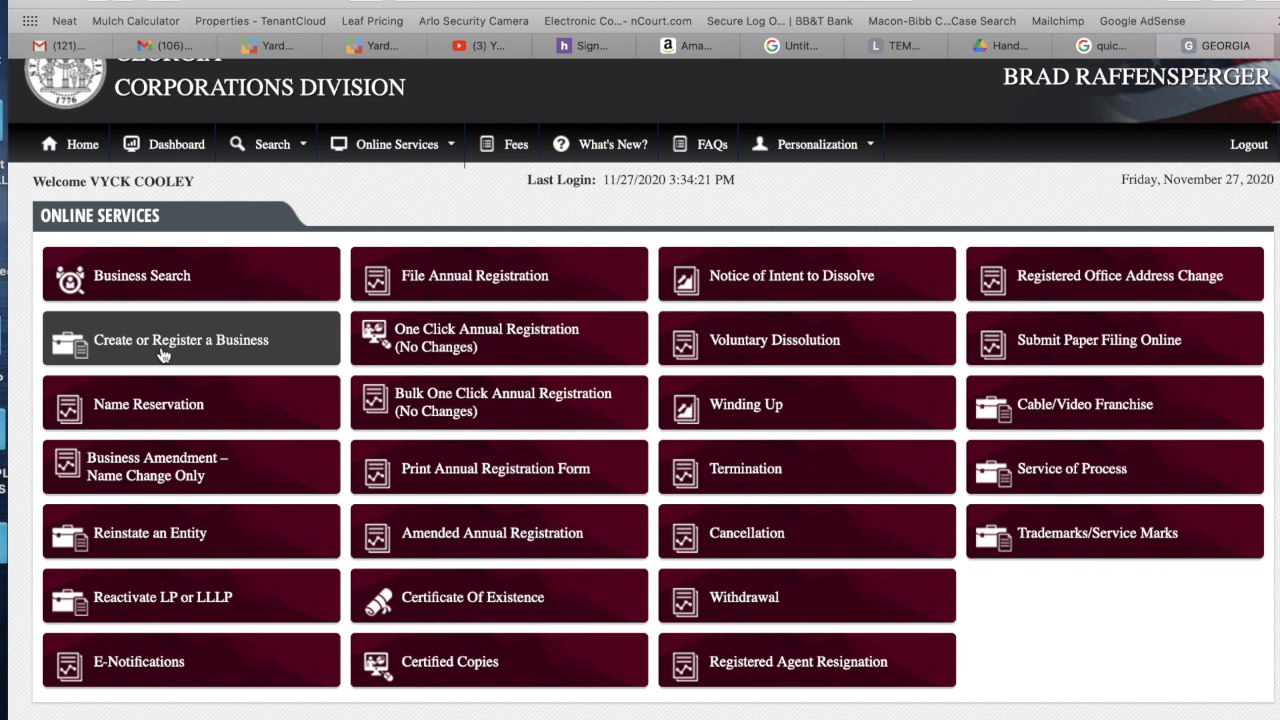
# Step: Start Create or Register a Business and choose 'I am creating a new domestic business'
pyautogui.click(180, 340)
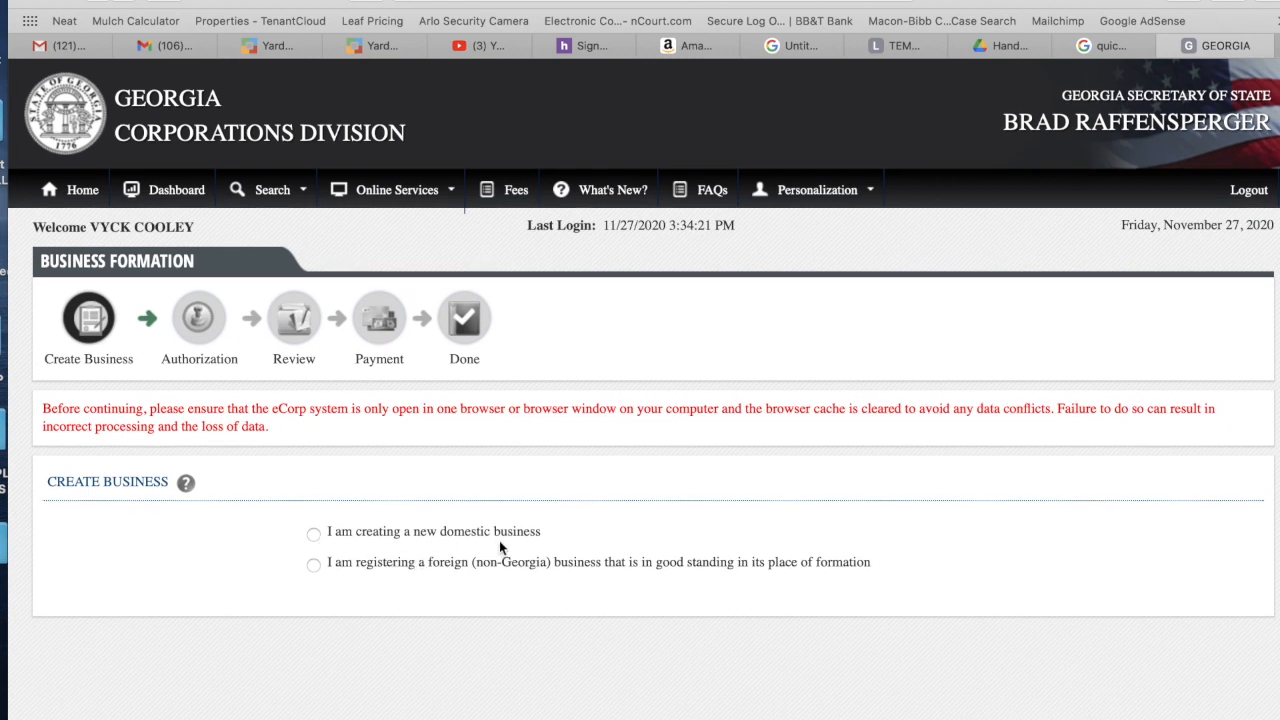
pyautogui.click(314, 534)
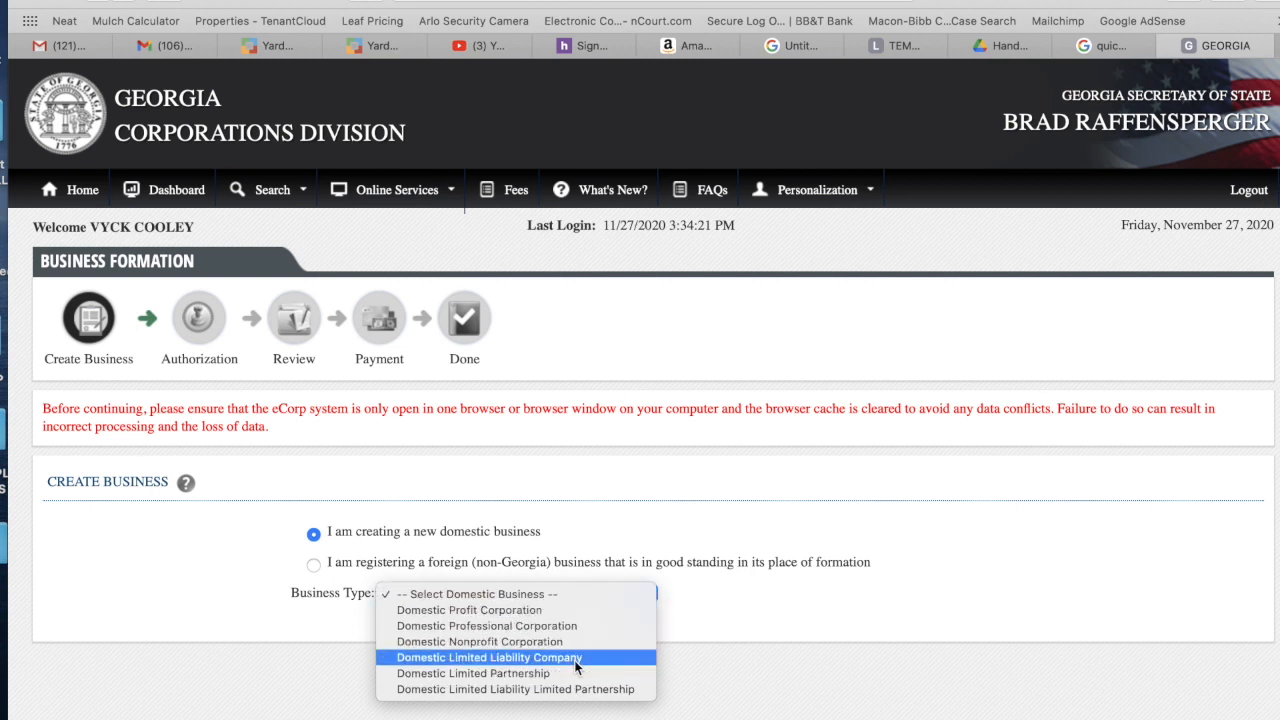
pyautogui.moveTo(552, 656)
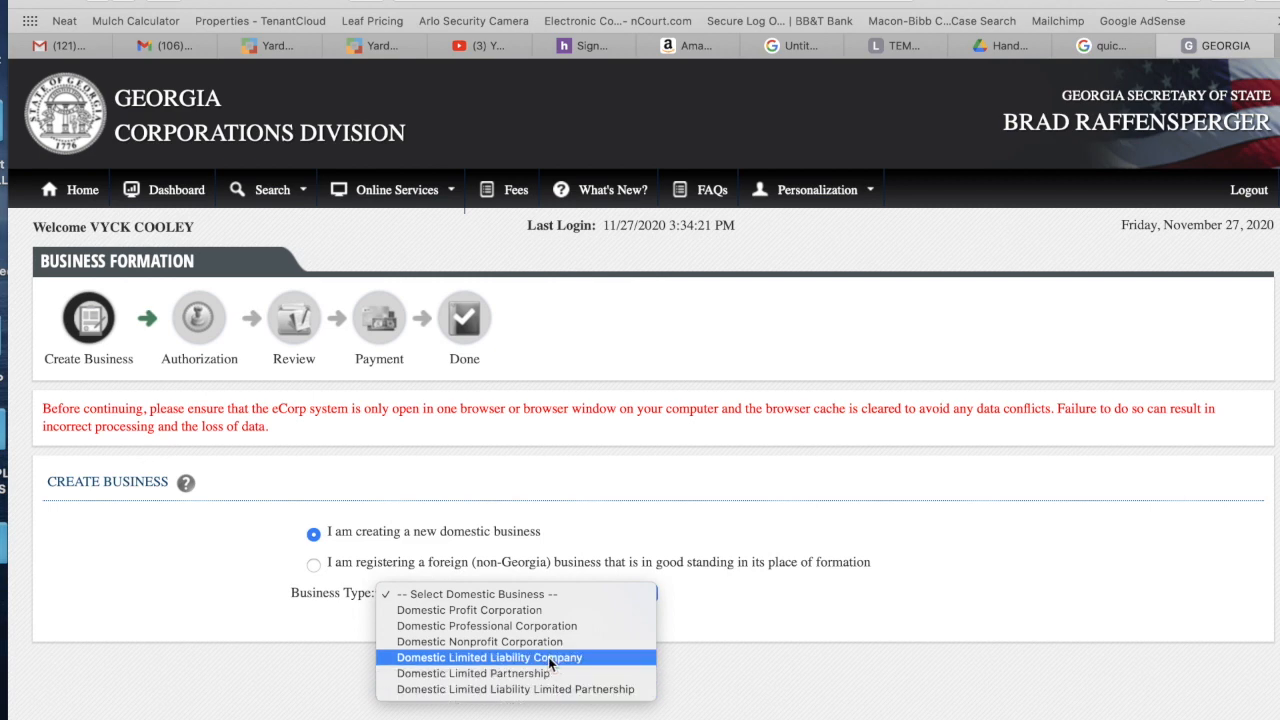
# Step: Set the business type to Domestic Limited Liability Company
pyautogui.click(488, 656)
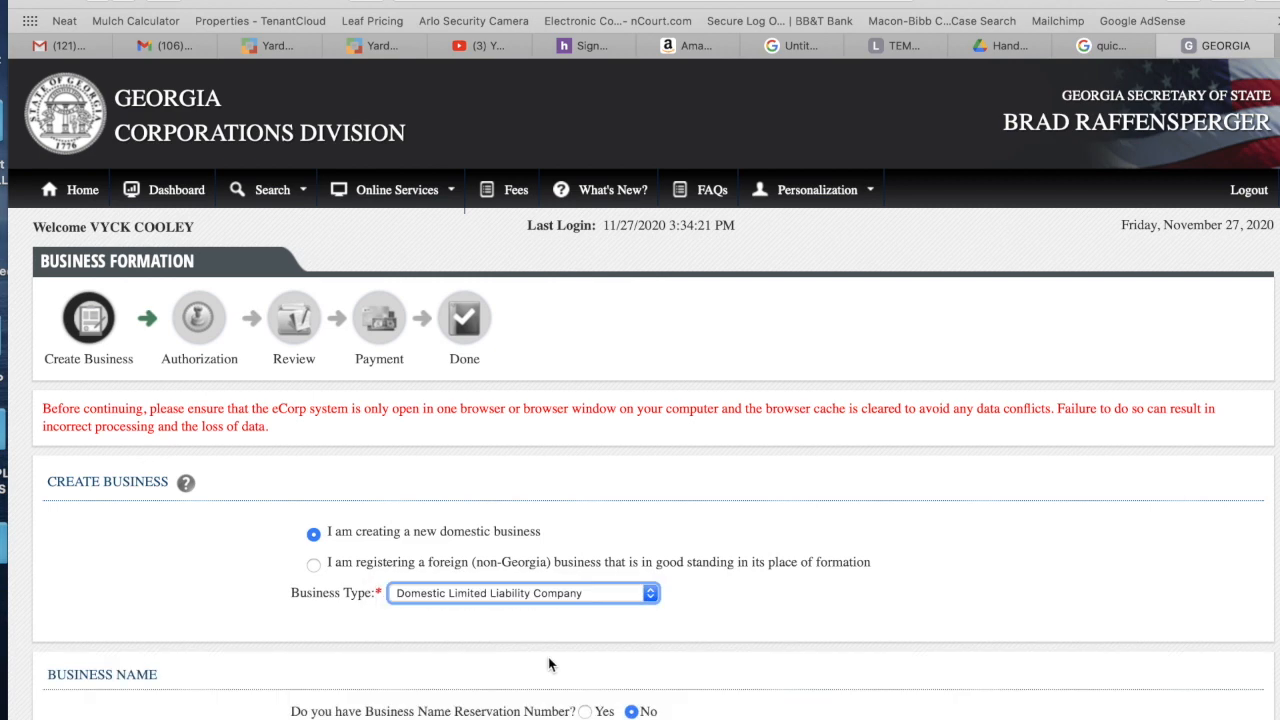
pyautogui.scroll(-3)
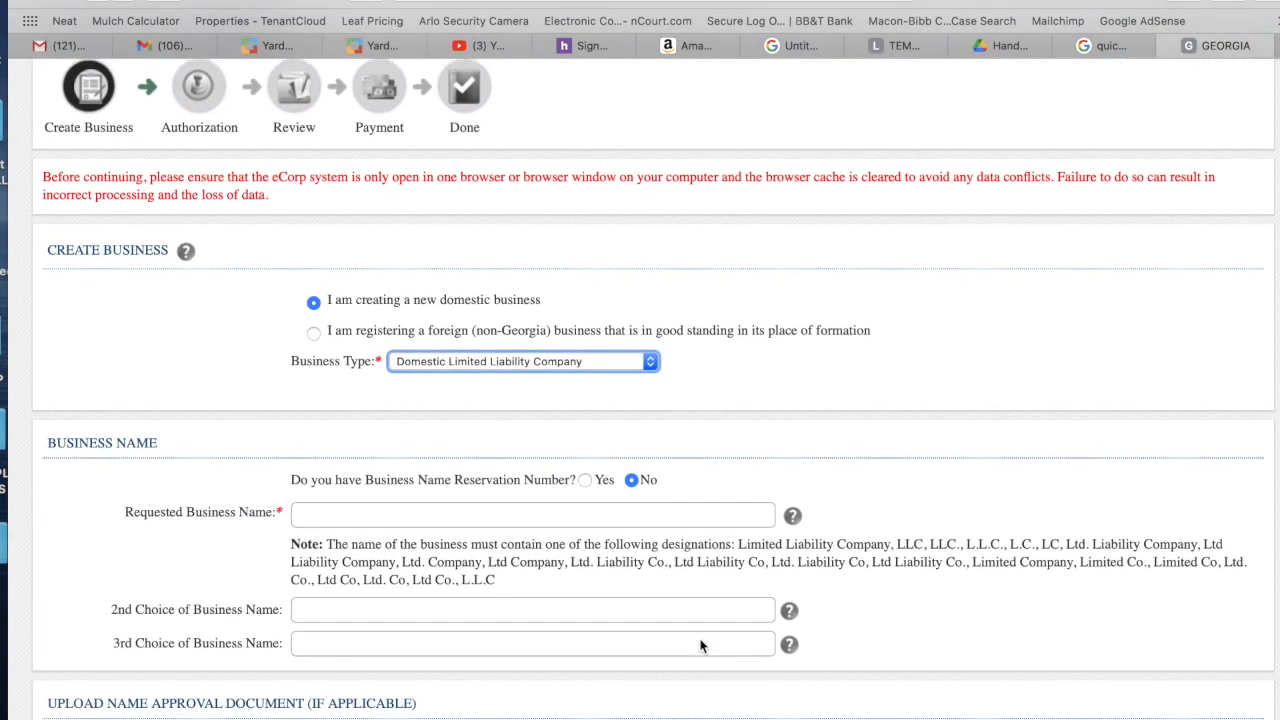
# Step: Enter 'Test Lawn Care' as the requested business name and scroll to the address sections
pyautogui.scroll(-3)
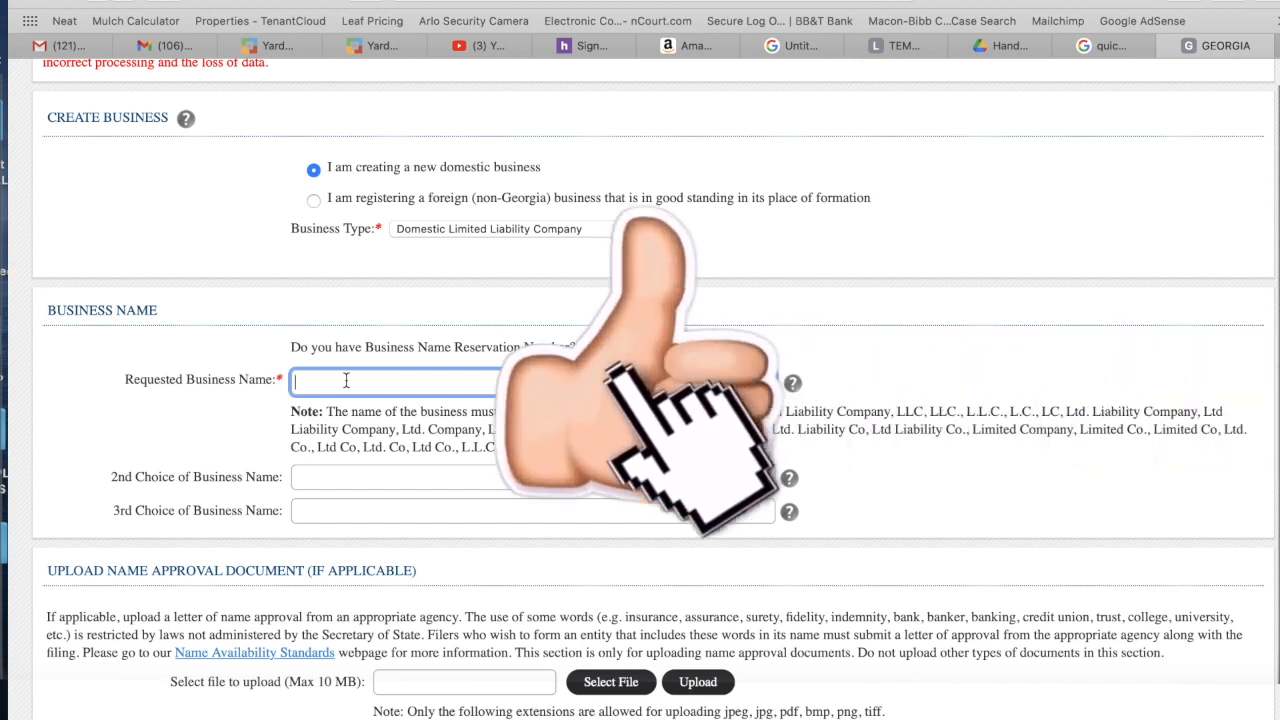
pyautogui.write('T')
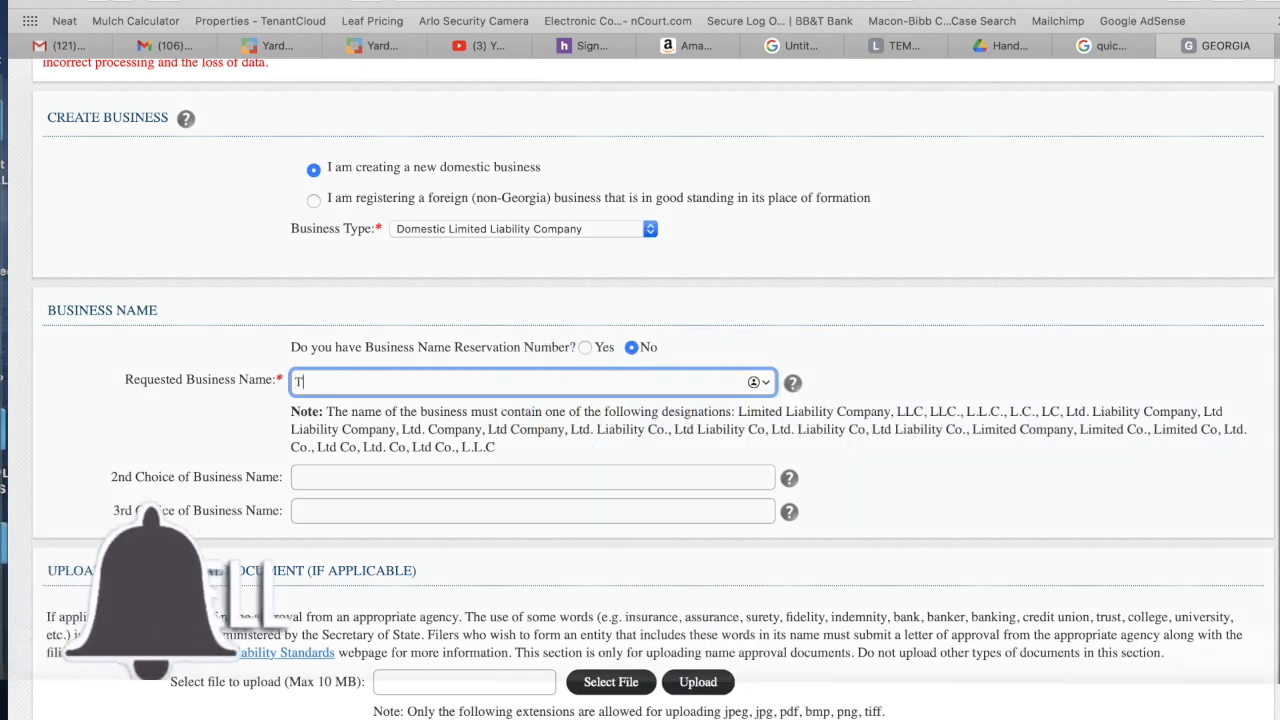
pyautogui.write('est')
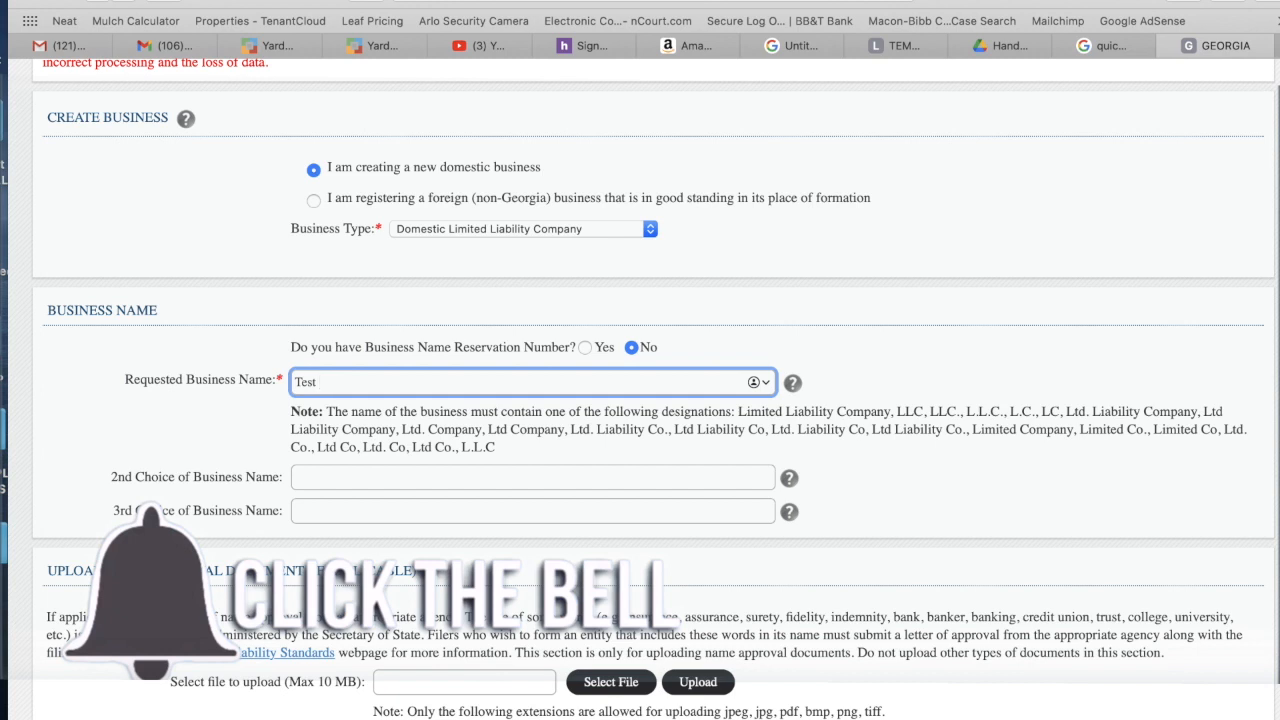
pyautogui.write('Lawn')
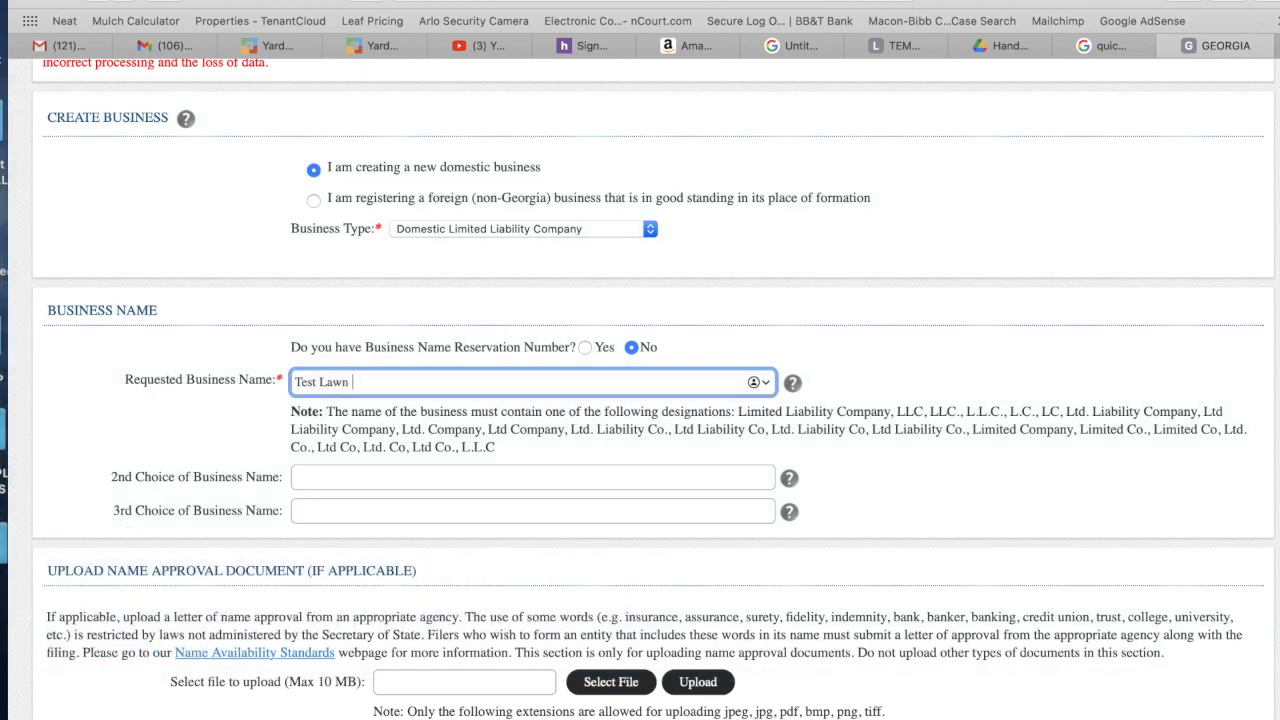
pyautogui.write('Care')
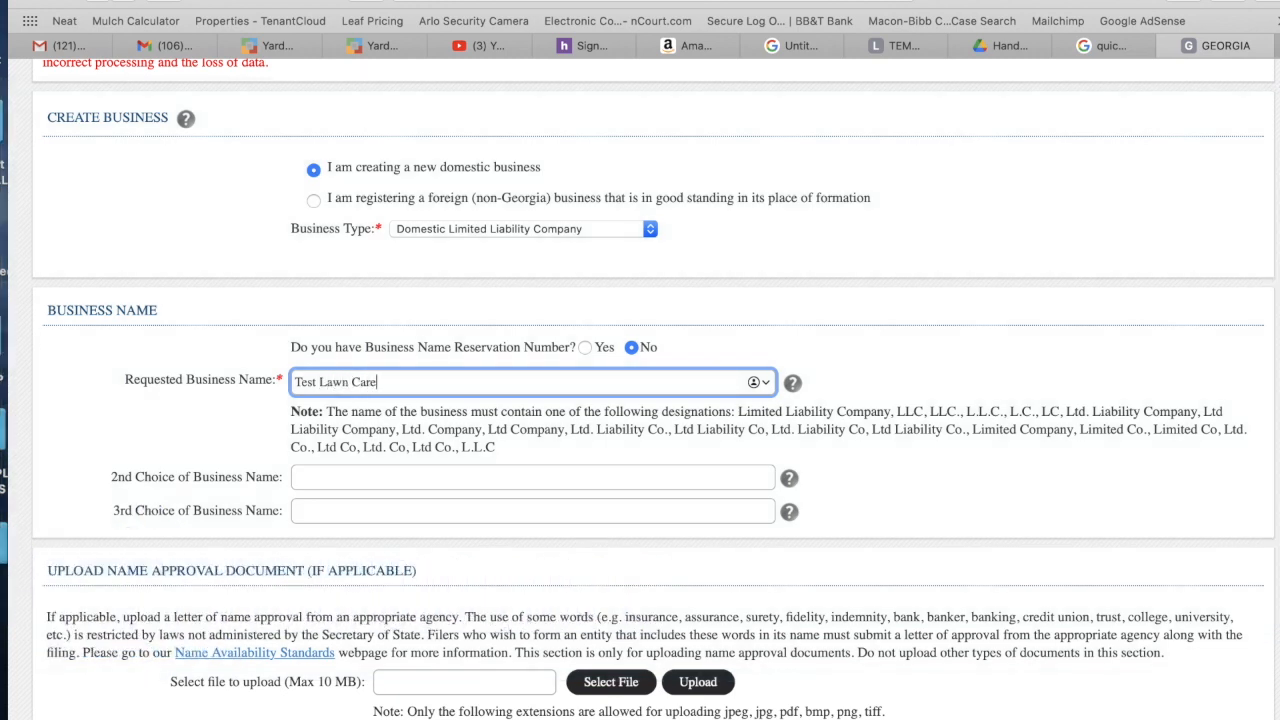
pyautogui.scroll(-3)
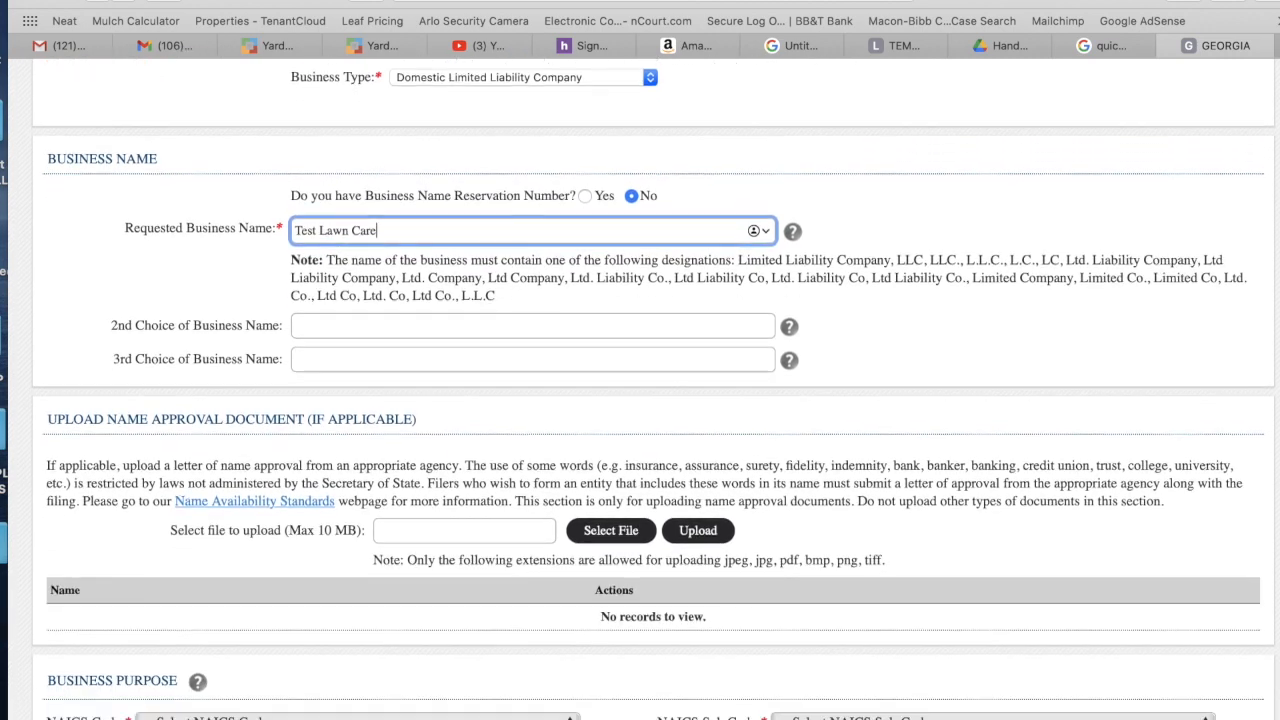
pyautogui.scroll(-3)
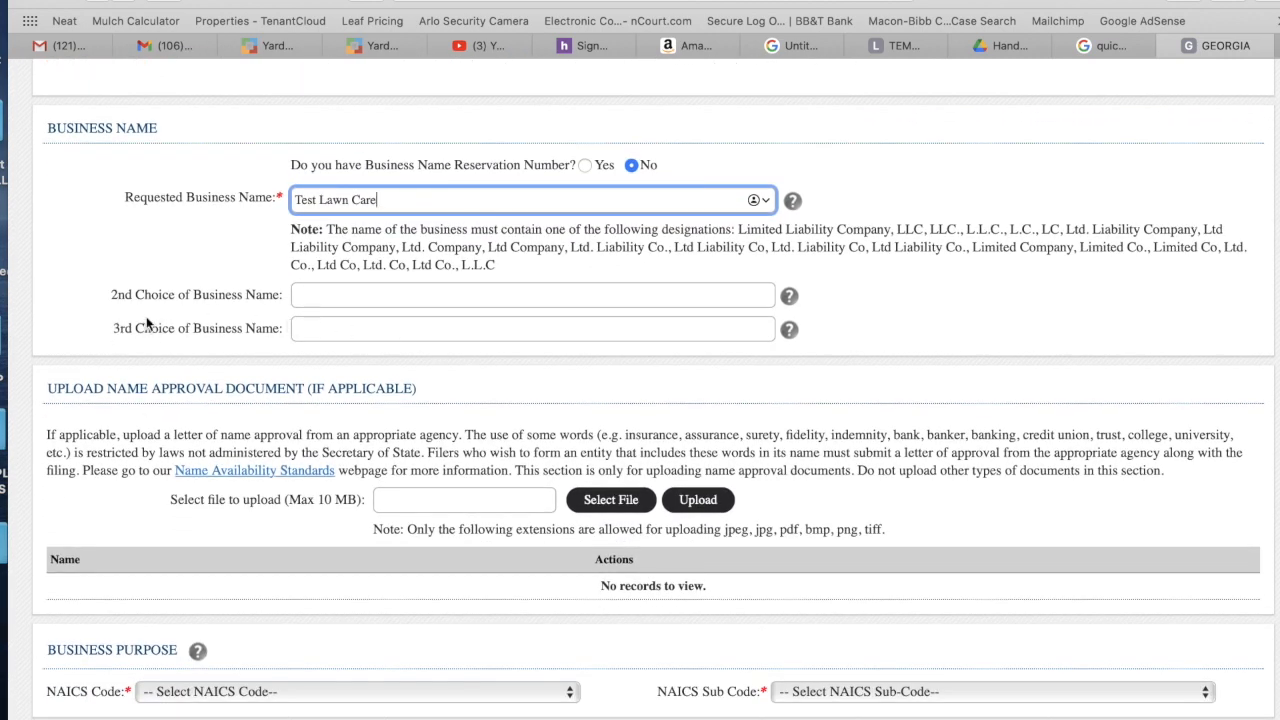
pyautogui.moveTo(300, 356)
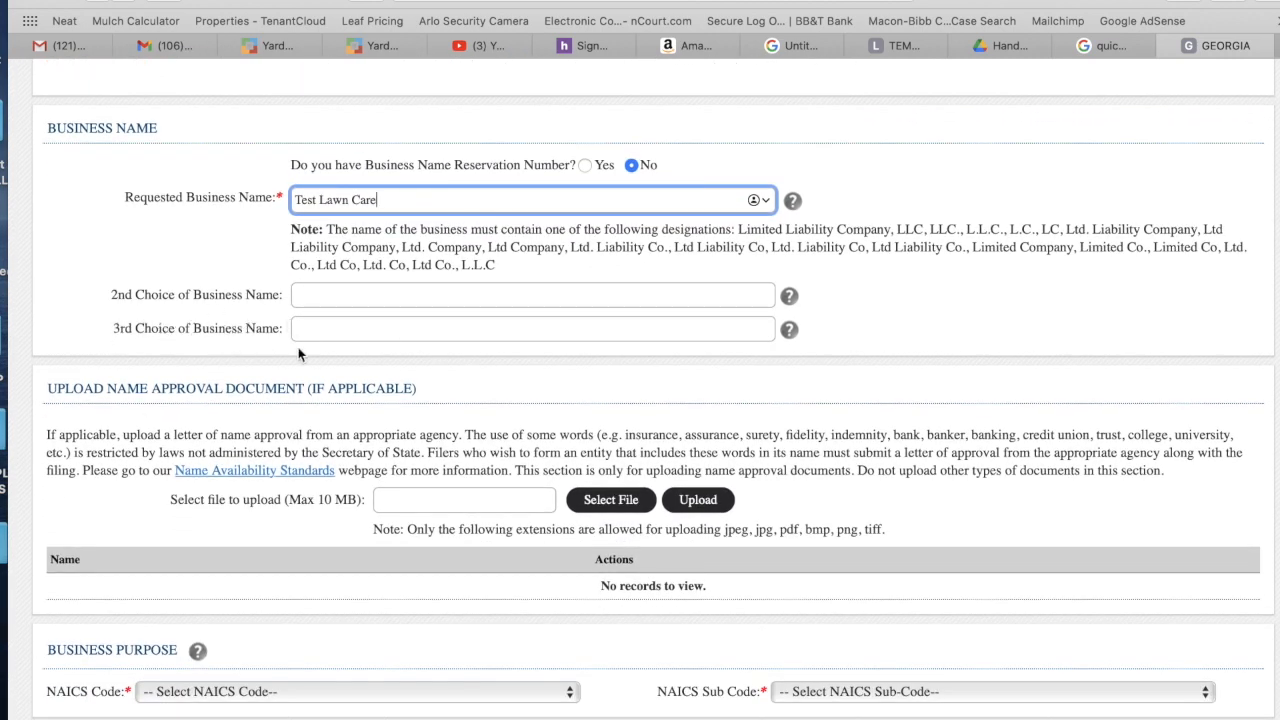
pyautogui.scroll(-3)
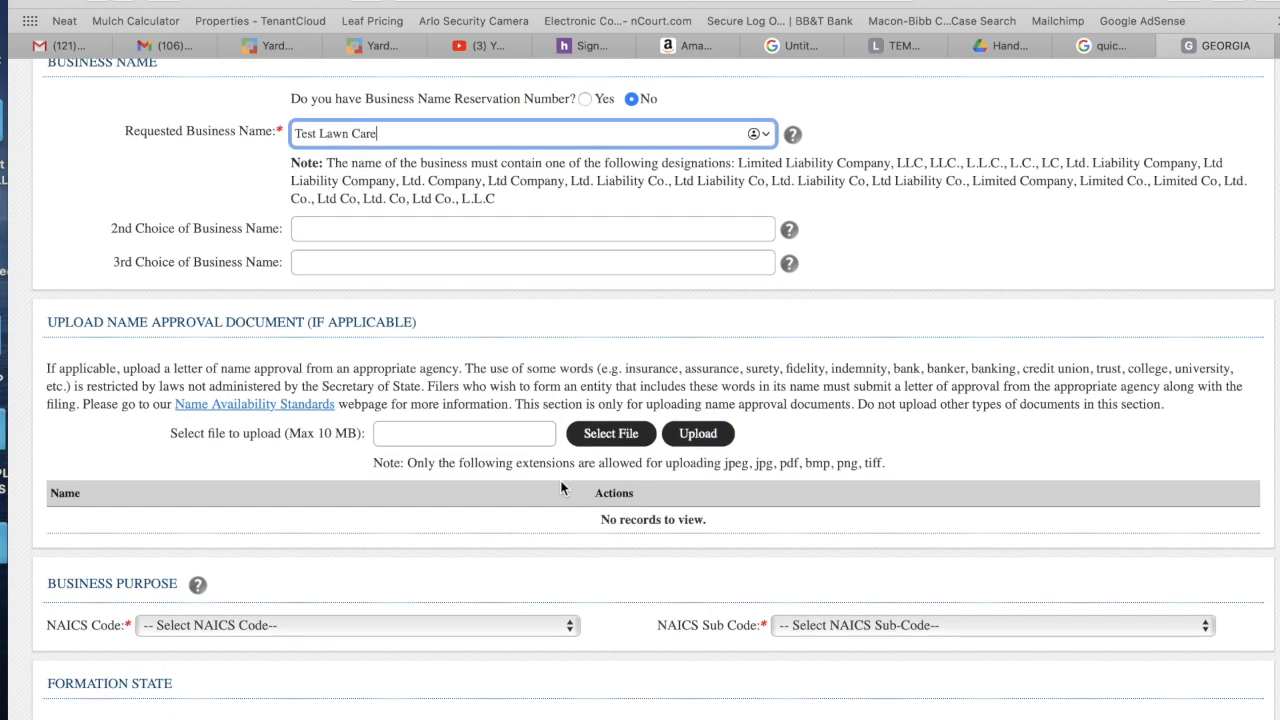
pyautogui.scroll(-3)
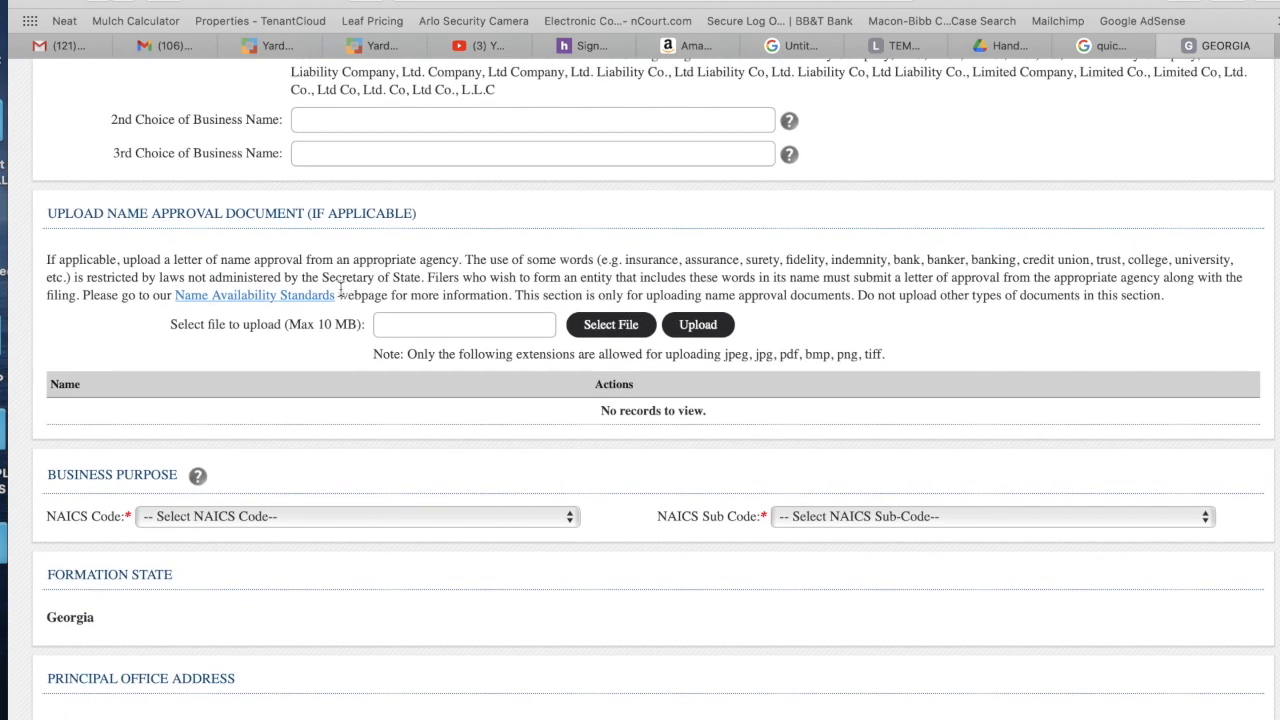
pyautogui.scroll(-3)
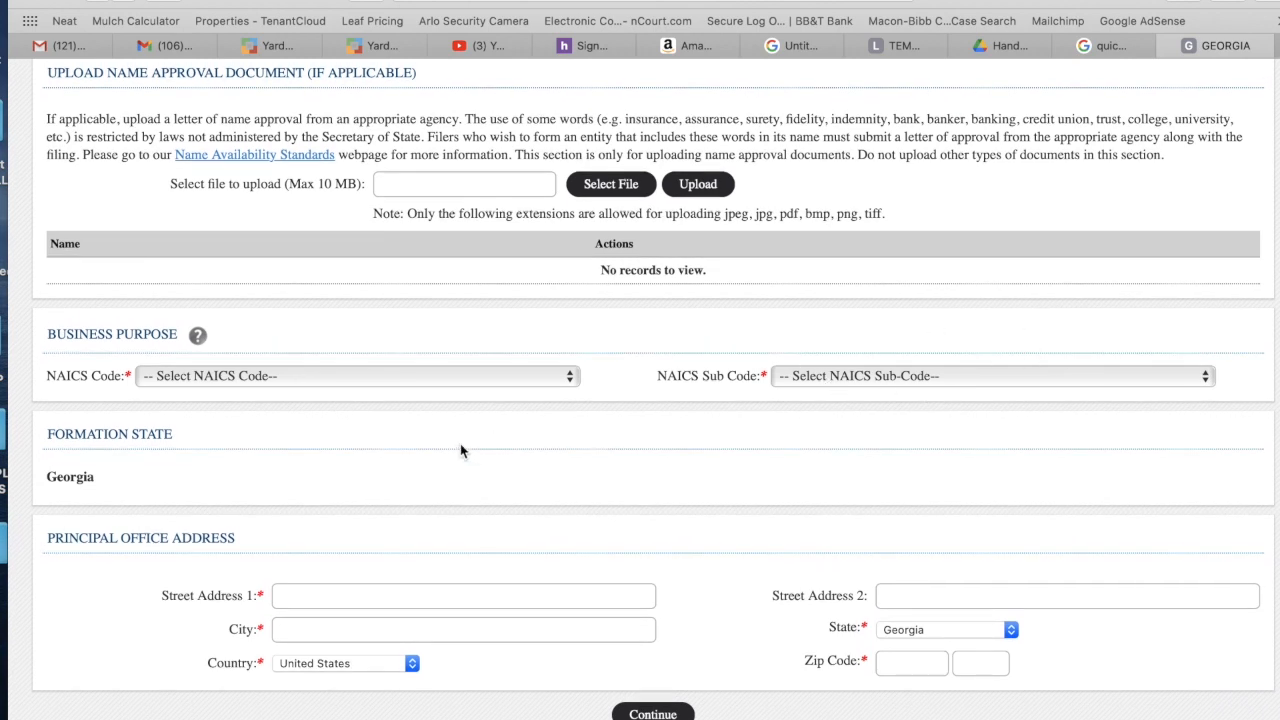
pyautogui.moveTo(452, 388)
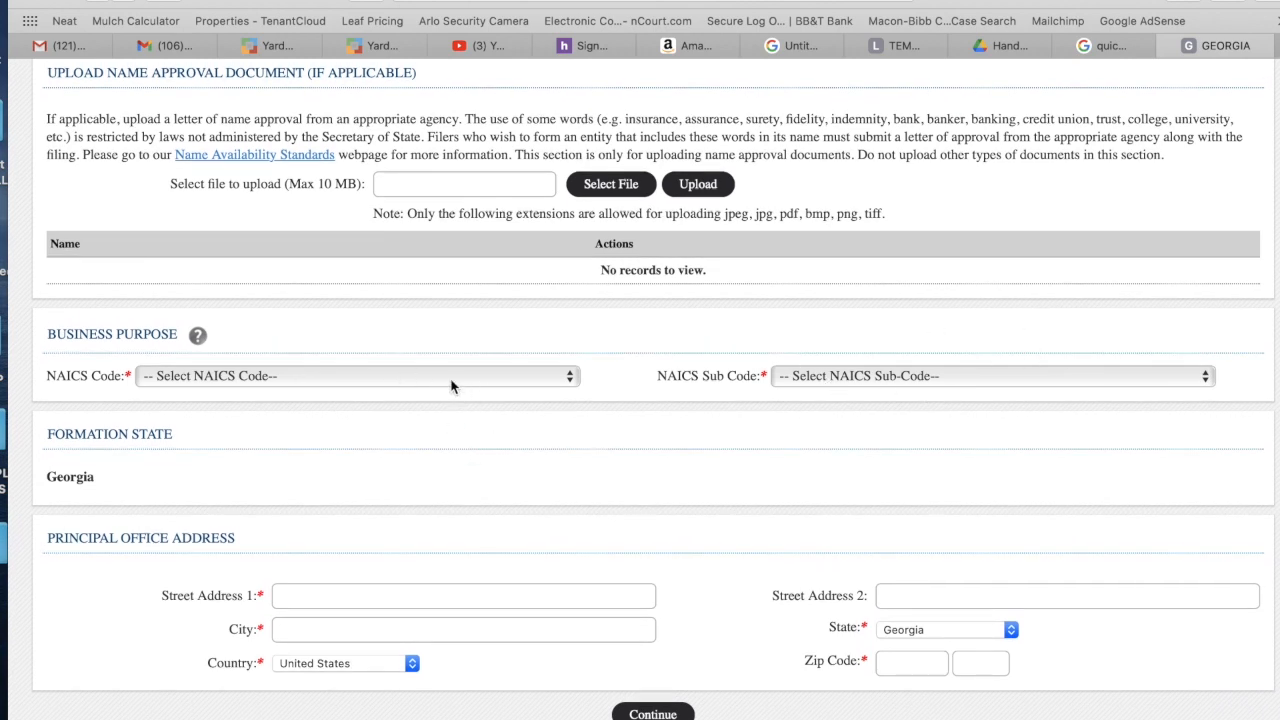
pyautogui.click(356, 376)
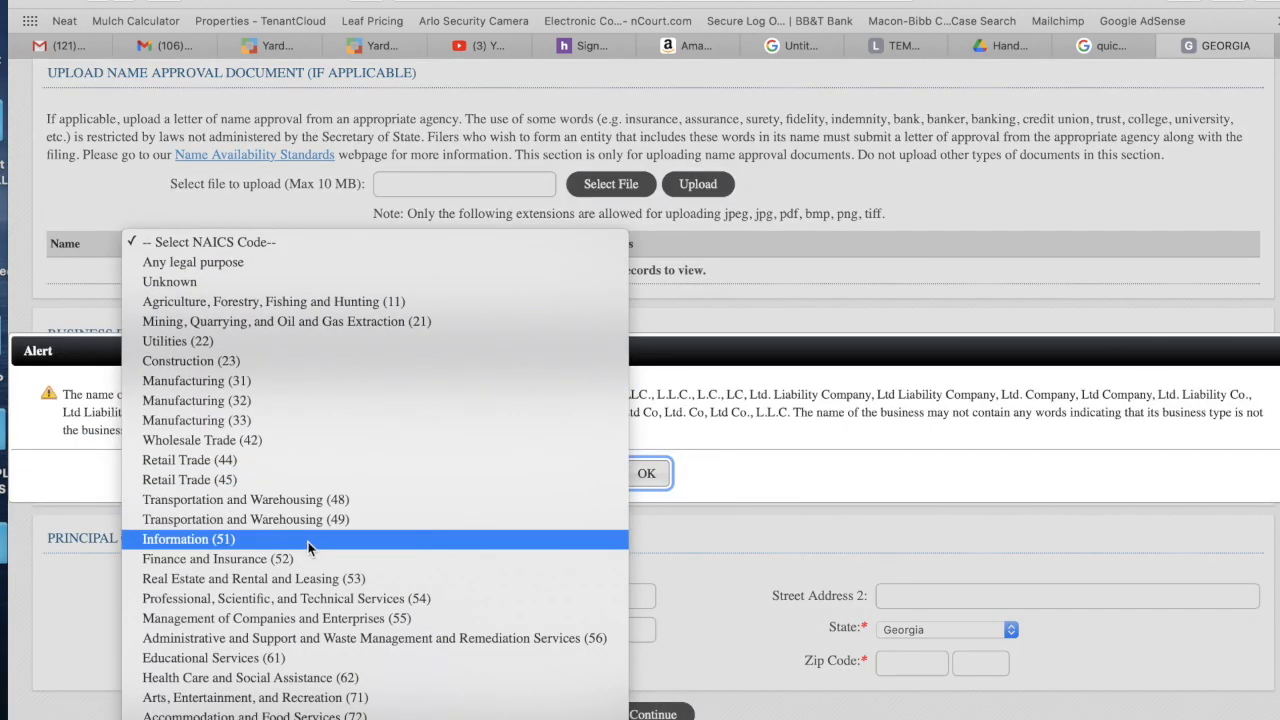
pyautogui.moveTo(352, 656)
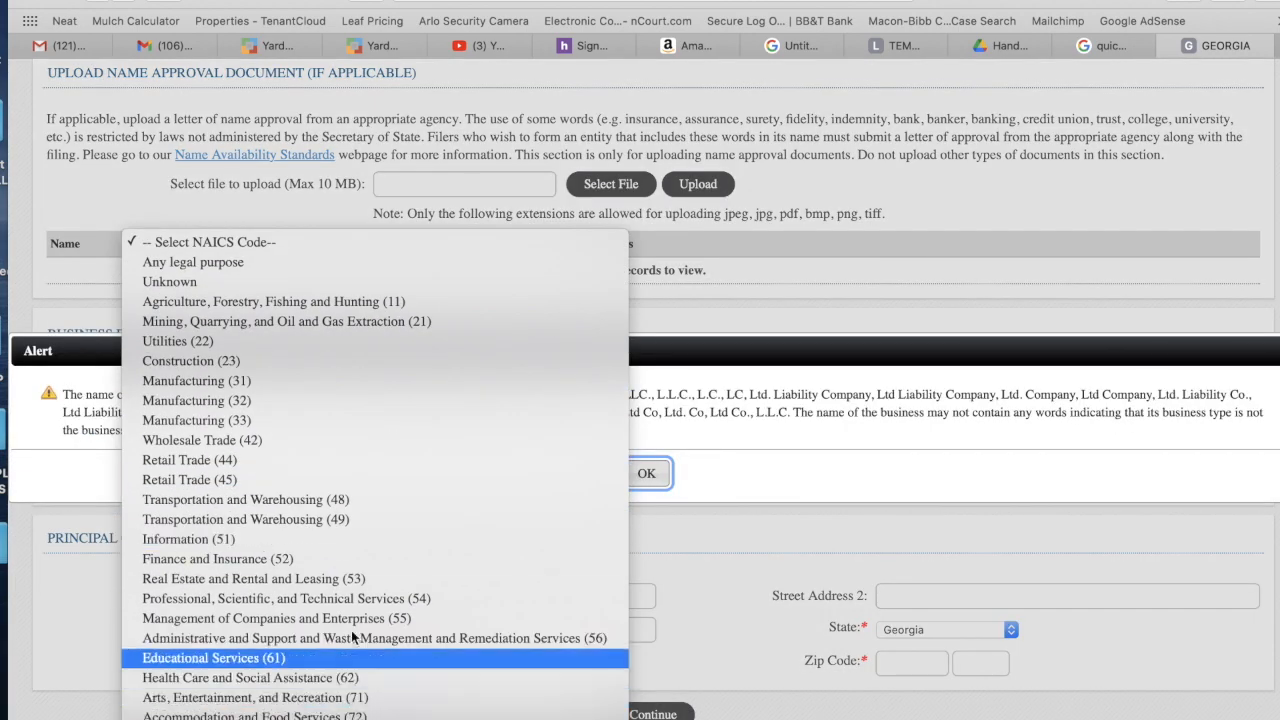
pyautogui.click(210, 658)
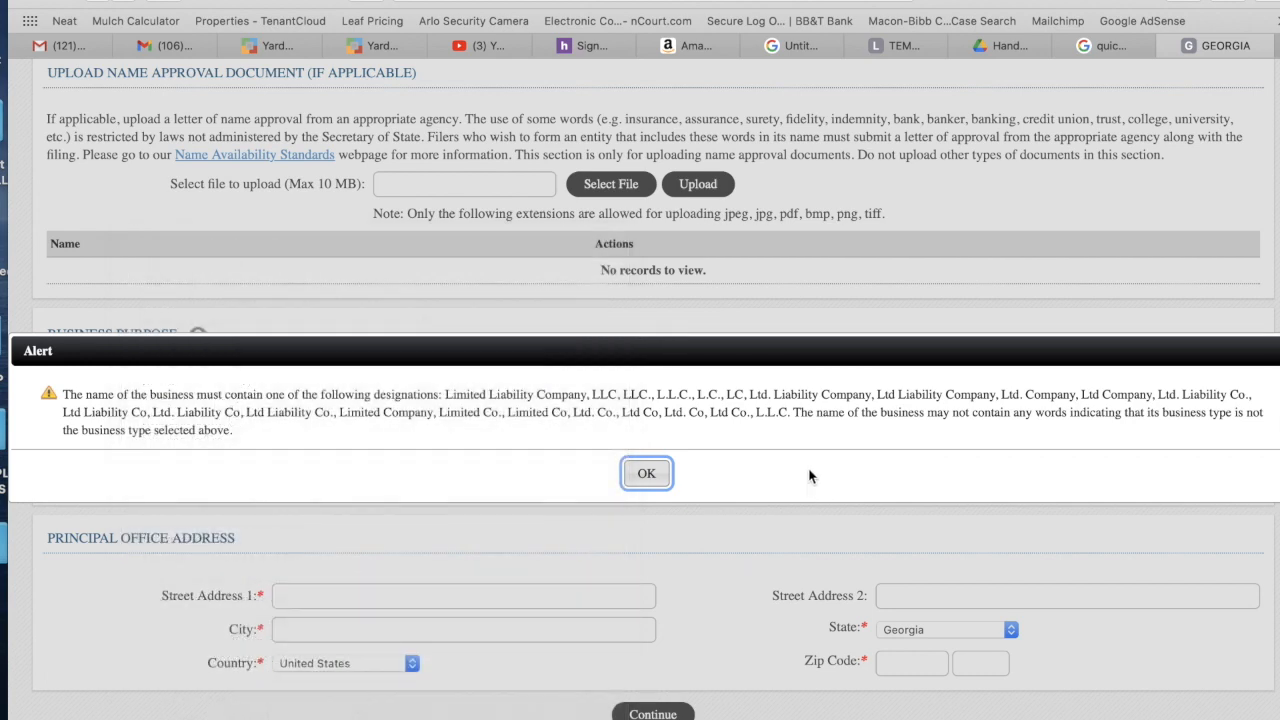
pyautogui.click(646, 472)
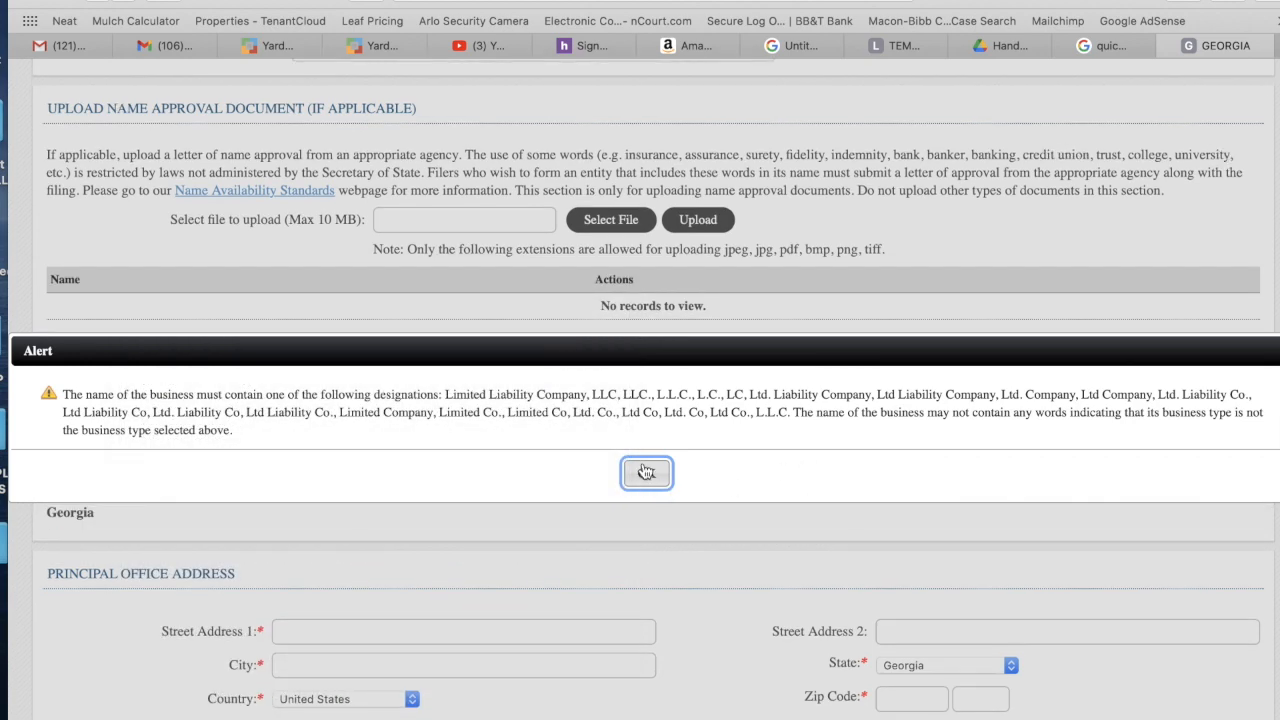
pyautogui.click(646, 472)
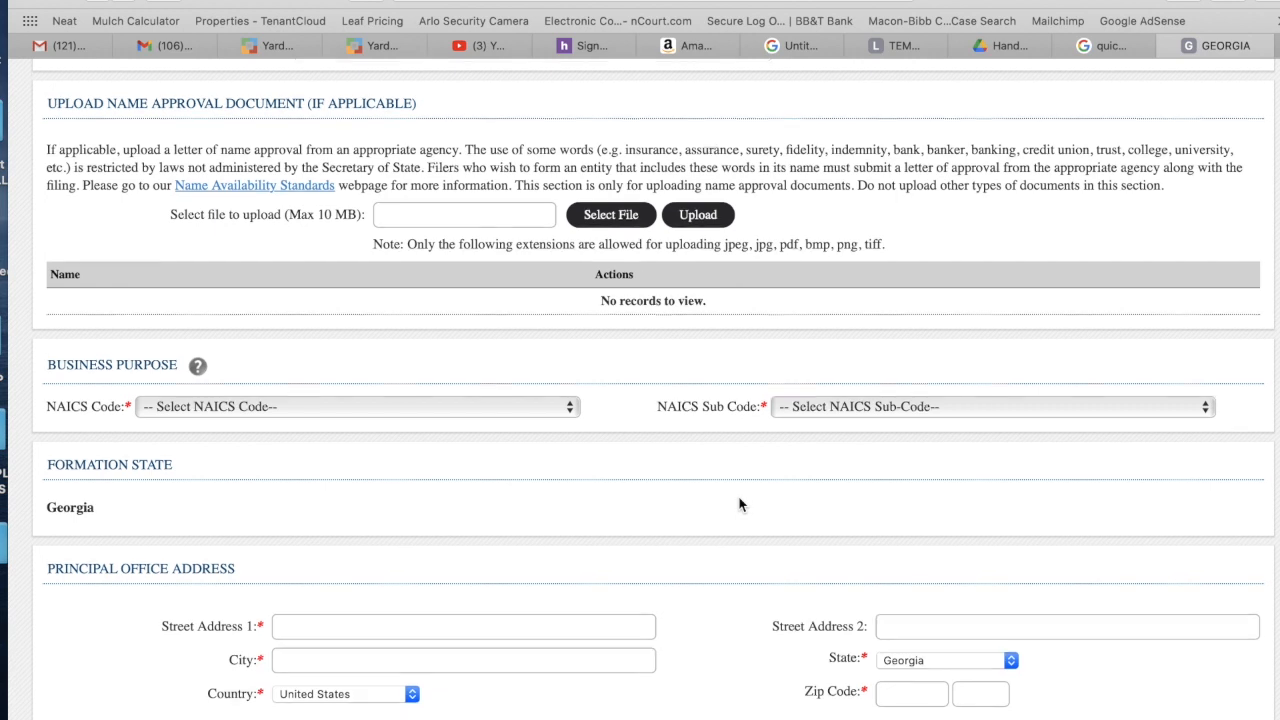
pyautogui.click(464, 596)
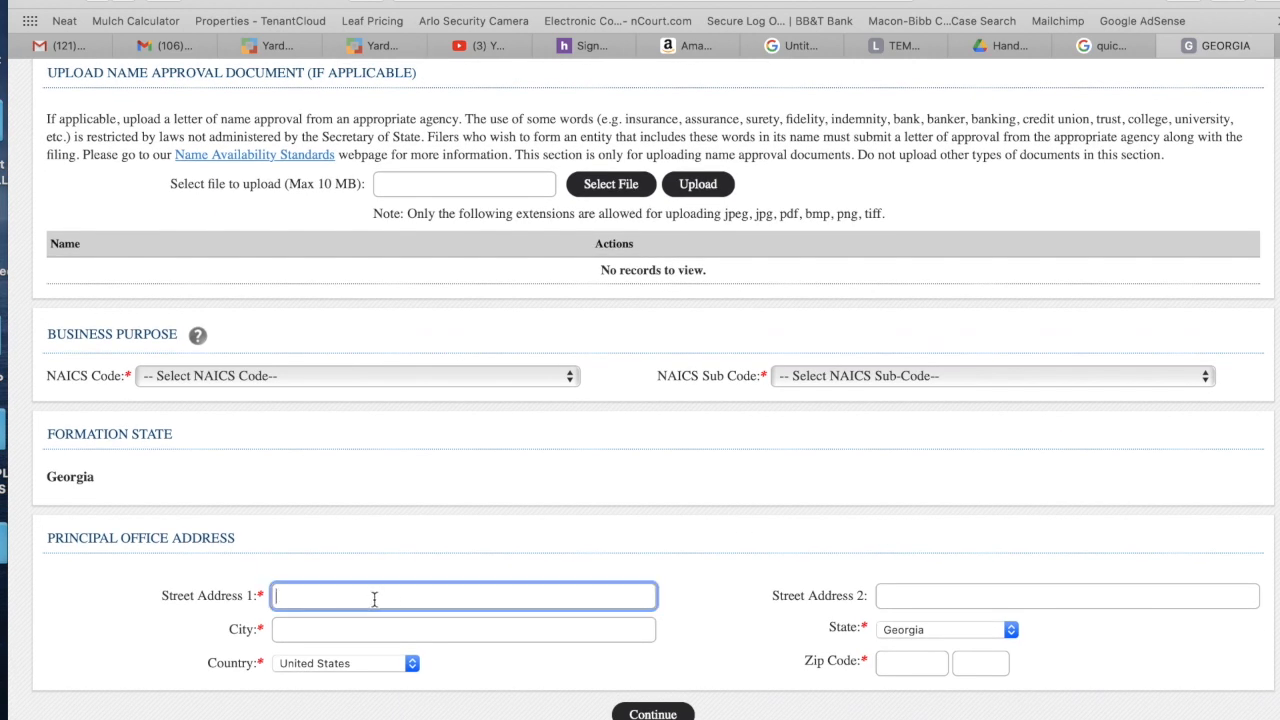
pyautogui.write('1')
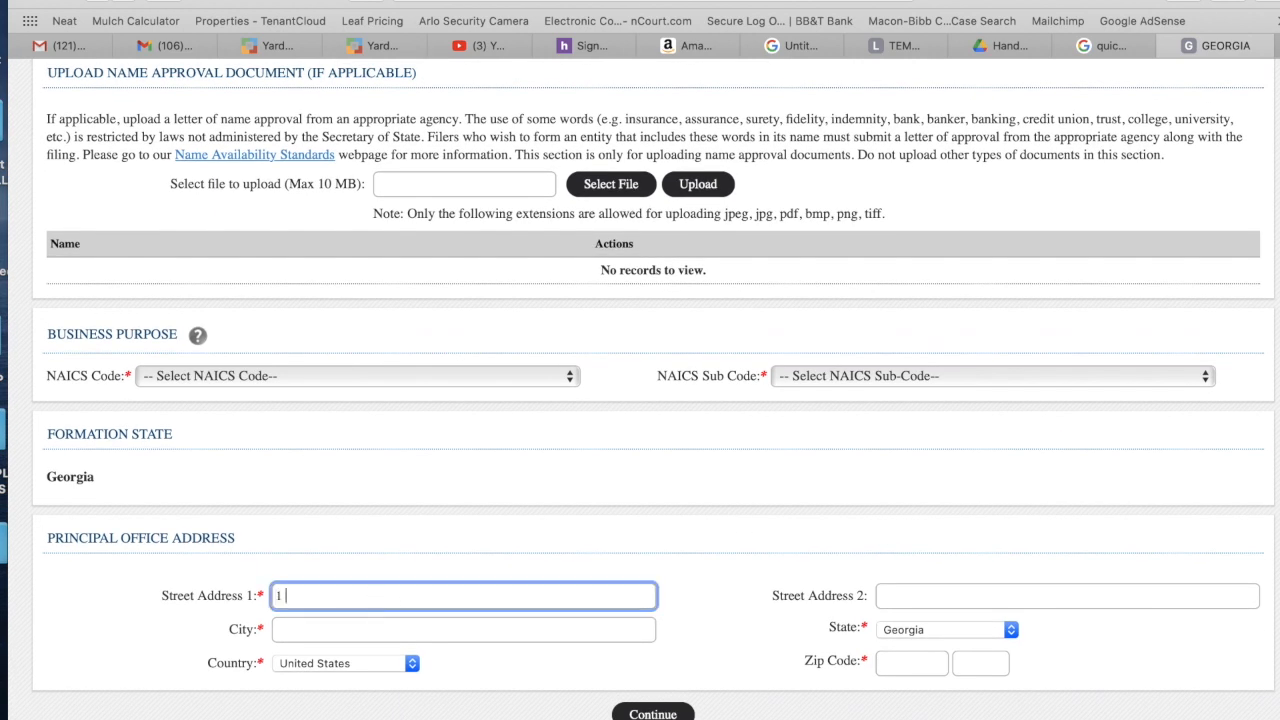
pyautogui.write('main')
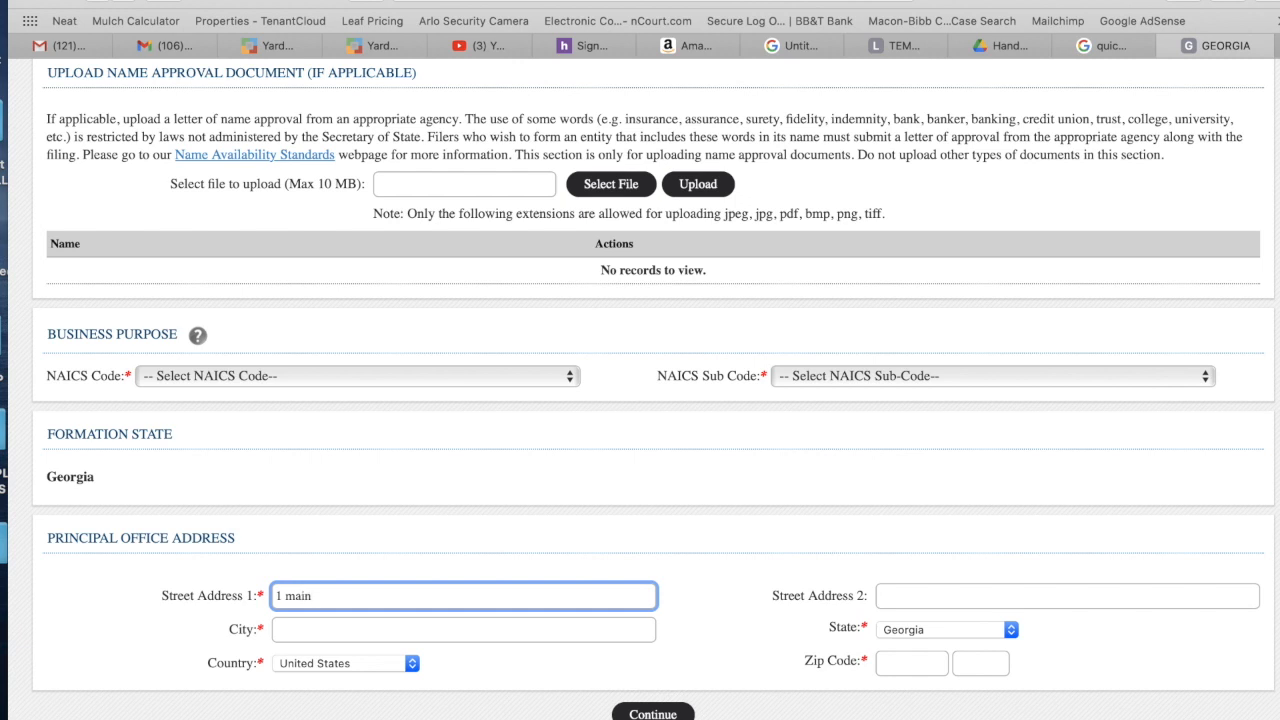
pyautogui.write('st')
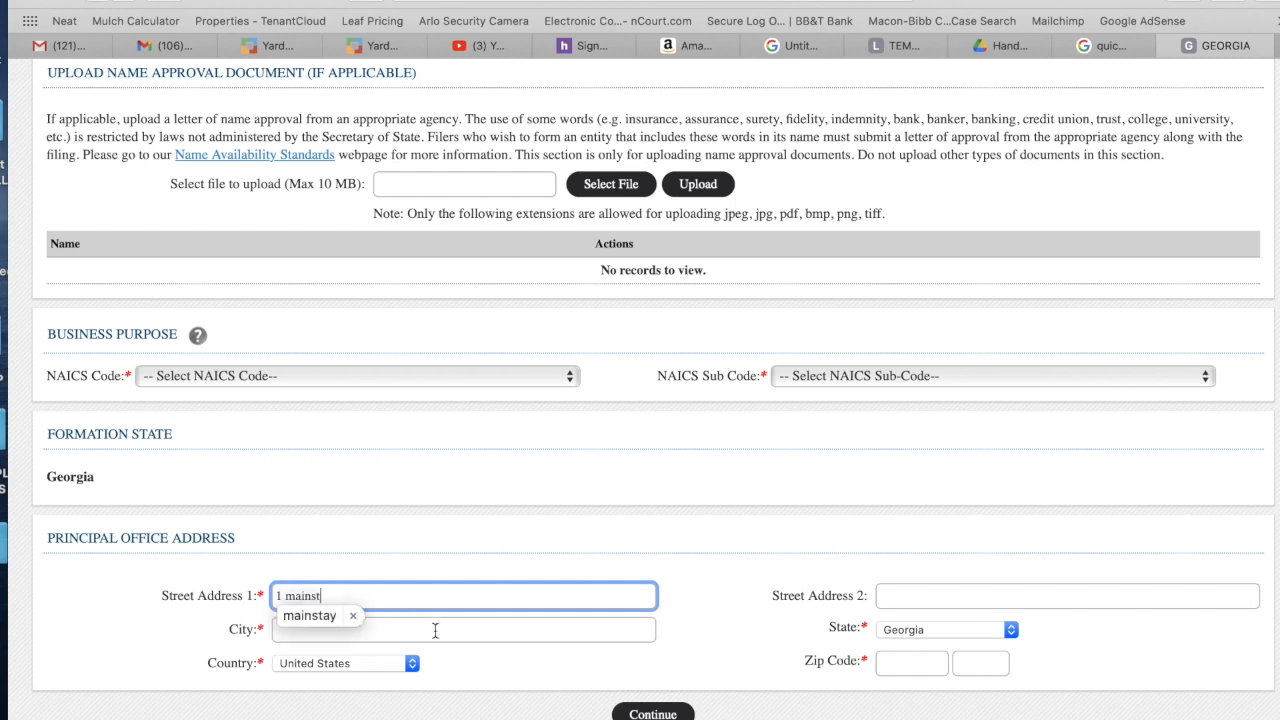
pyautogui.write('de')
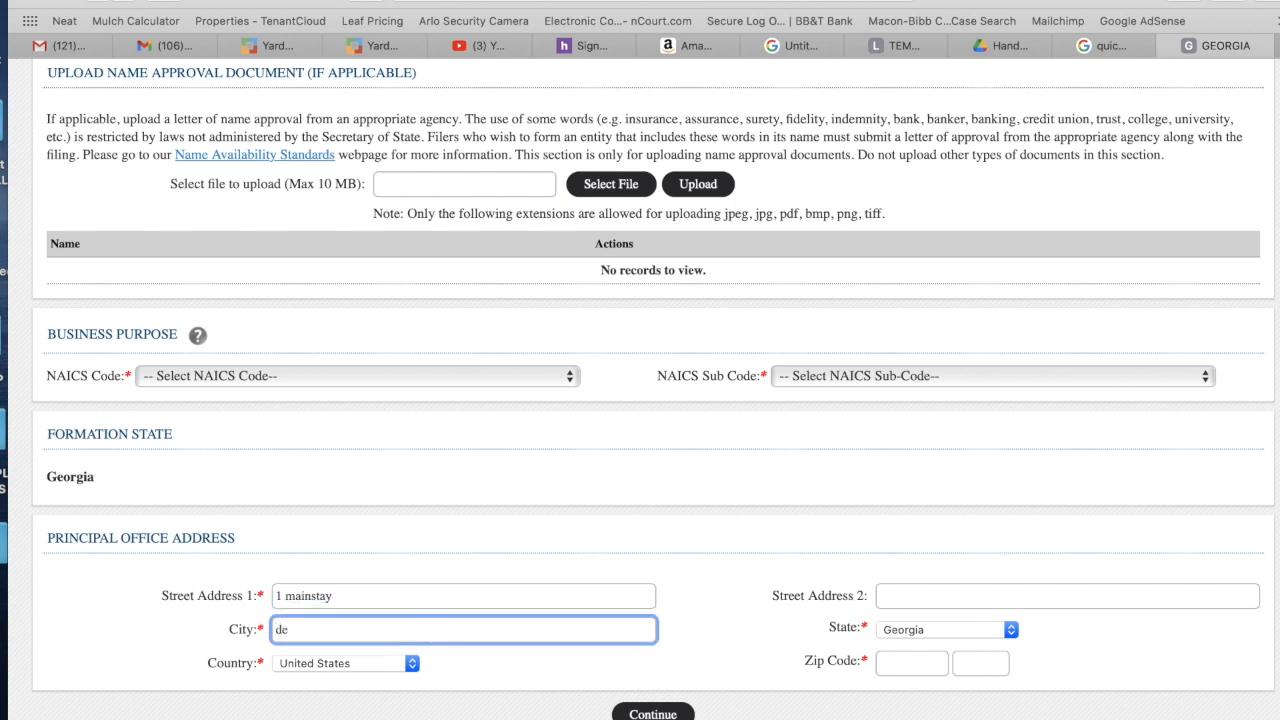
pyautogui.write('c')
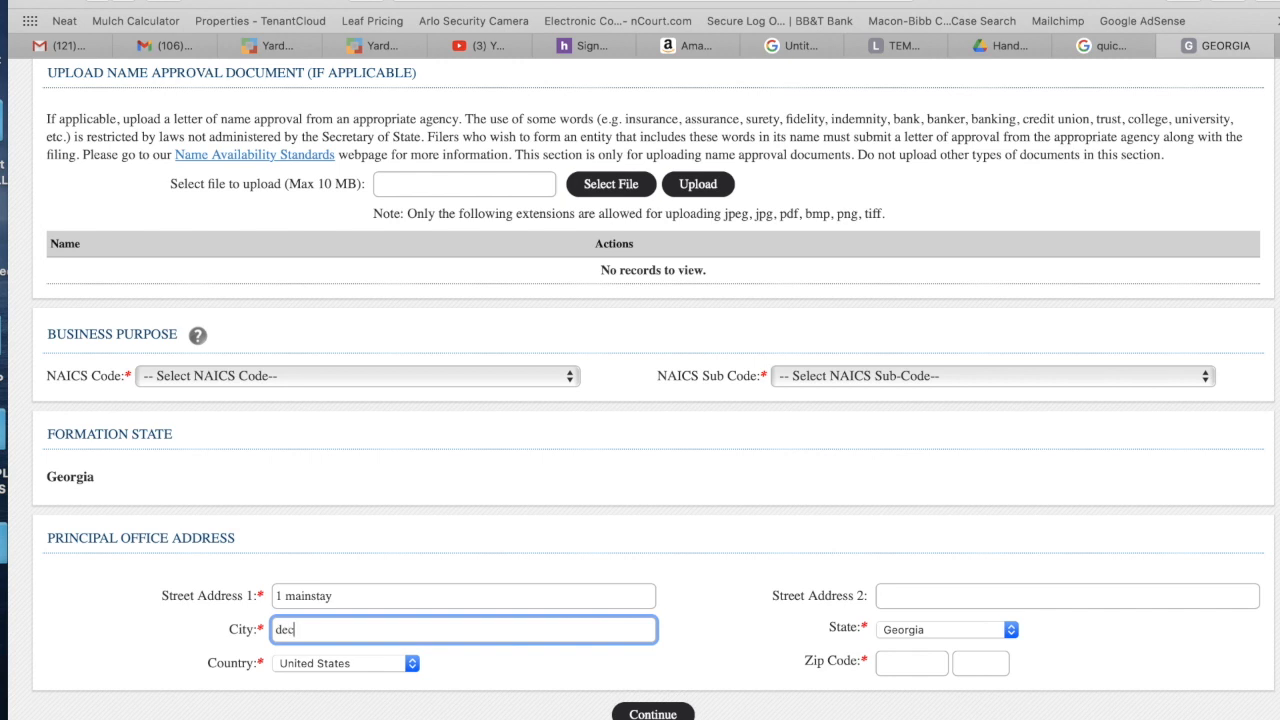
pyautogui.write('atur')
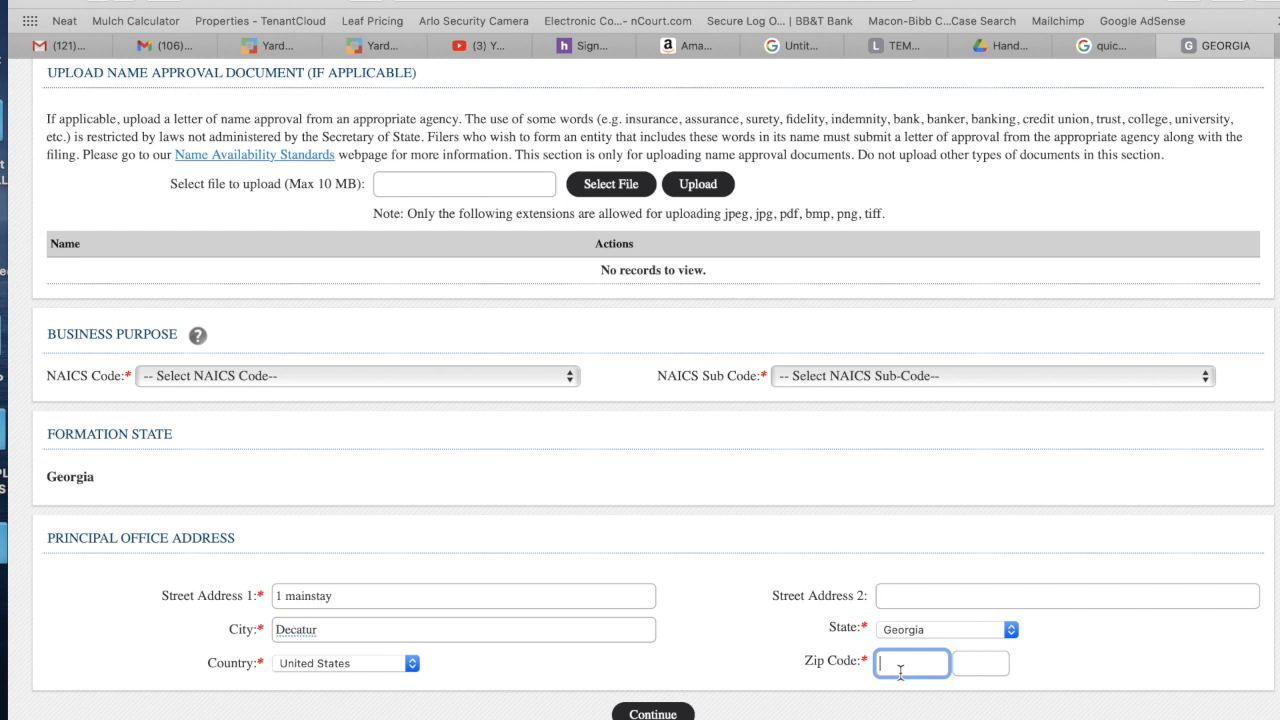
pyautogui.write('30032')
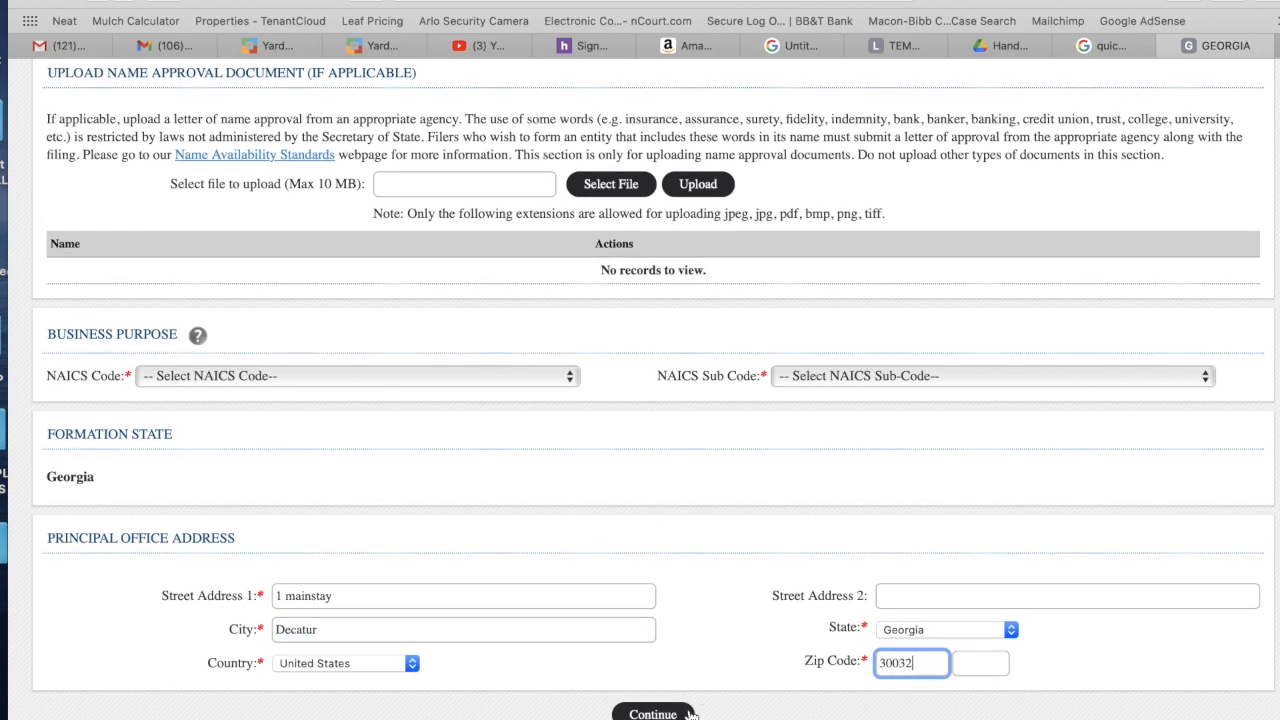
pyautogui.scroll(3)
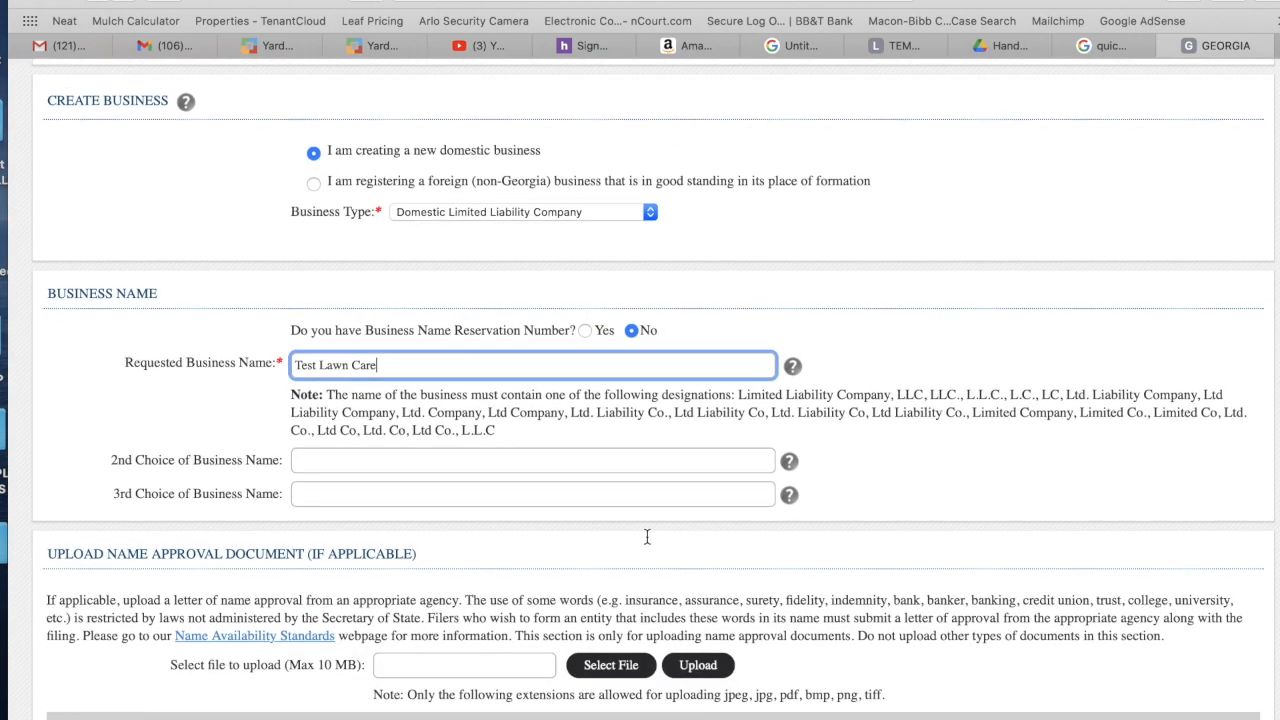
pyautogui.scroll(-3)
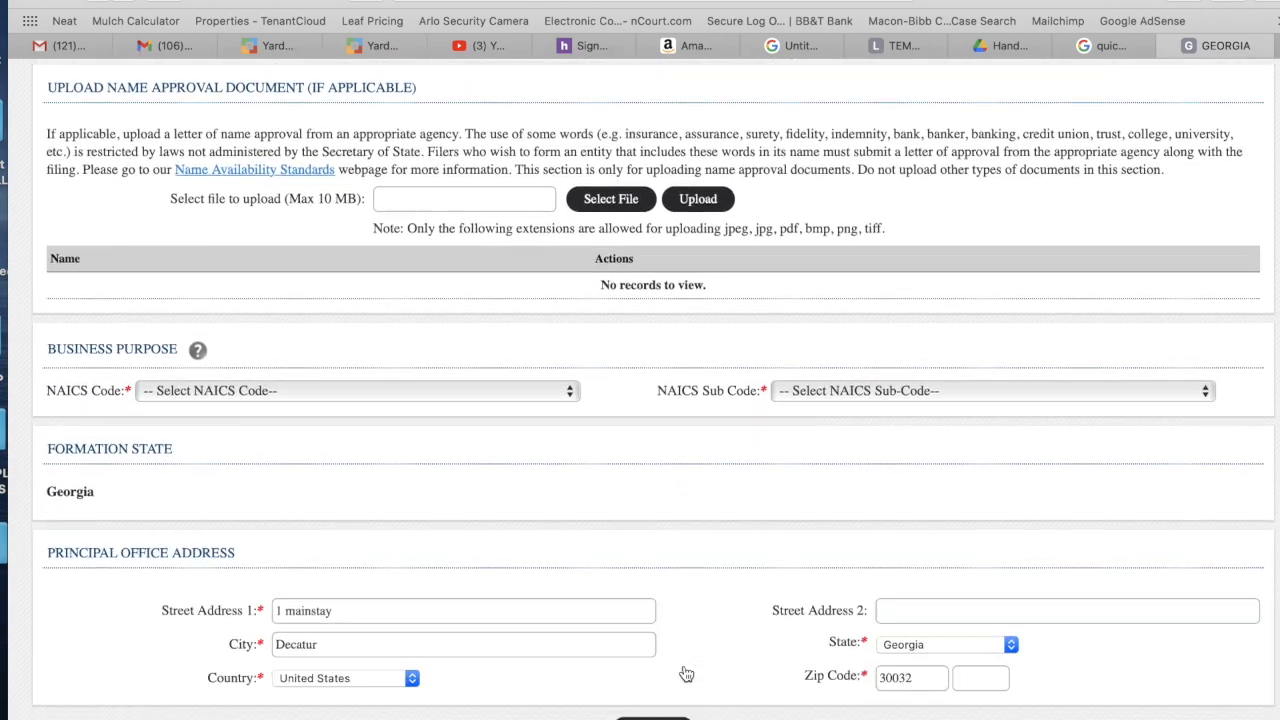
# Step: Attempt to continue, then append LLC so the name reads Test Lawn Care LLC
pyautogui.click(652, 712)
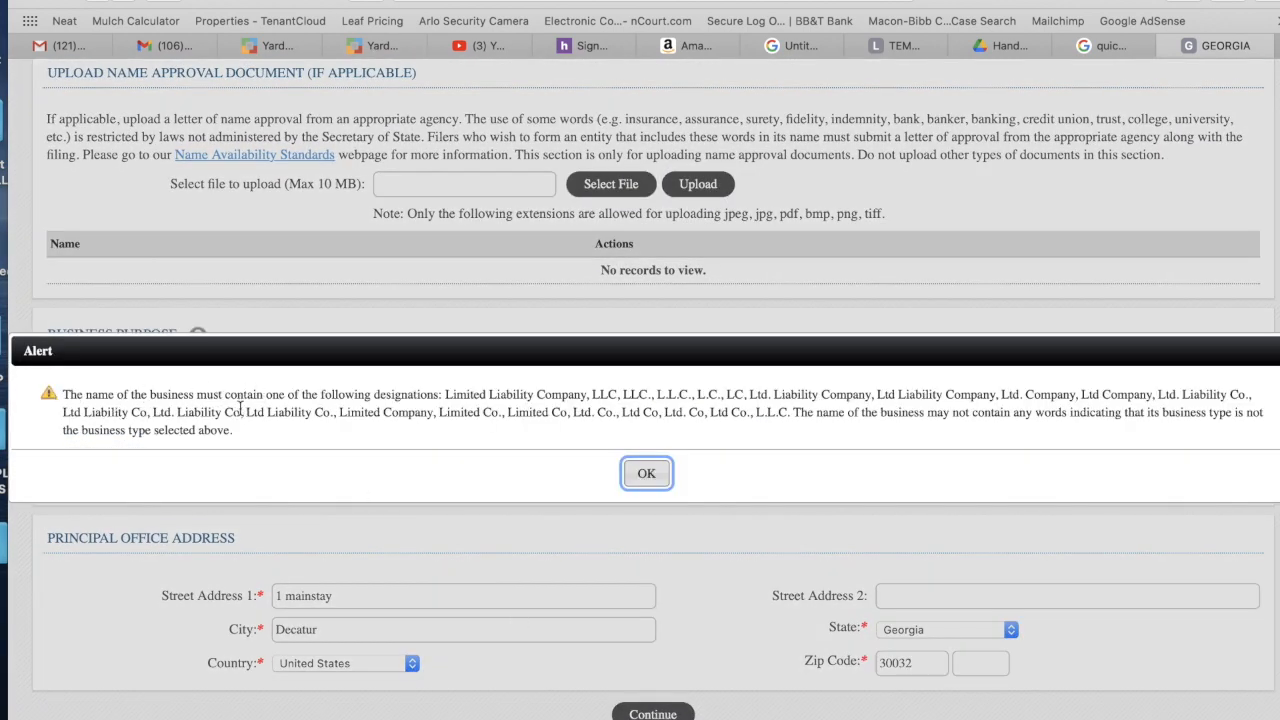
pyautogui.moveTo(280, 410)
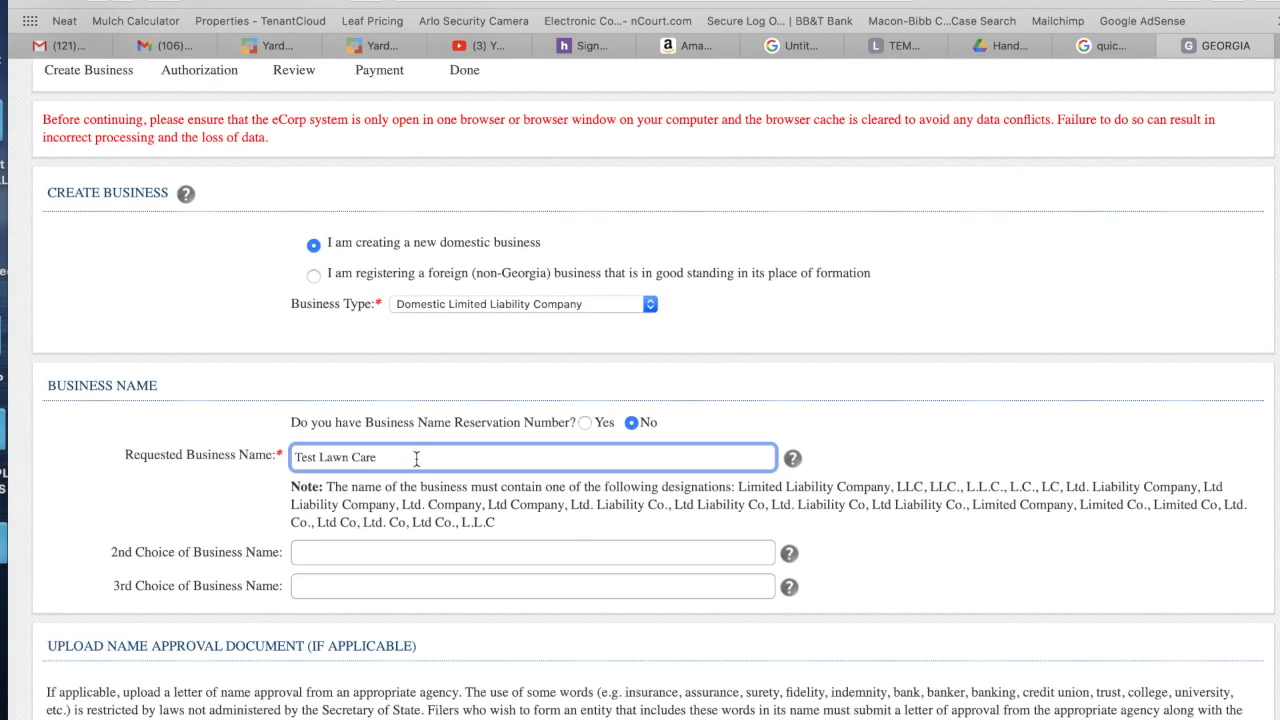
pyautogui.write('L.')
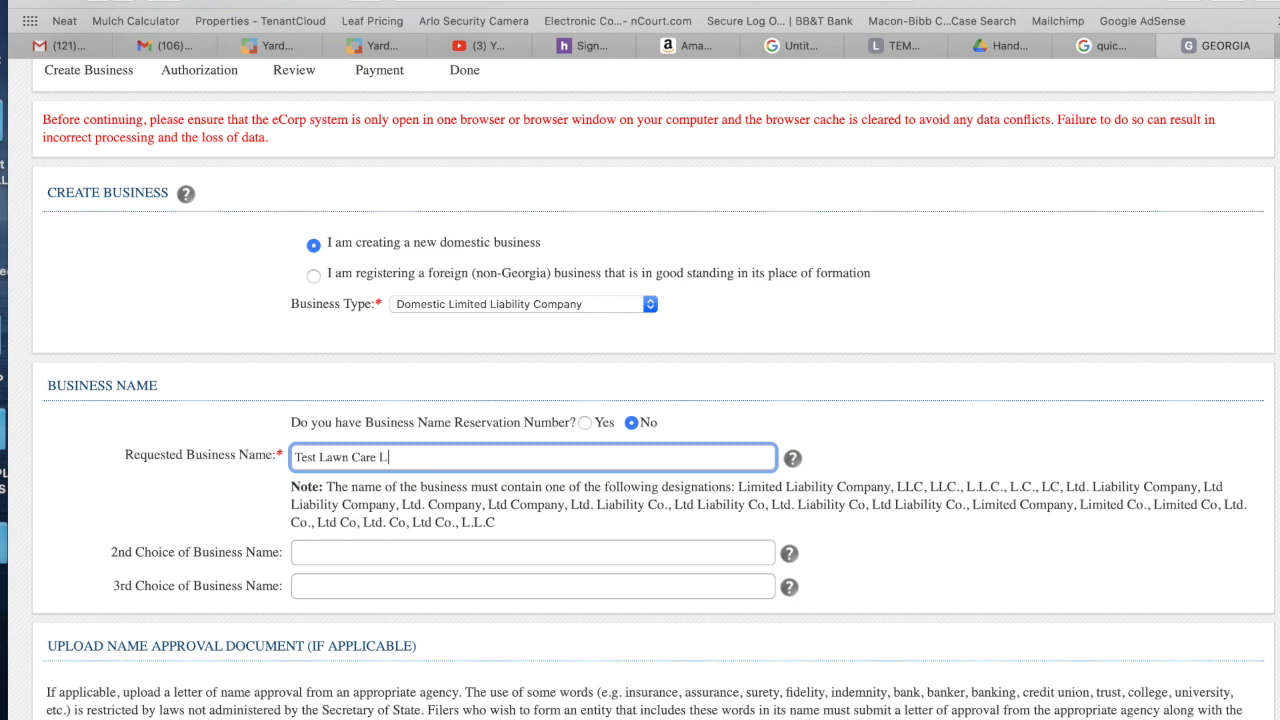
pyautogui.write('LC')
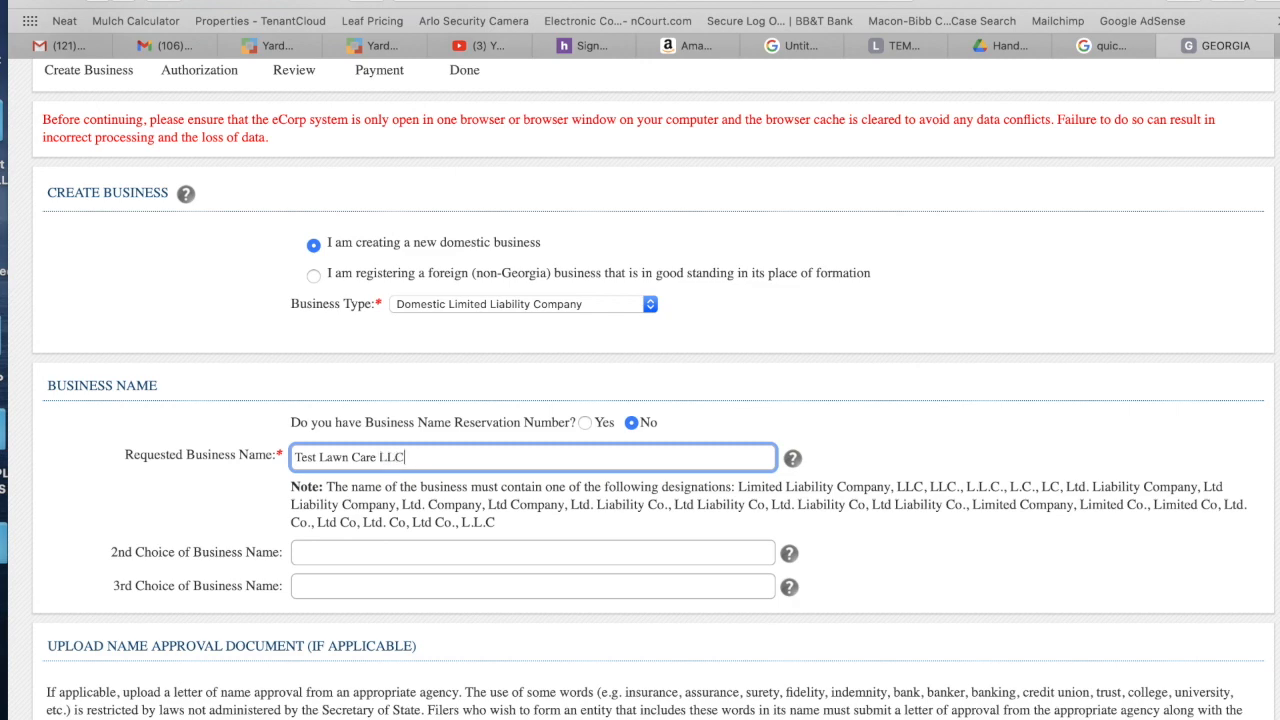
pyautogui.scroll(-3)
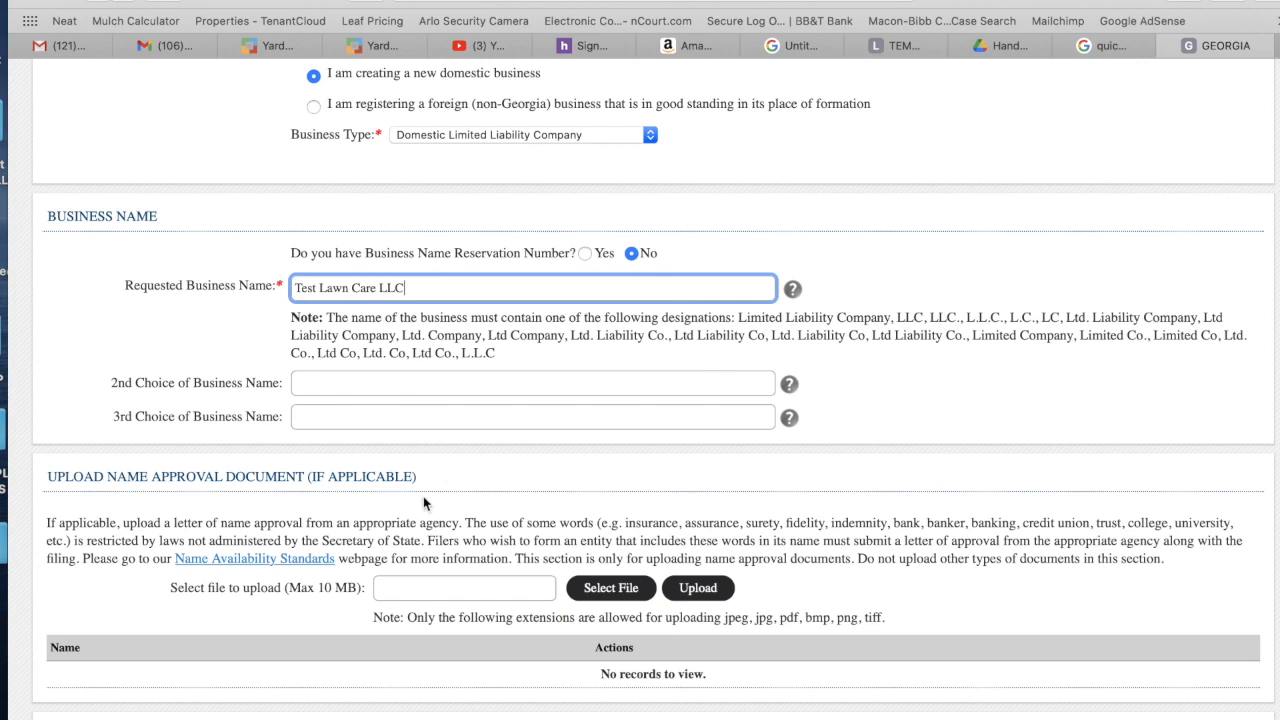
pyautogui.scroll(-3)
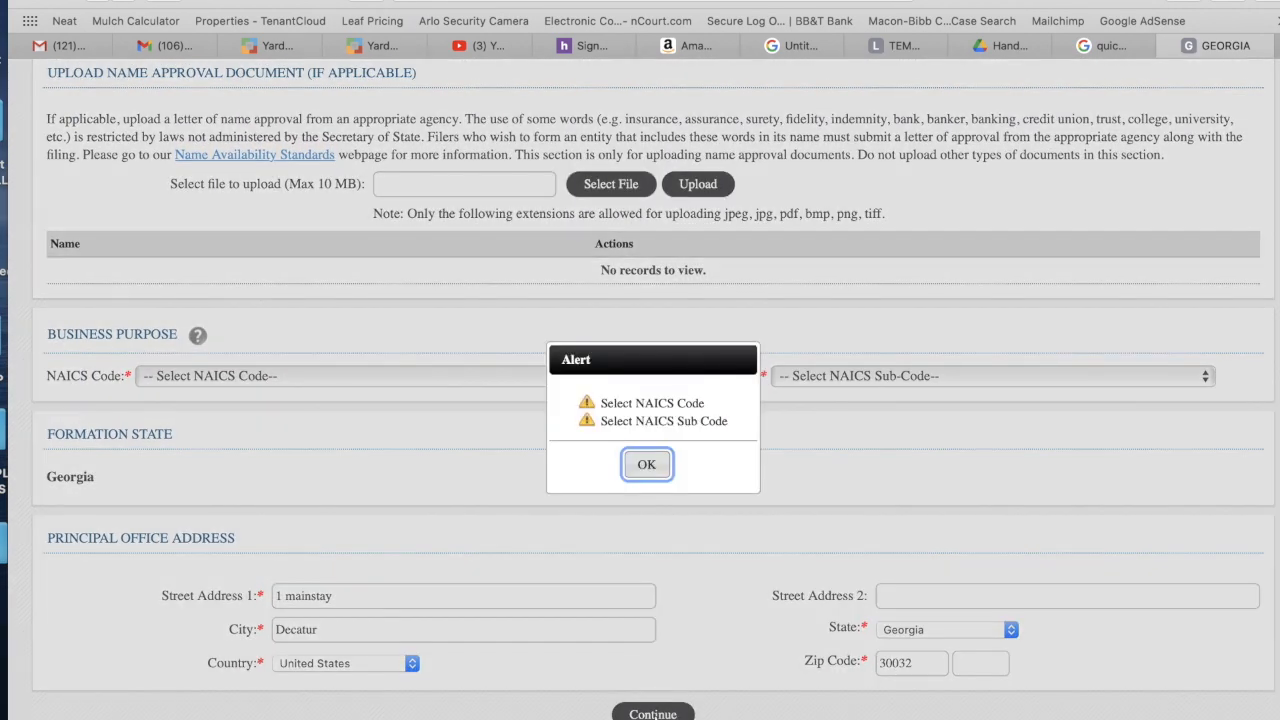
# Step: Dismiss the NAICS warning and set the NAICS Code to Unknown
pyautogui.click(646, 464)
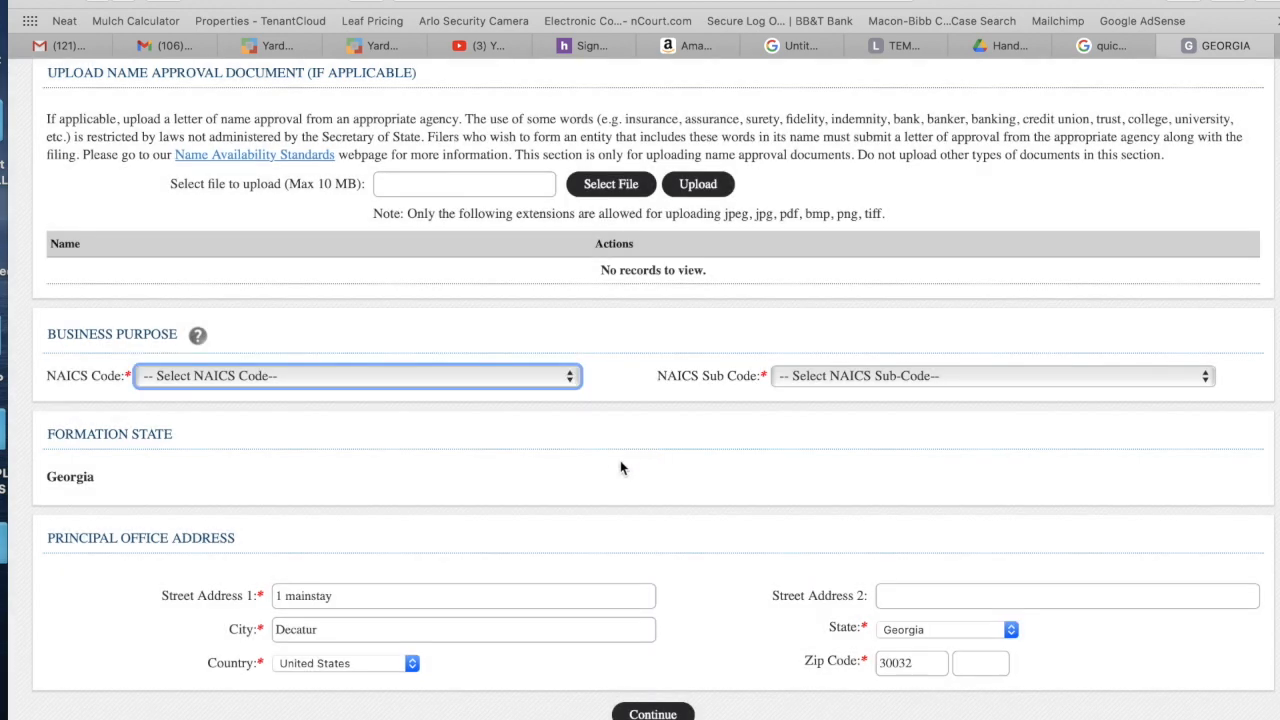
pyautogui.click(356, 376)
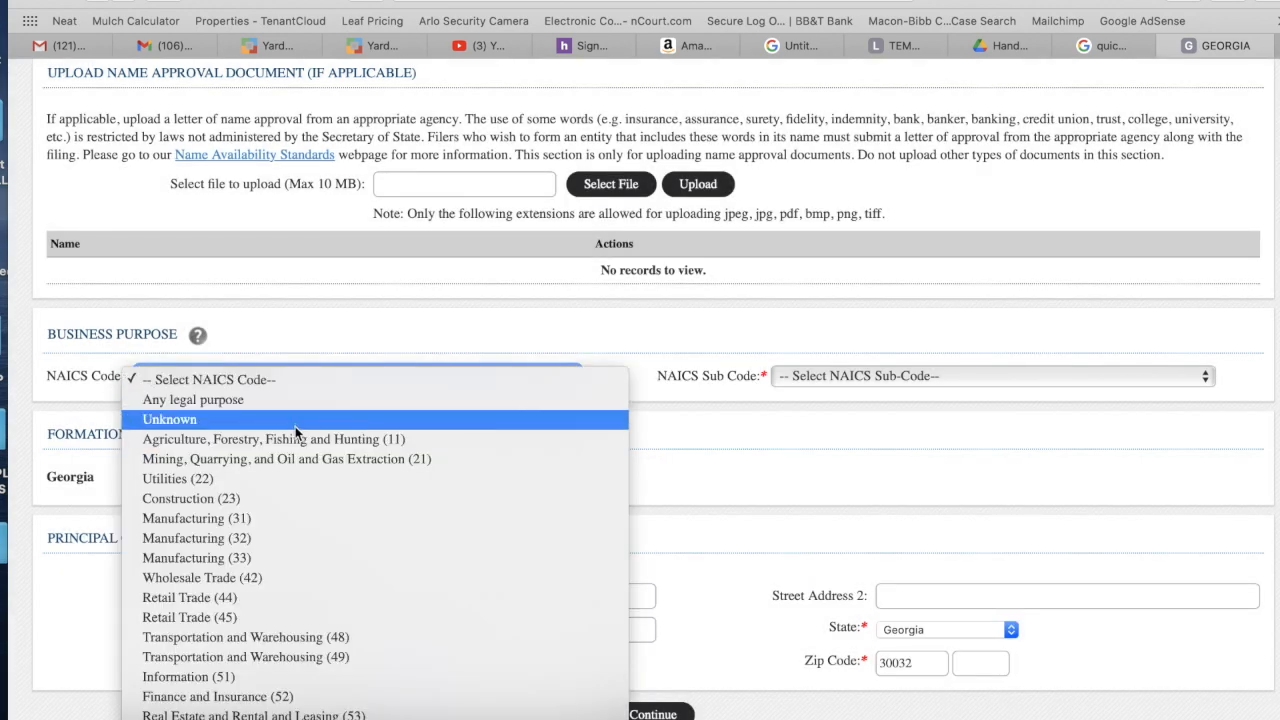
pyautogui.click(168, 420)
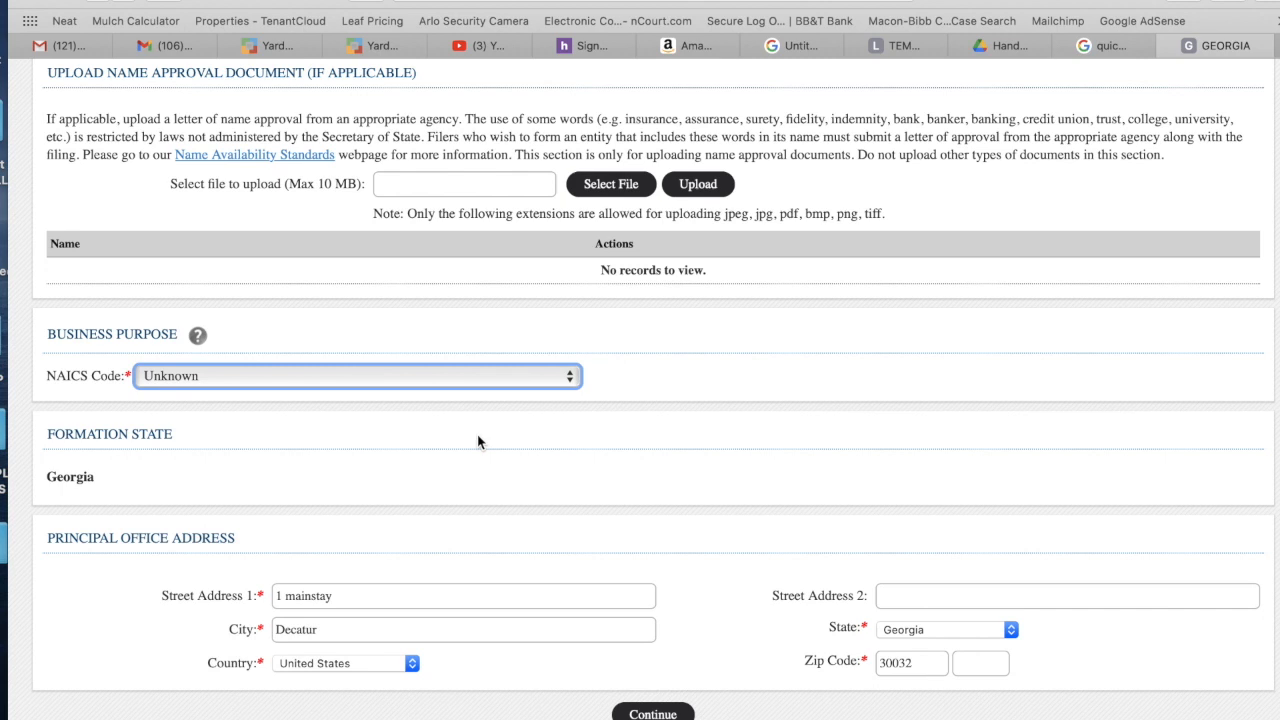
pyautogui.moveTo(642, 662)
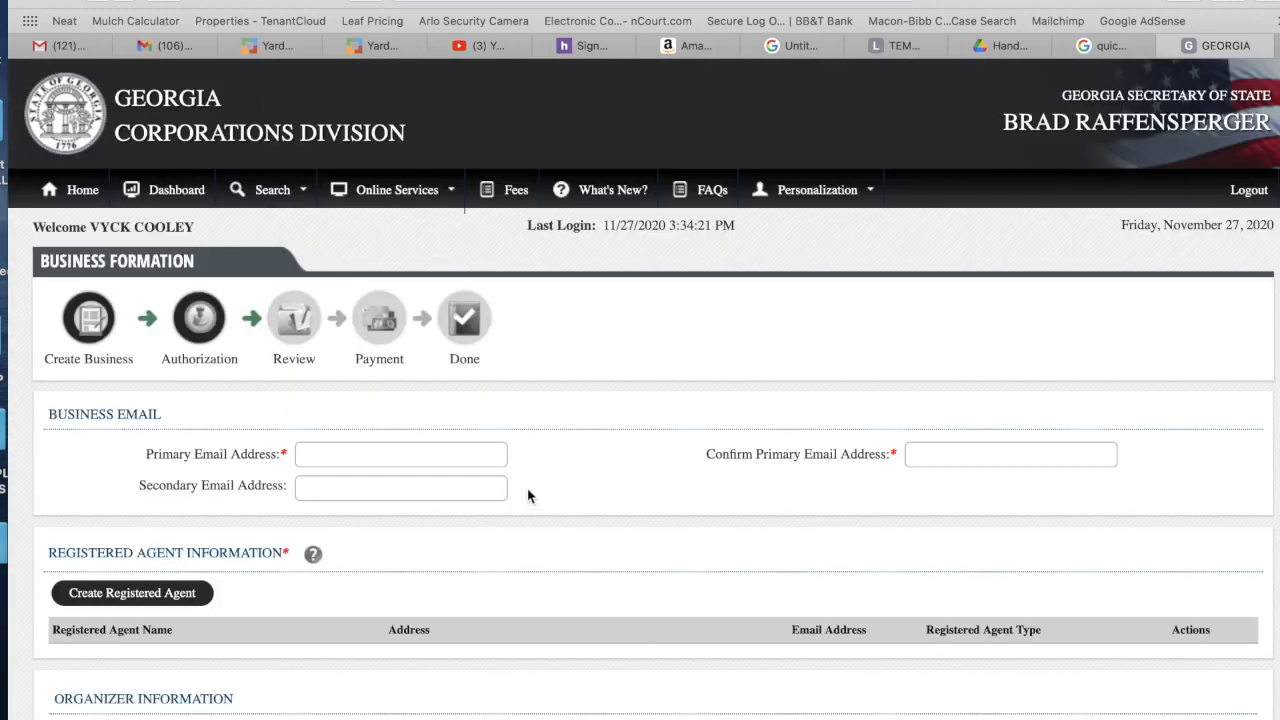
# Step: Enter the gmail address as the primary business email
pyautogui.scroll(-3)
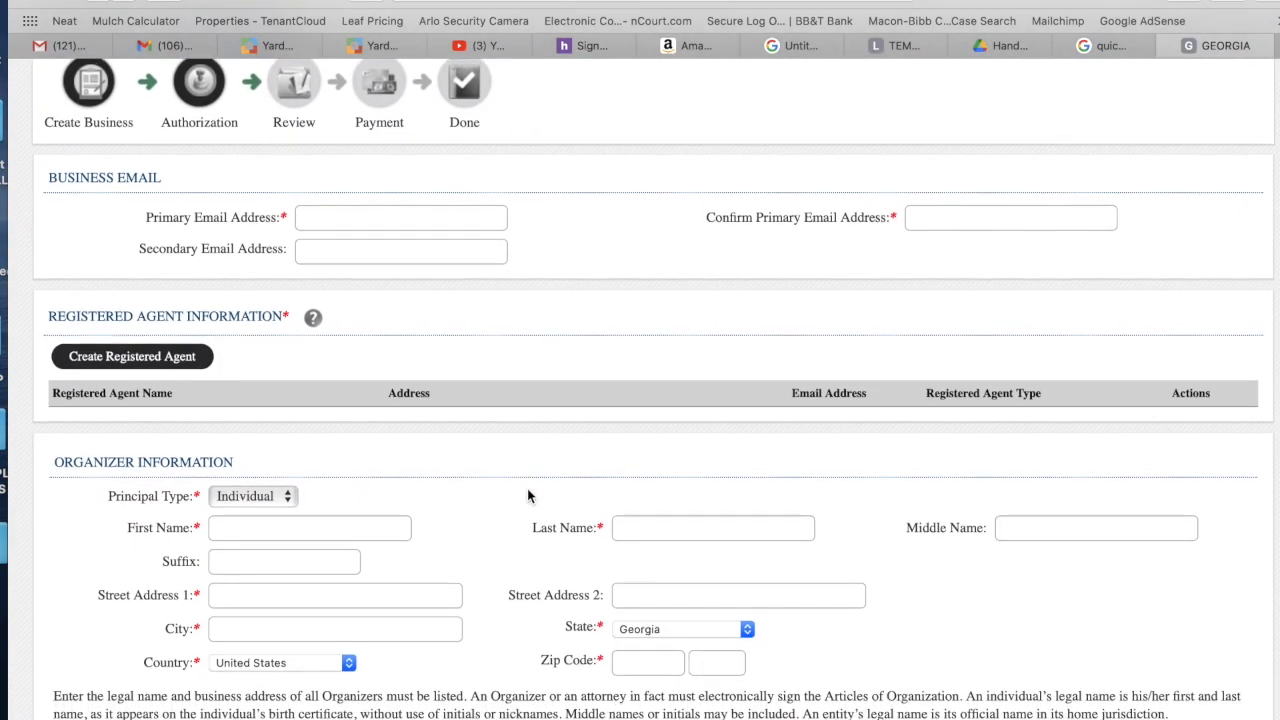
pyautogui.click(400, 214)
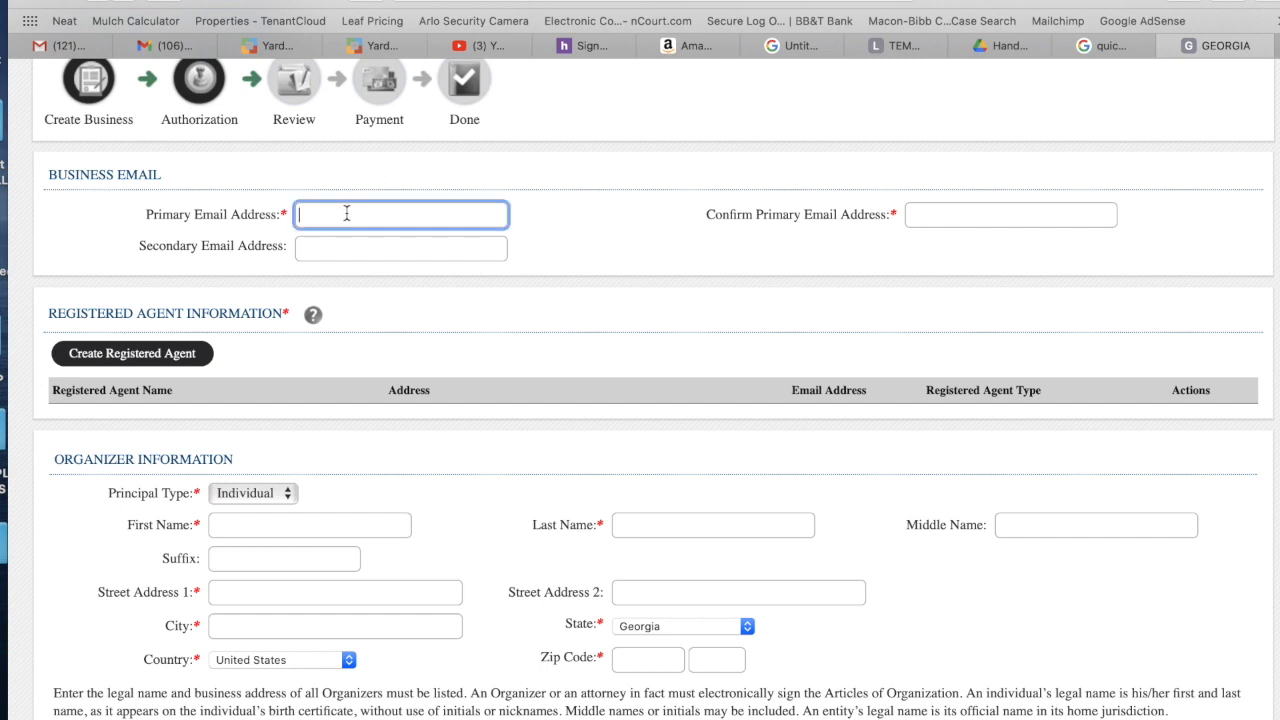
pyautogui.write('q')
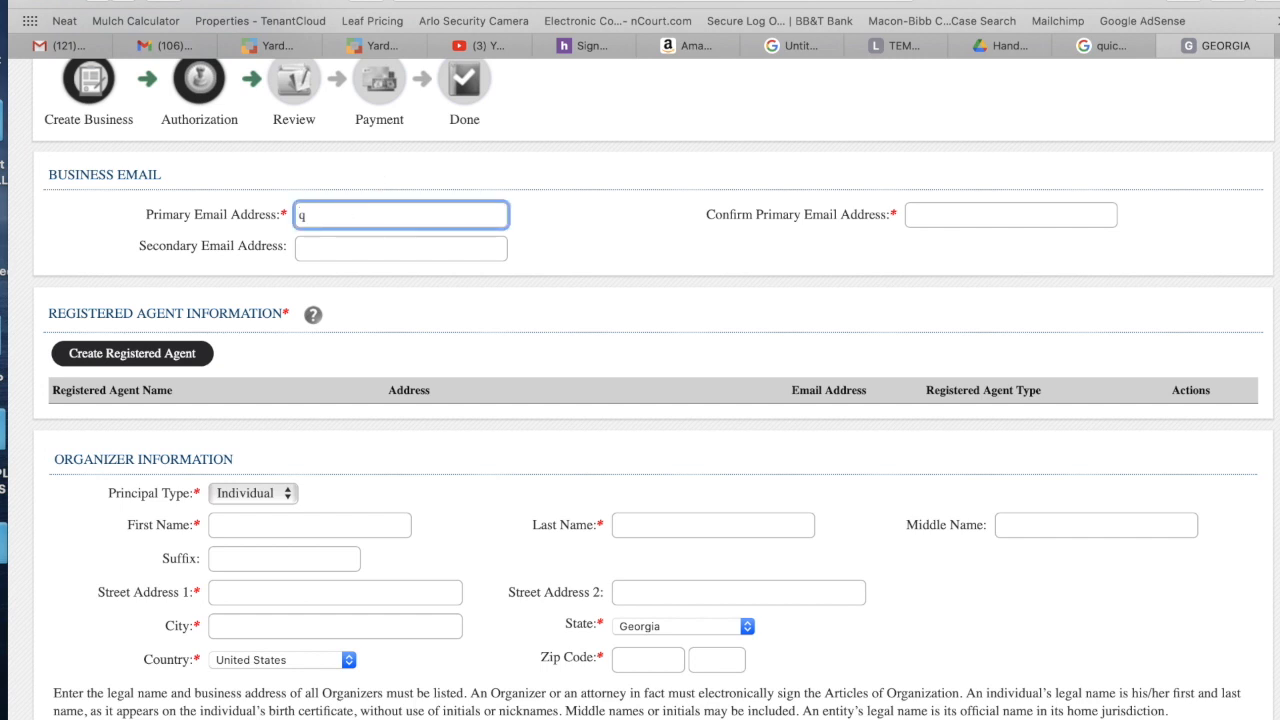
pyautogui.write('@')
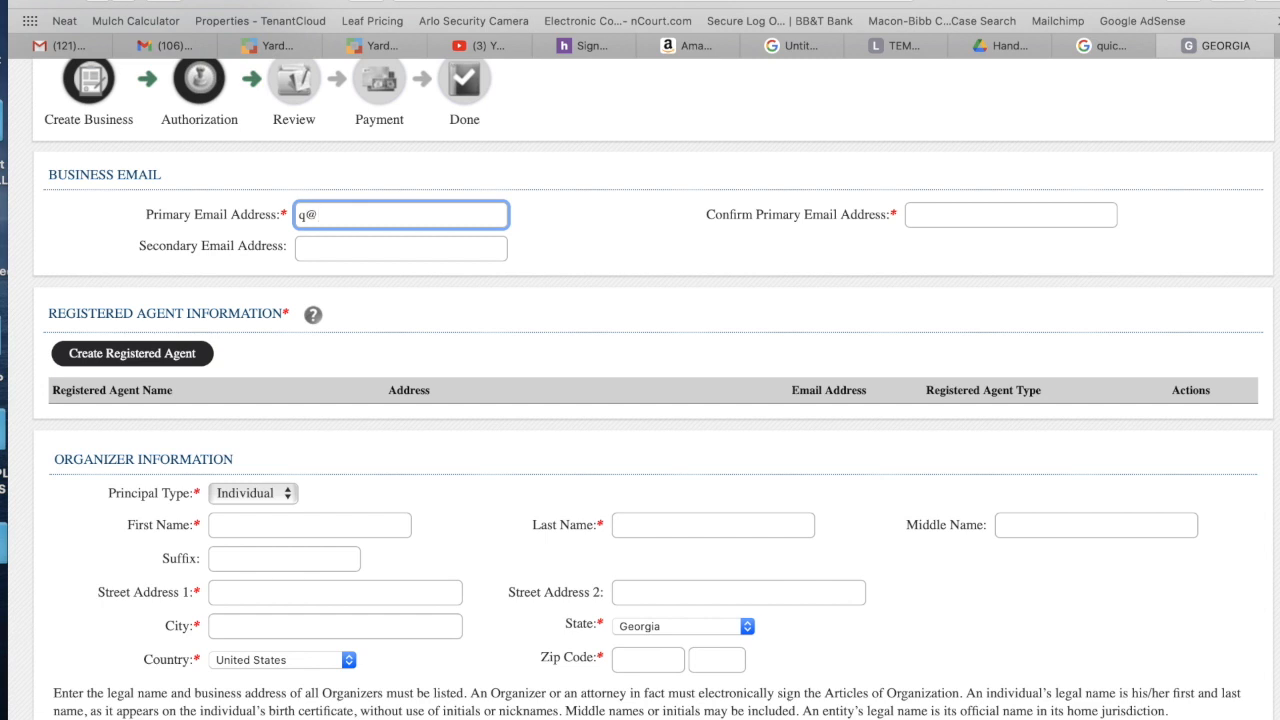
pyautogui.write('g')
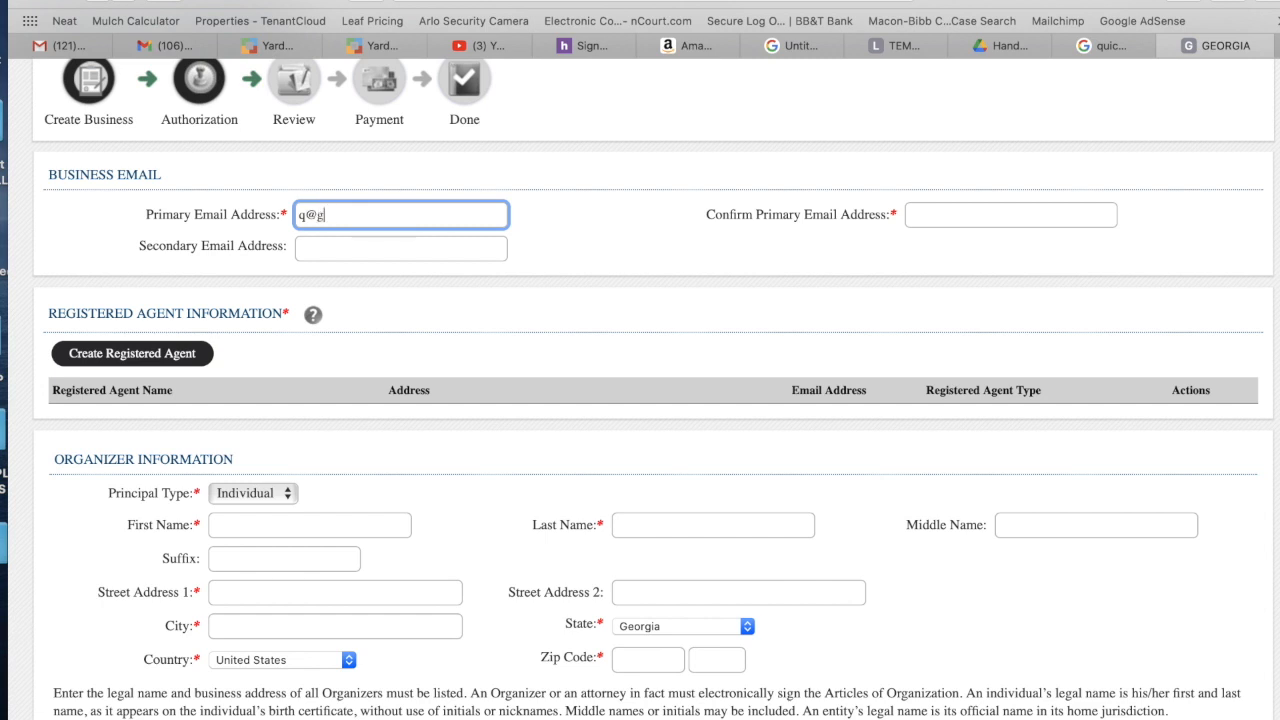
pyautogui.write('mail.com')
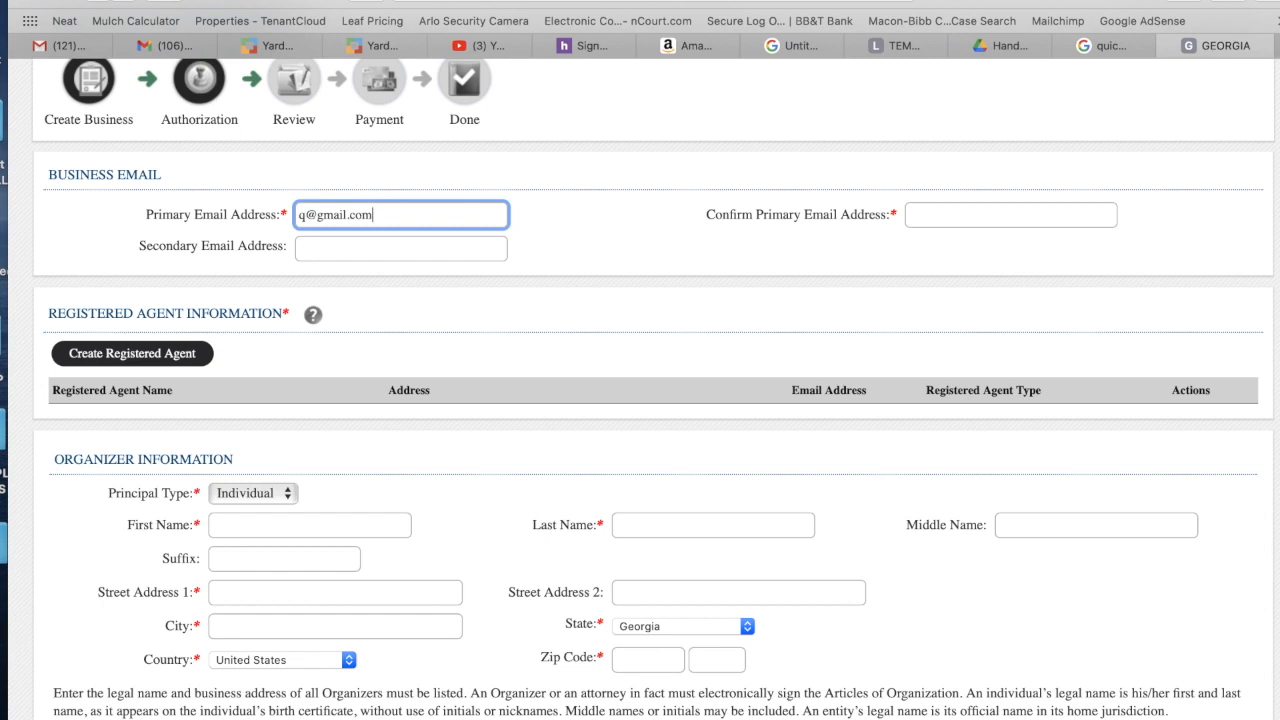
pyautogui.moveTo(978, 212)
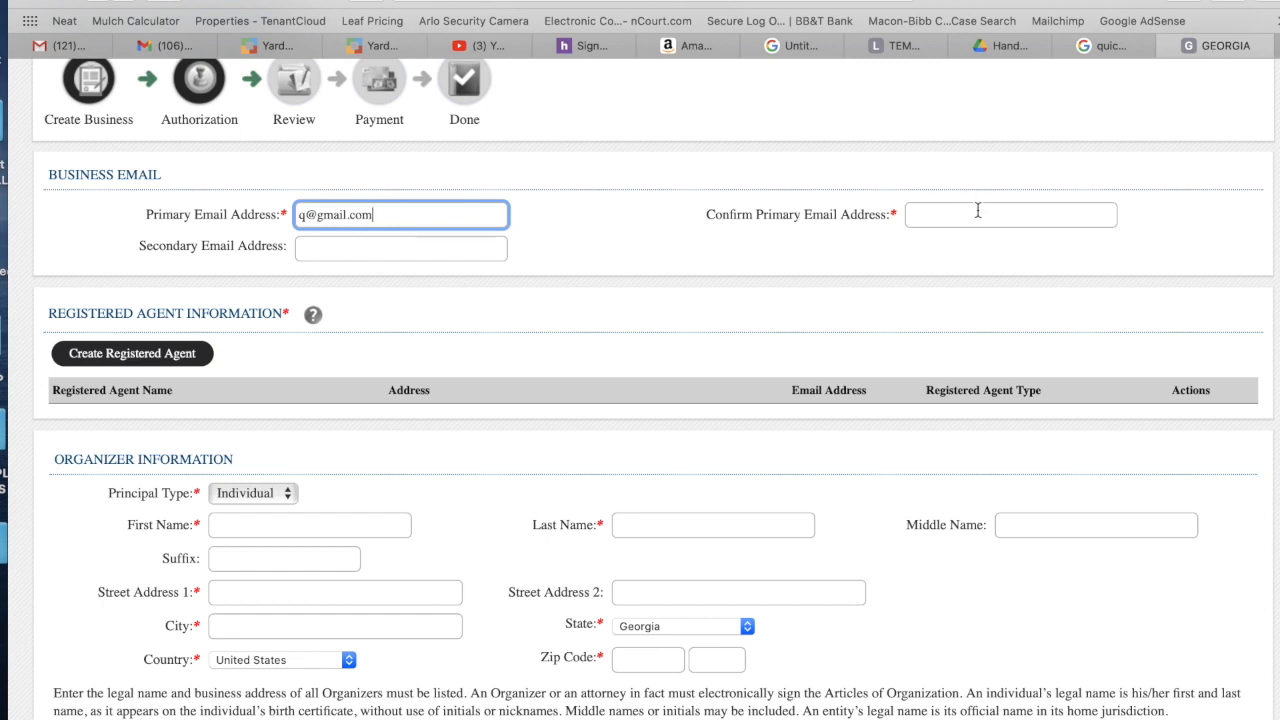
# Step: Enter the same gmail address as the confirmation business email
pyautogui.click(1010, 214)
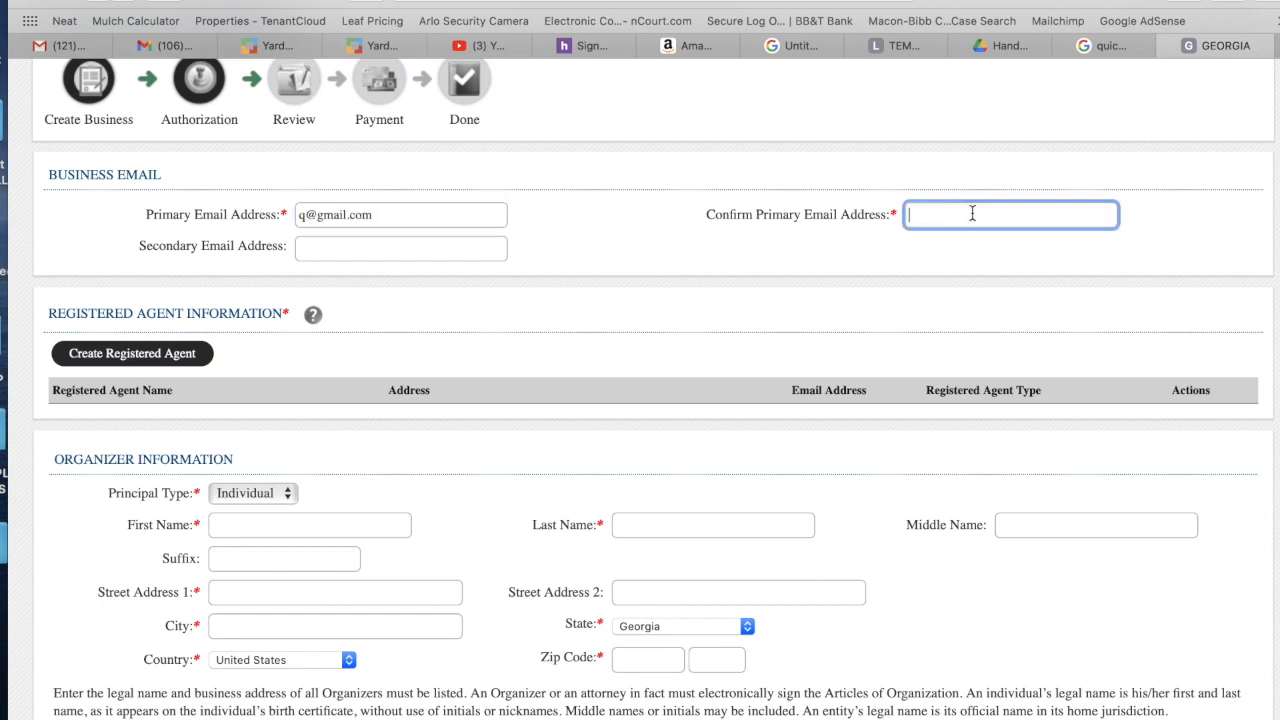
pyautogui.write('q')
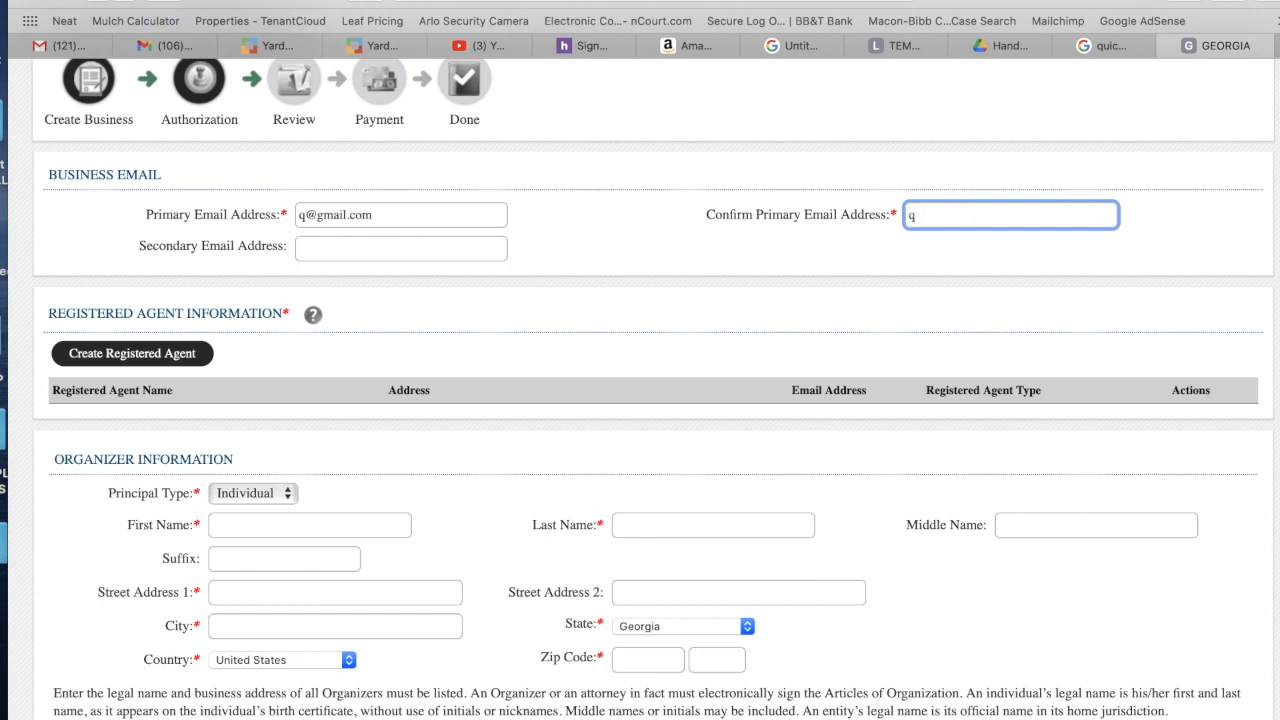
pyautogui.write('@gmail.c')
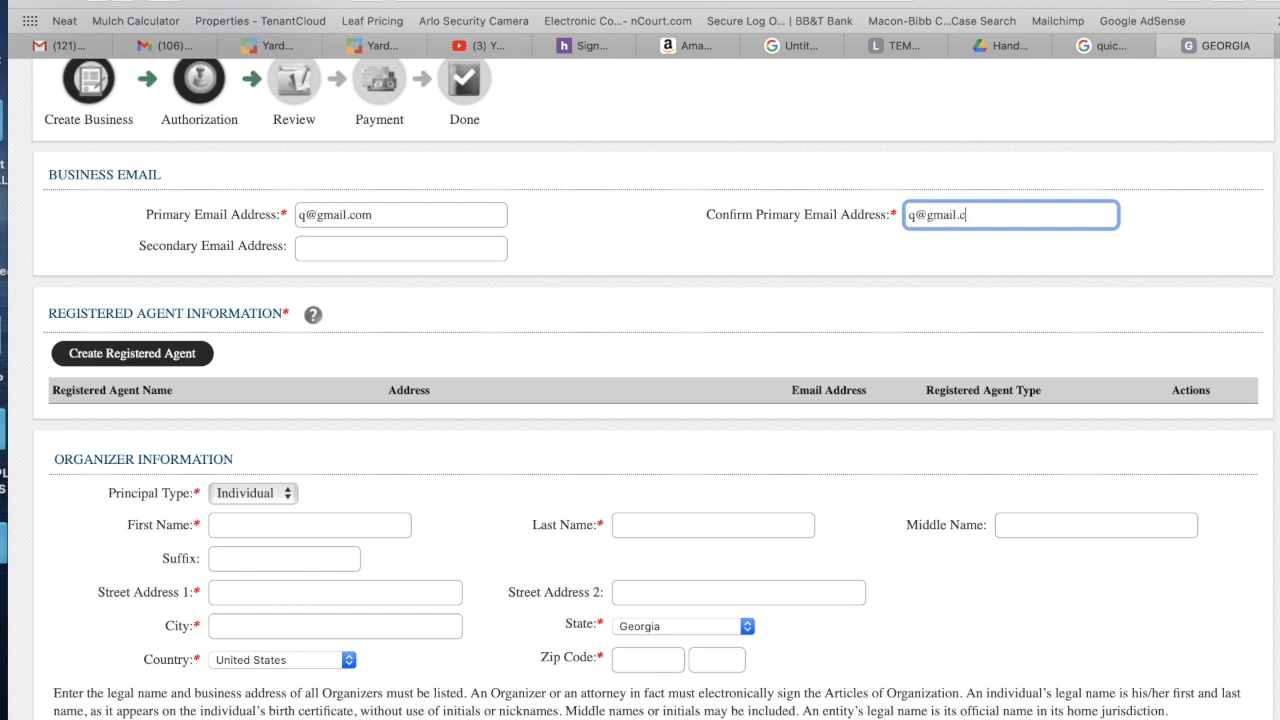
pyautogui.write('om')
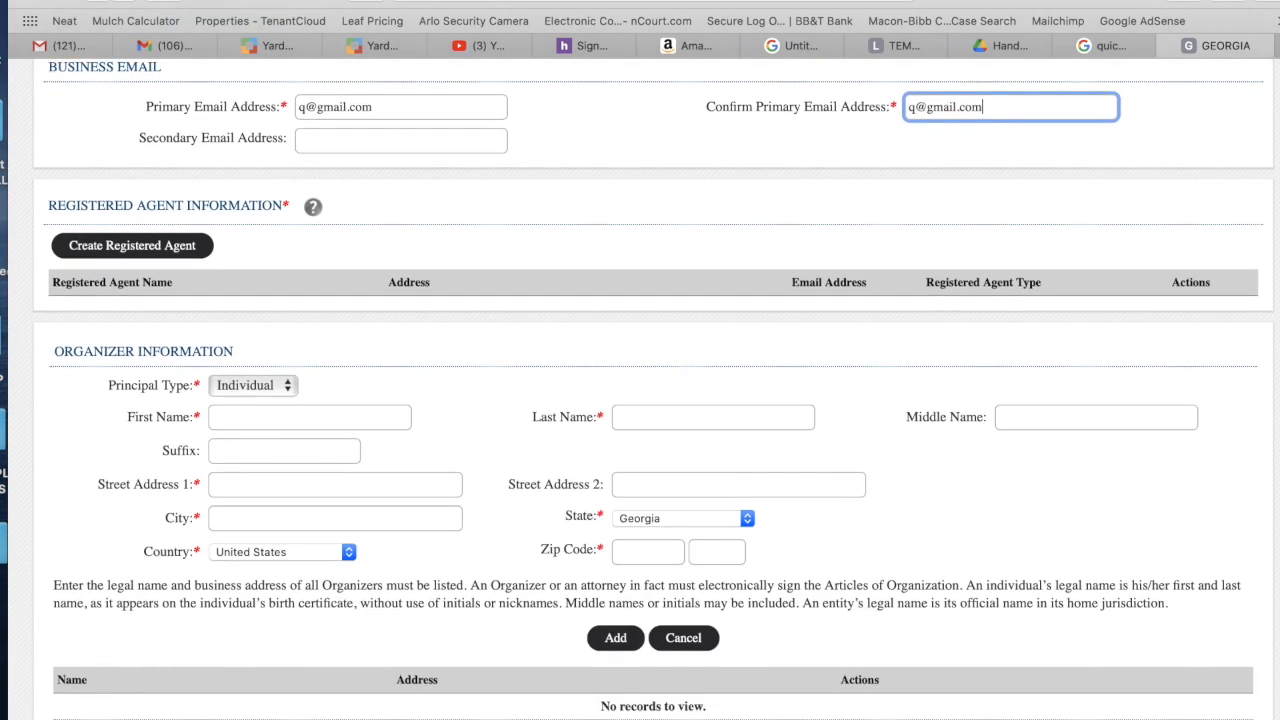
pyautogui.scroll(-3)
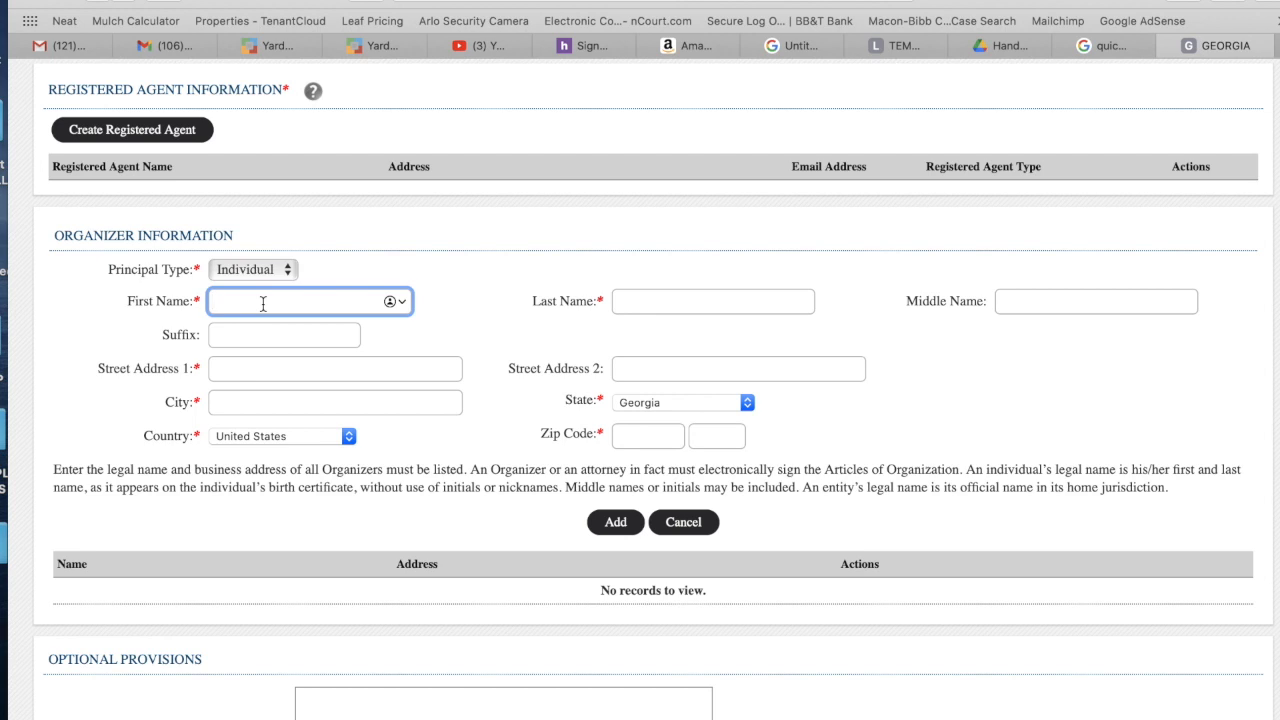
pyautogui.write('Q')
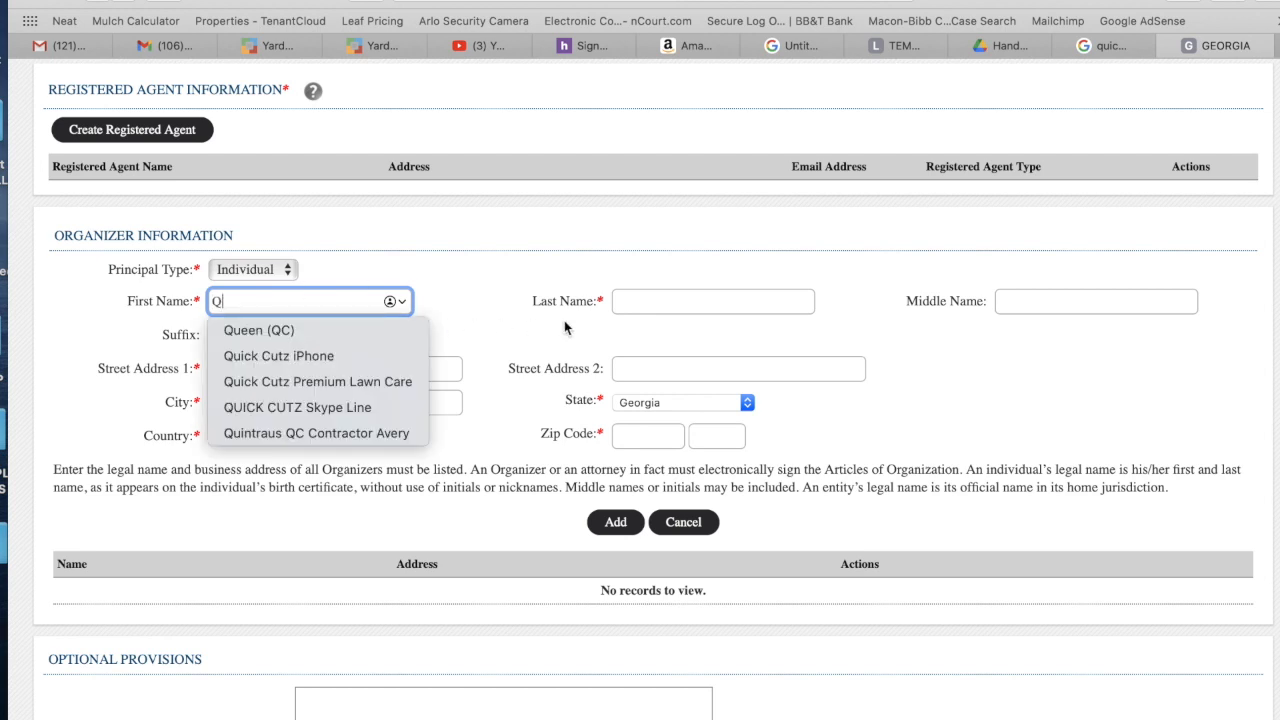
pyautogui.click(712, 300)
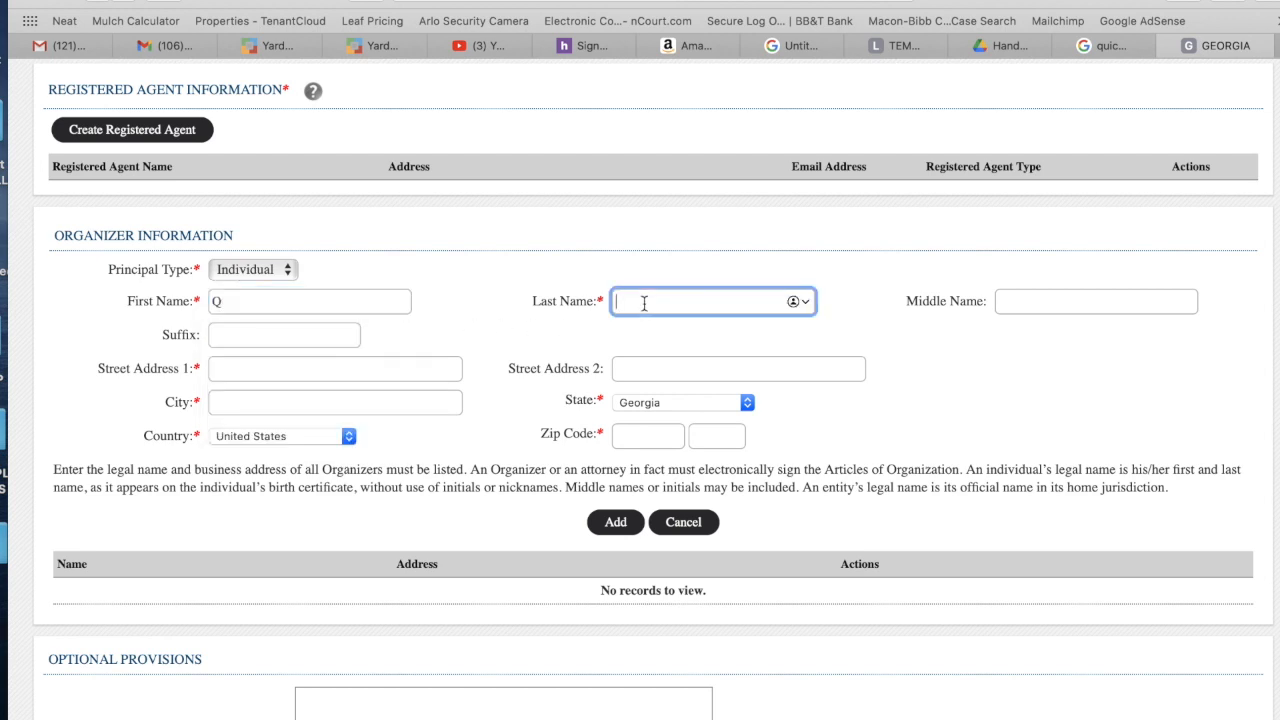
pyautogui.write('Jone')
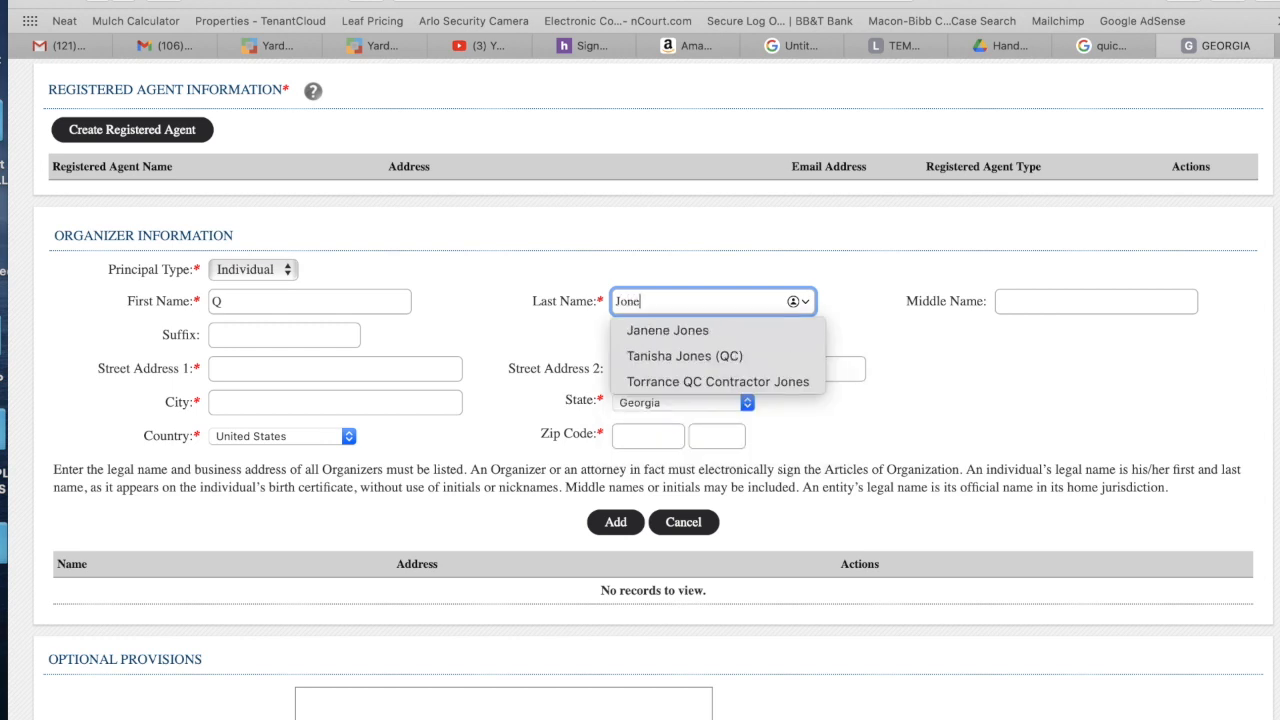
pyautogui.write('s')
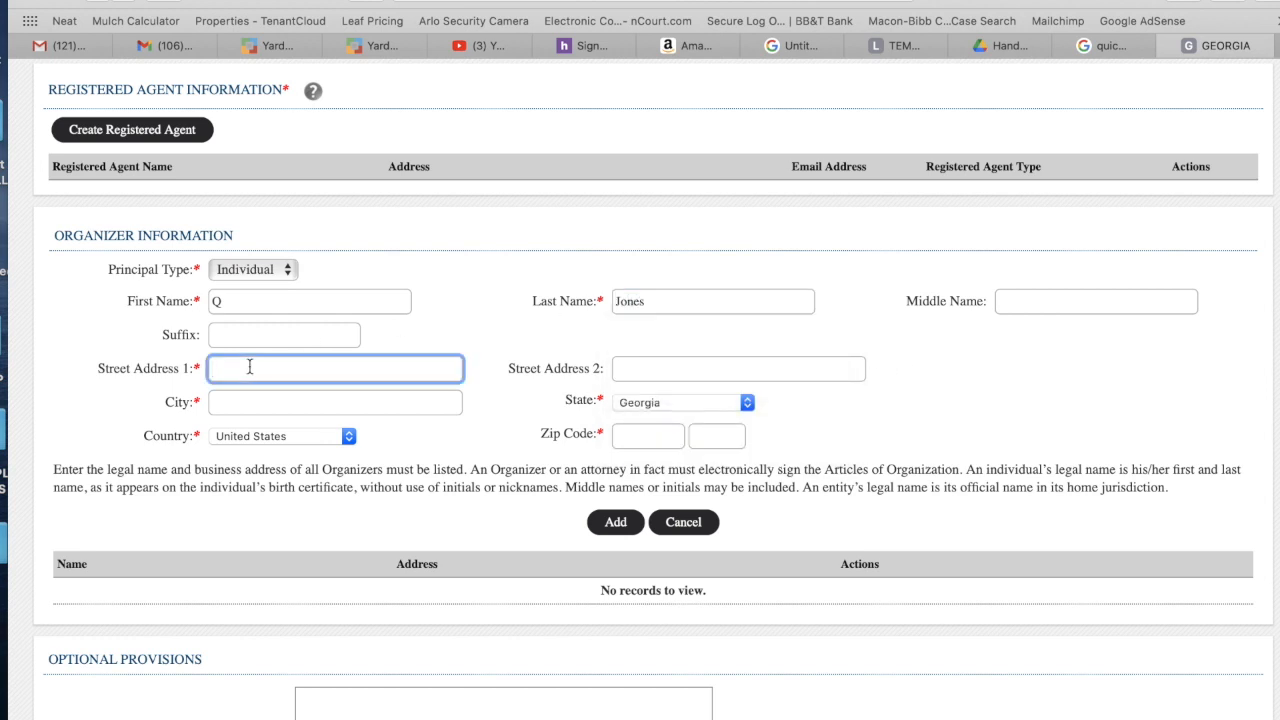
# Step: Enter the organizer address 1 Main St, Decatur, zip 30032
pyautogui.write('1')
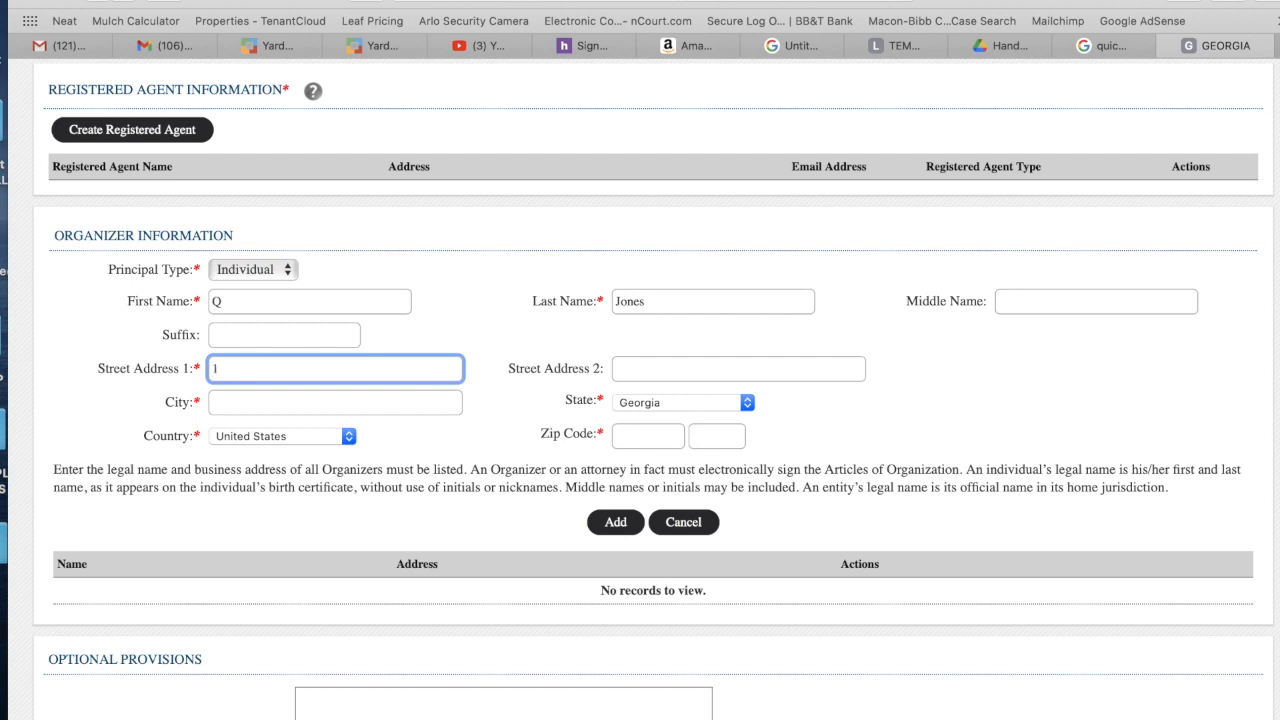
pyautogui.write('Main')
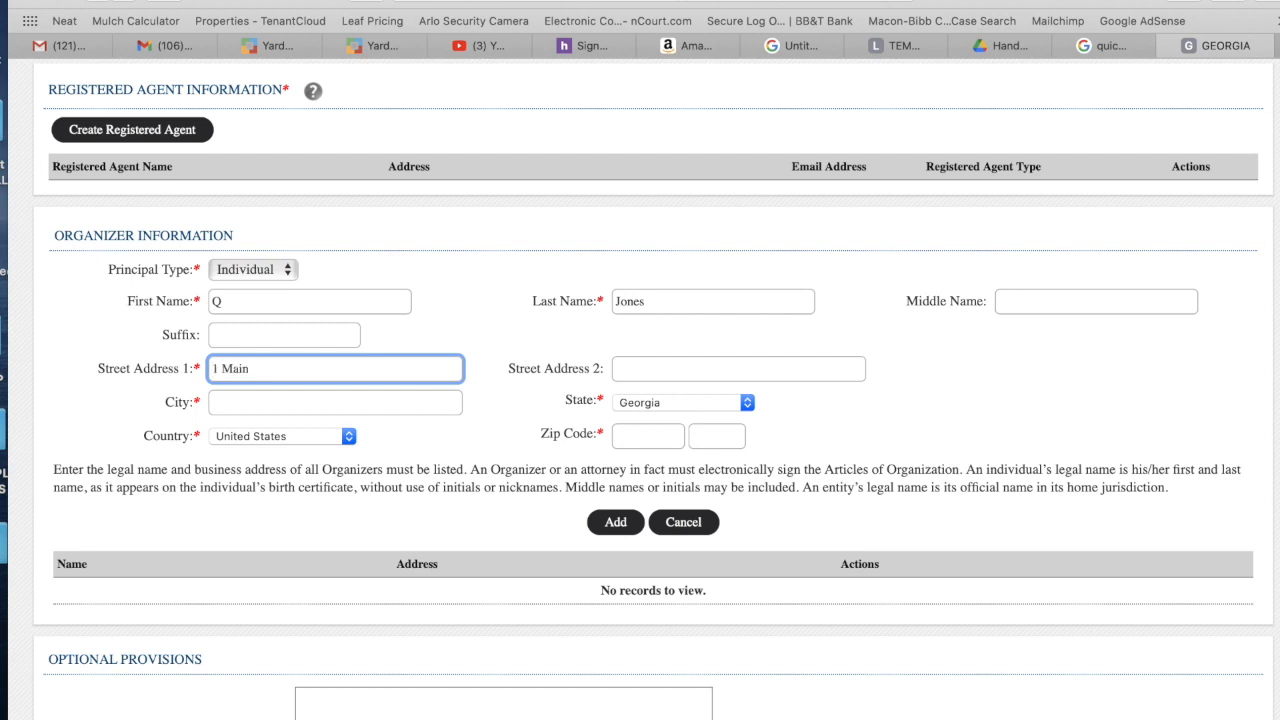
pyautogui.write('St')
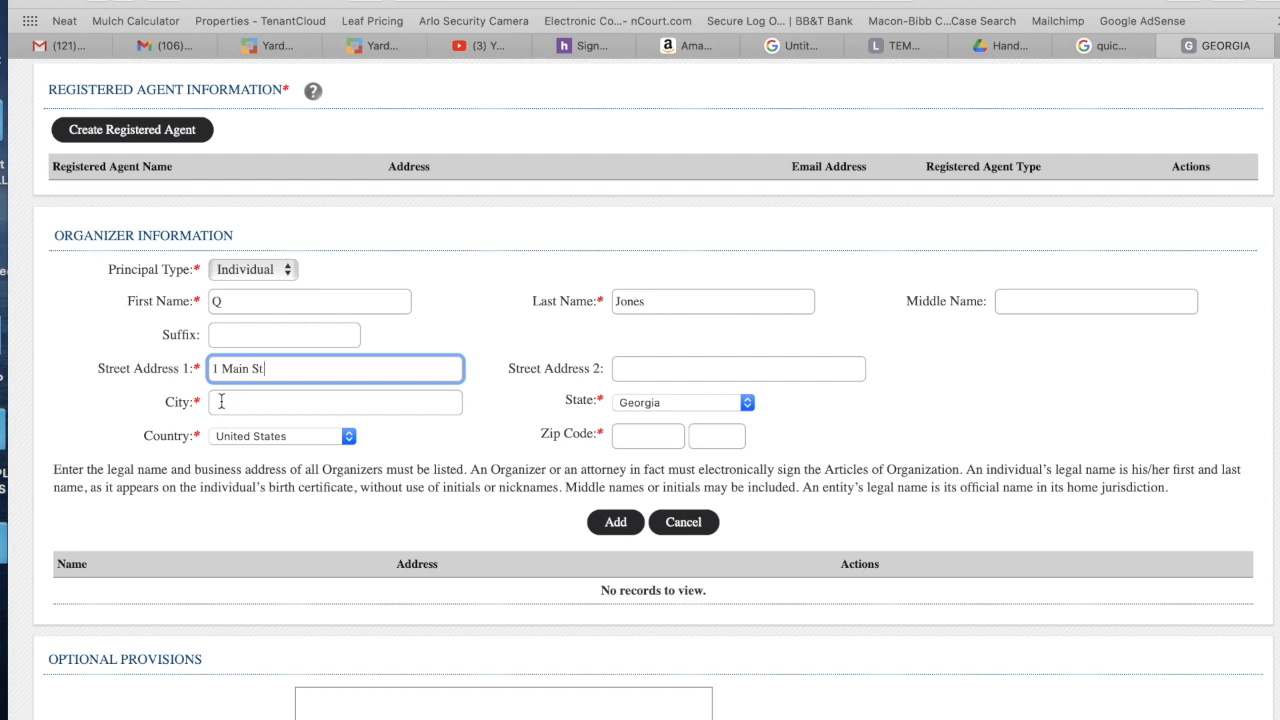
pyautogui.write('Deca')
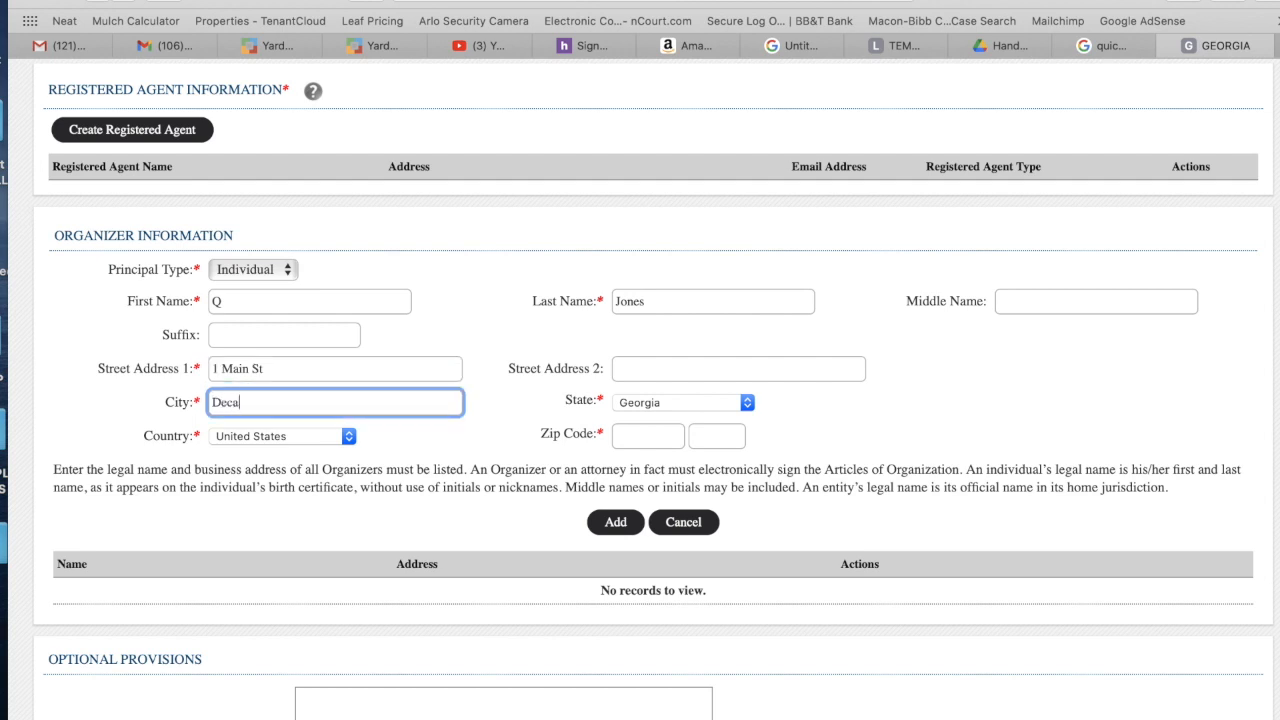
pyautogui.write('tur')
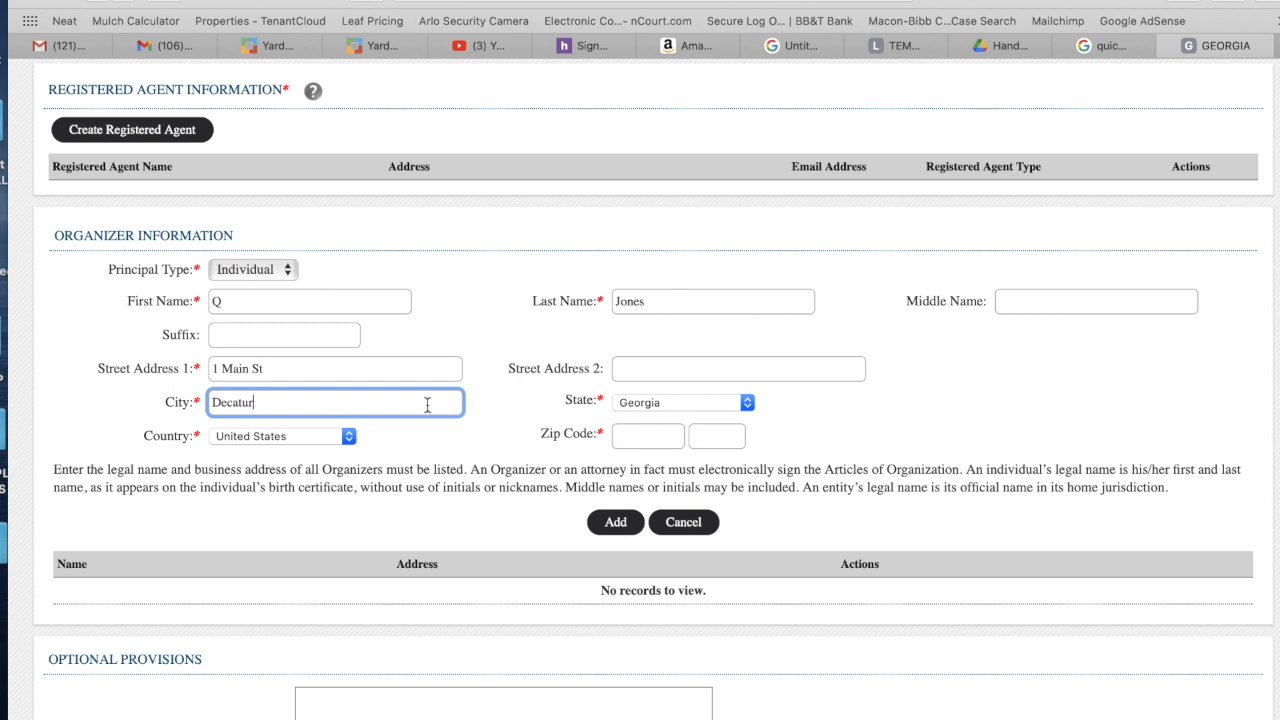
pyautogui.moveTo(636, 440)
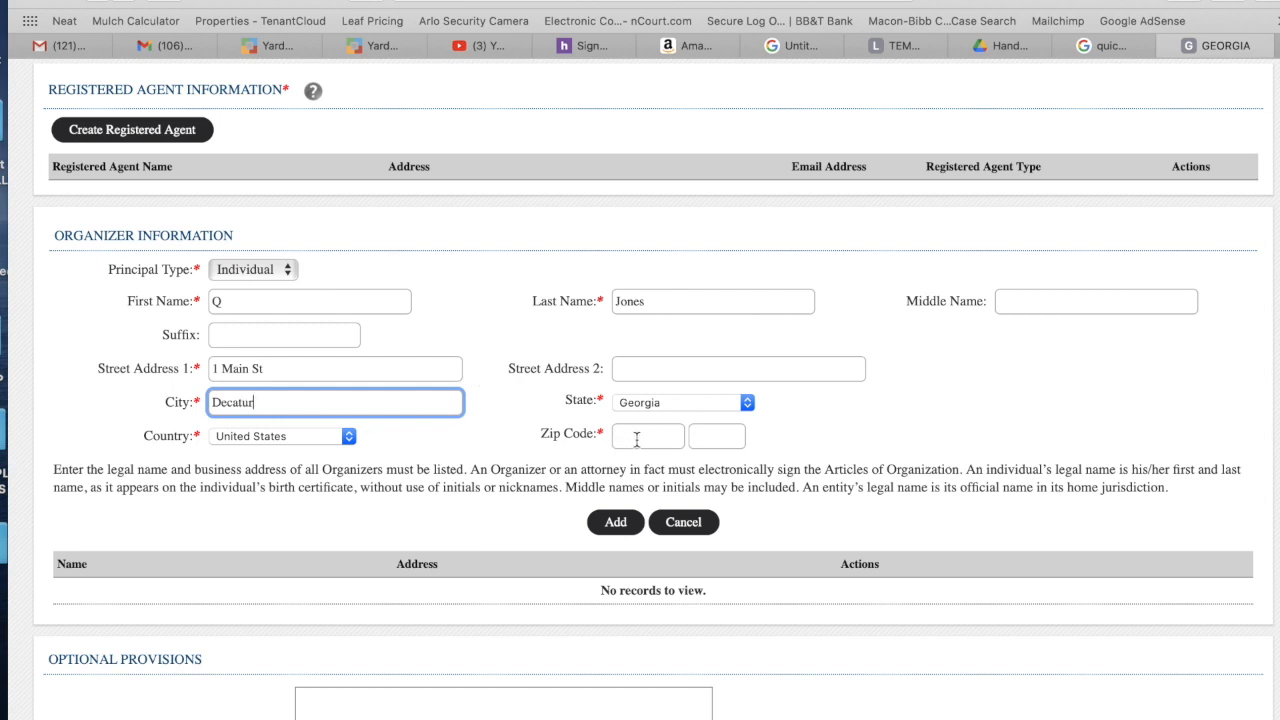
pyautogui.write('30032')
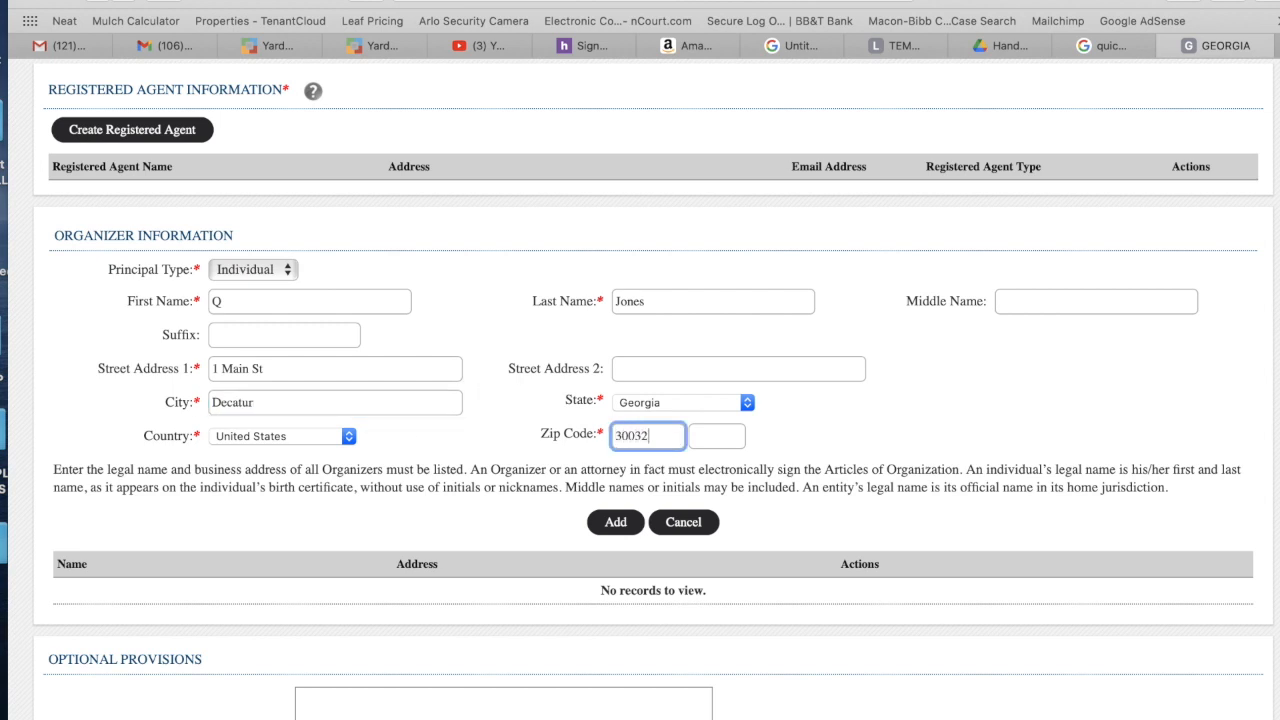
# Step: Sign the authorizer signature as q Jones and agree to the filer's certification
pyautogui.scroll(-3)
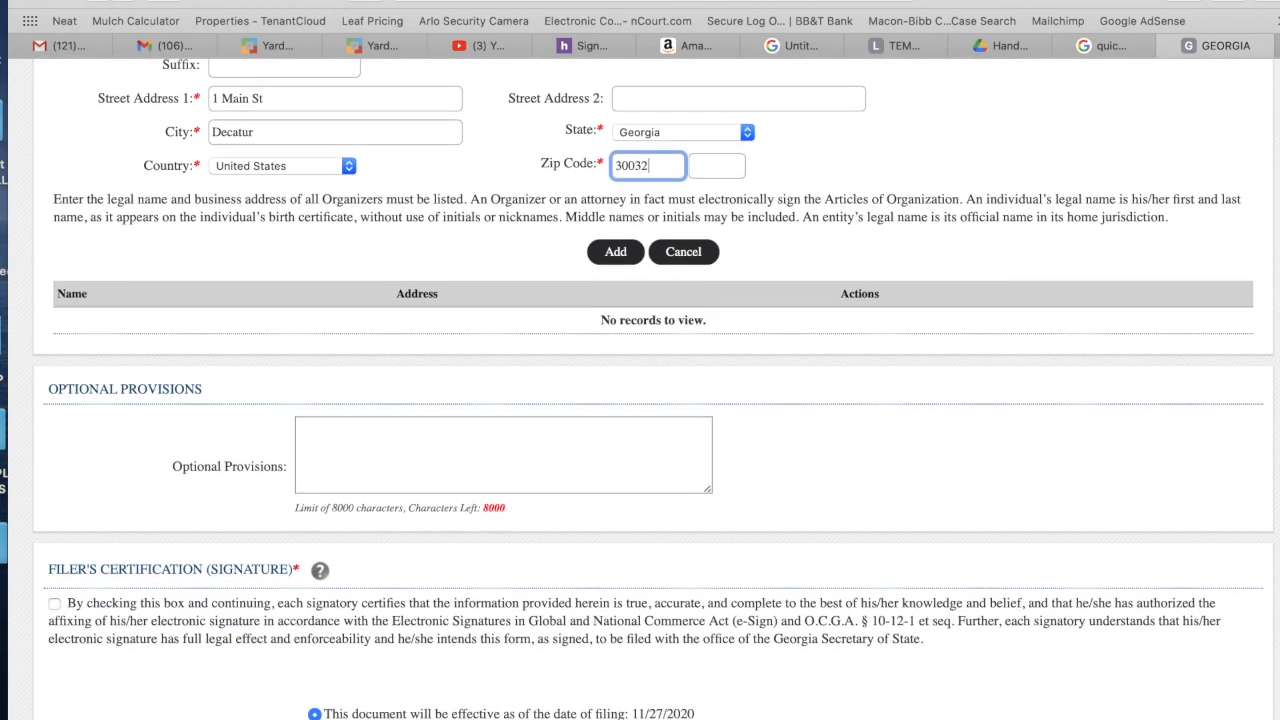
pyautogui.scroll(-3)
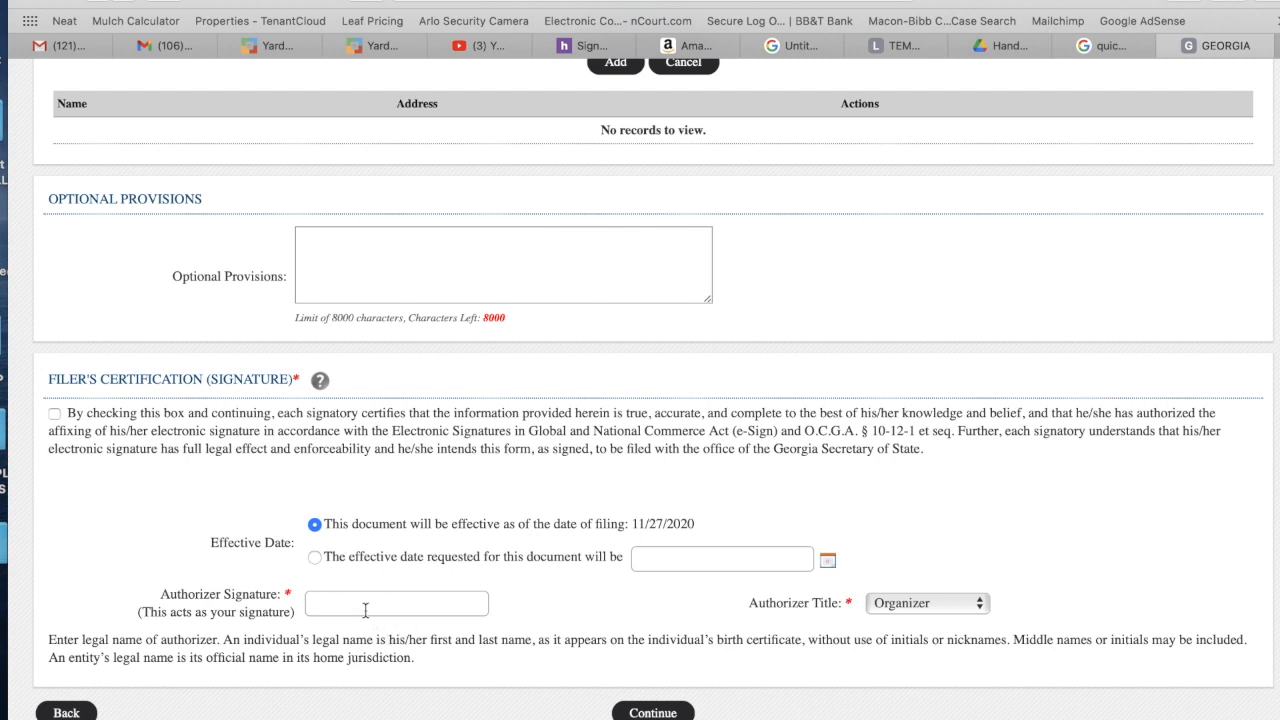
pyautogui.click(396, 604)
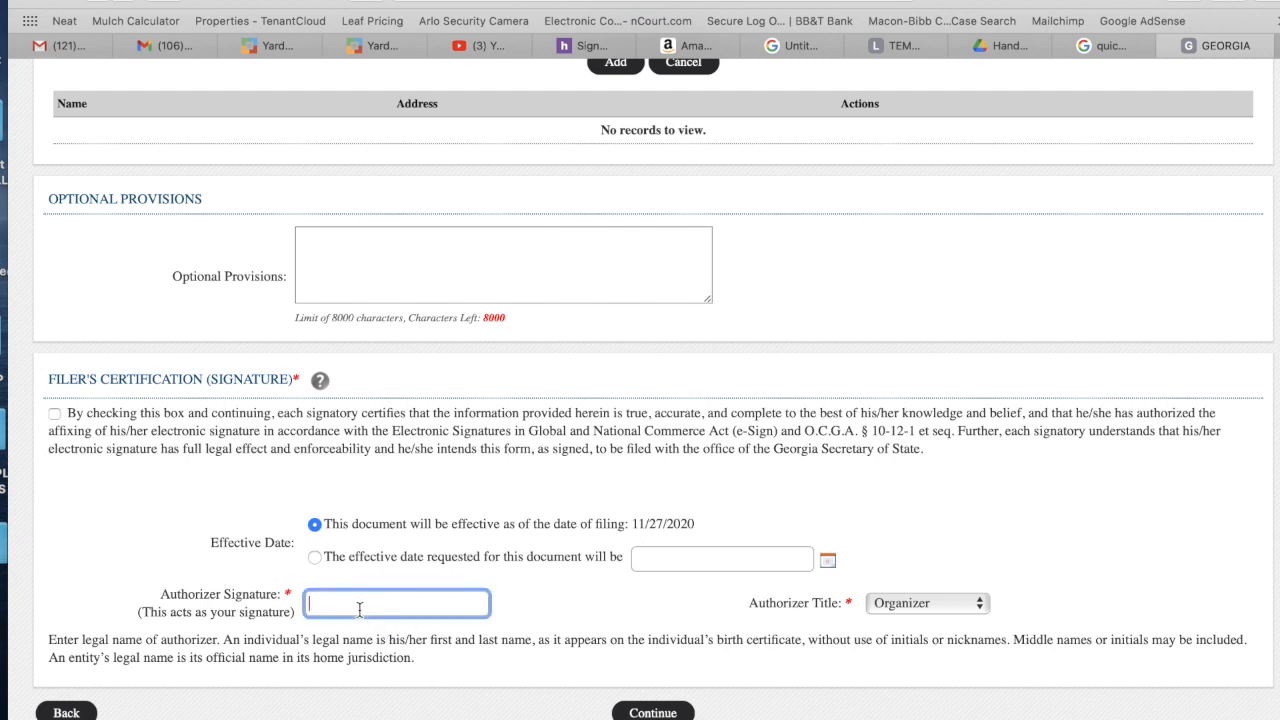
pyautogui.write('q')
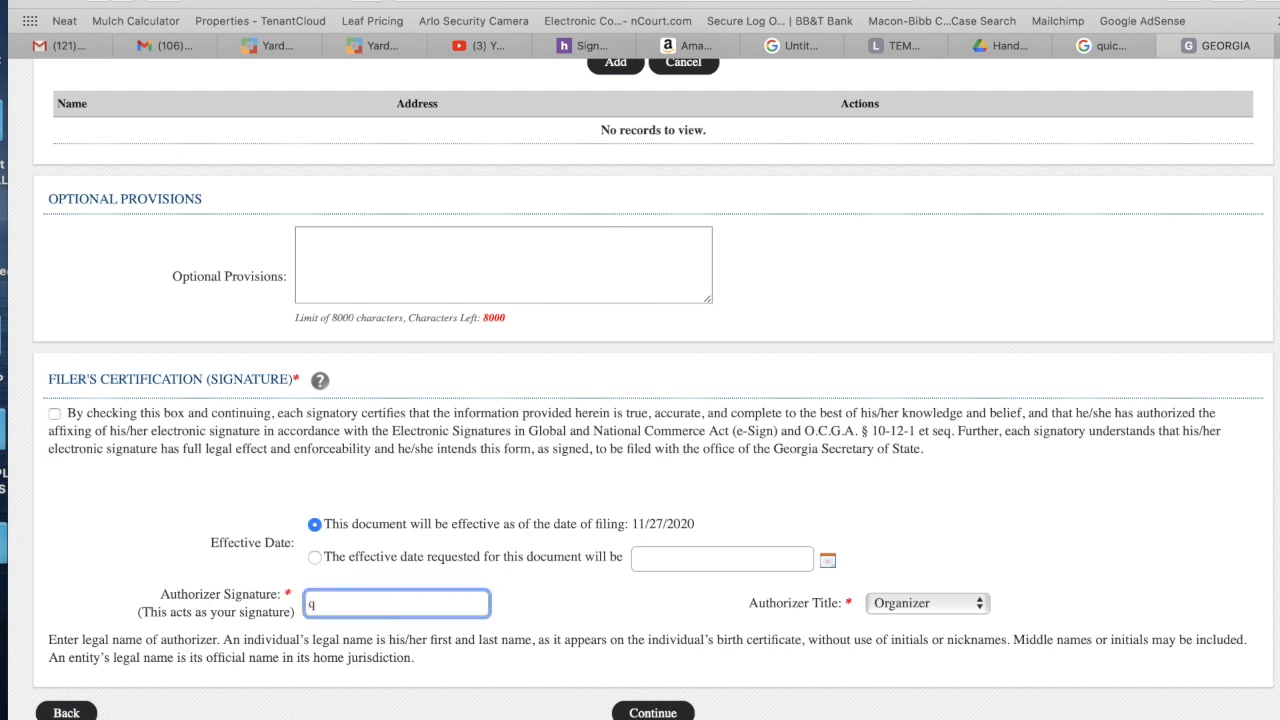
pyautogui.write('J')
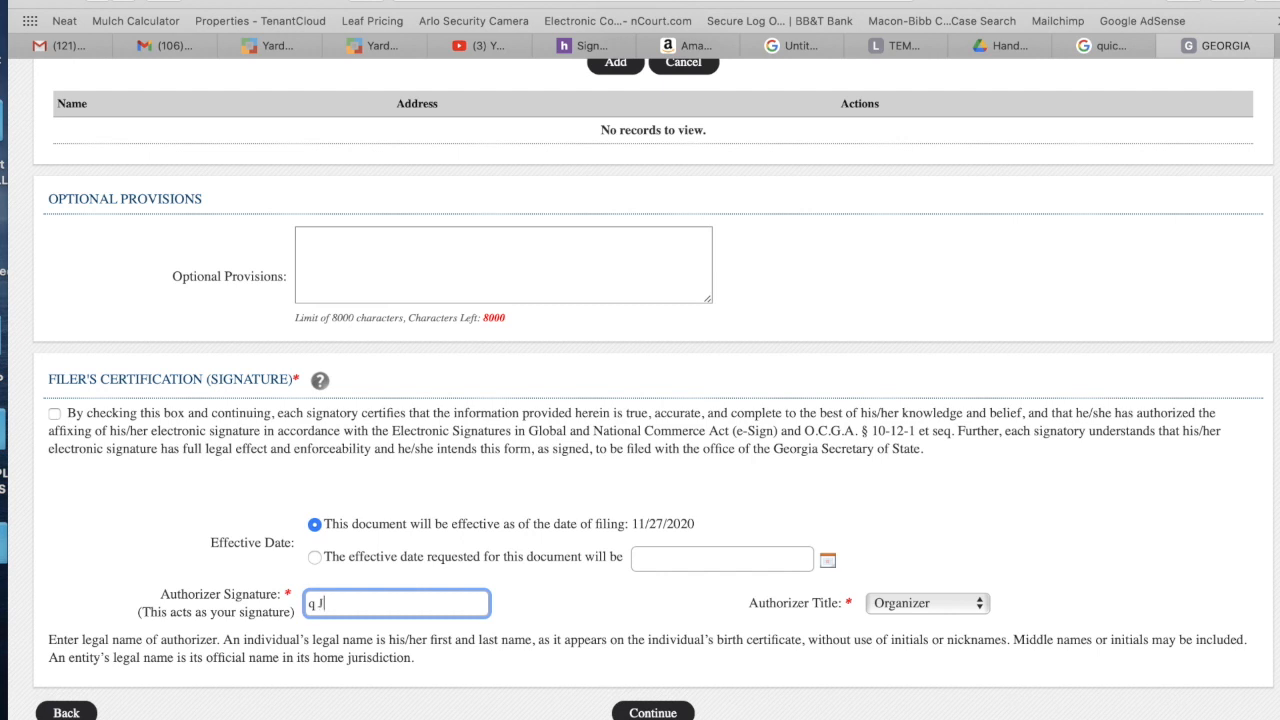
pyautogui.write('ones')
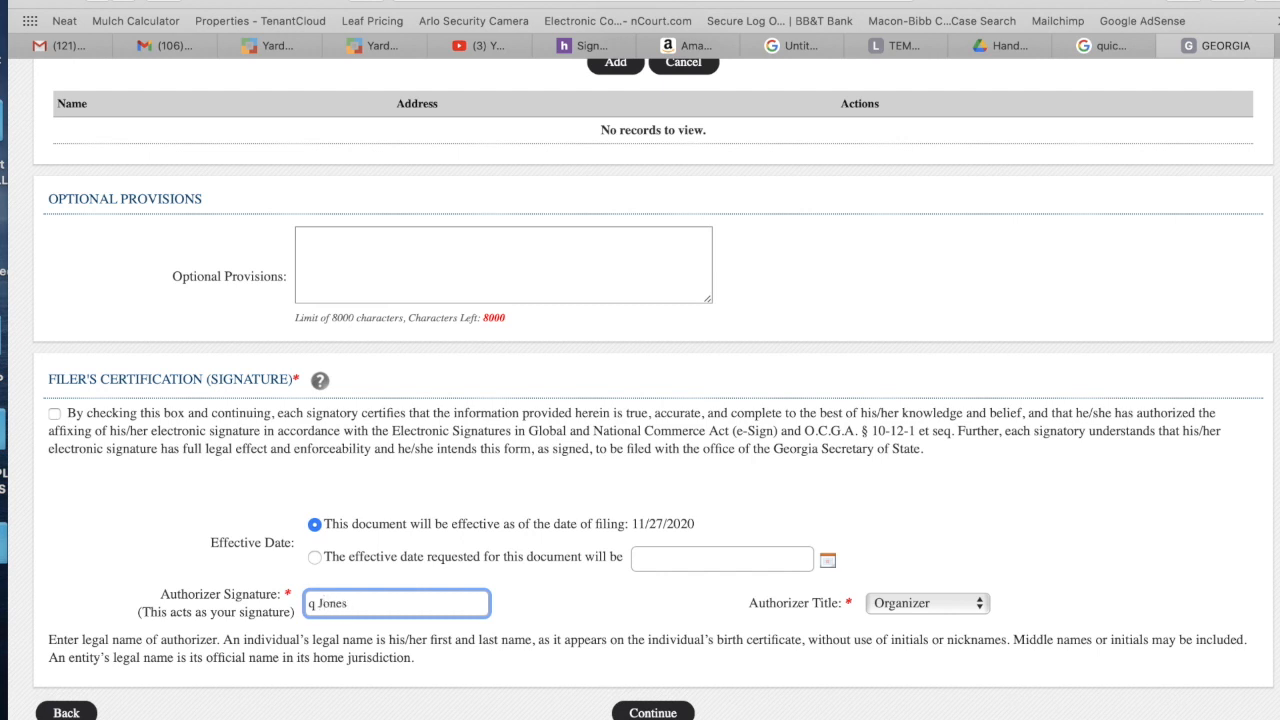
pyautogui.moveTo(1036, 596)
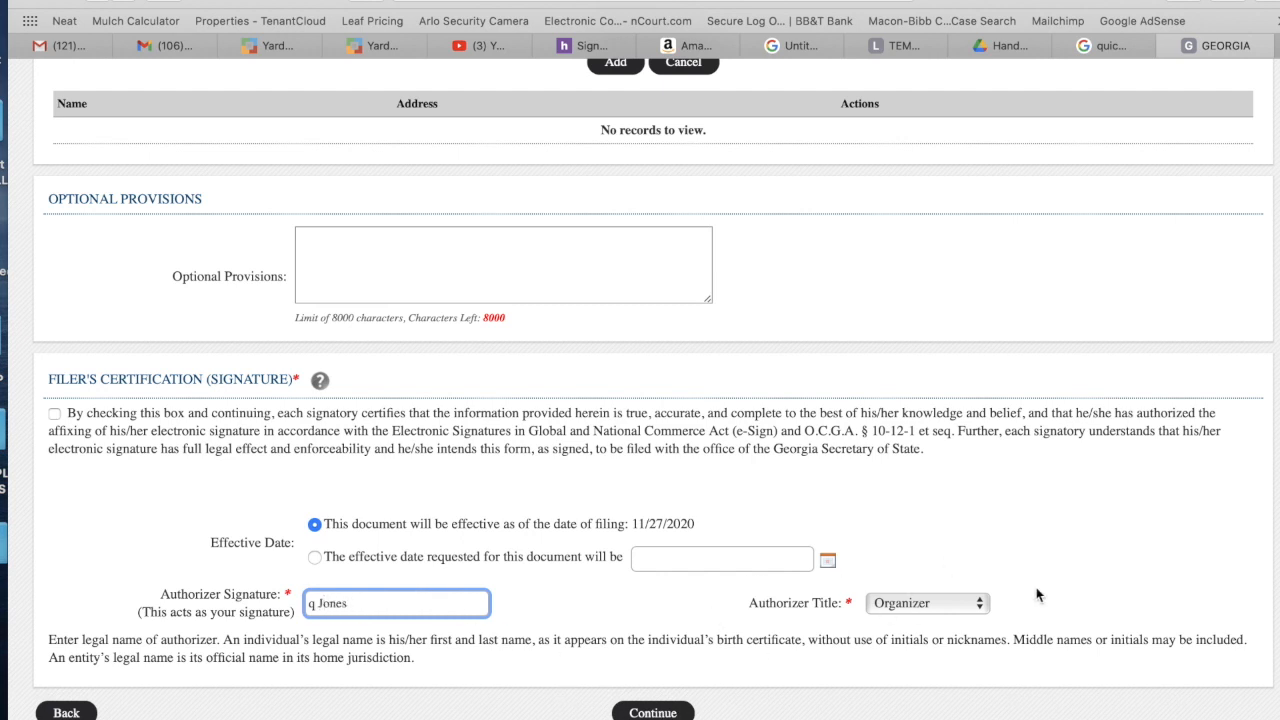
pyautogui.moveTo(548, 564)
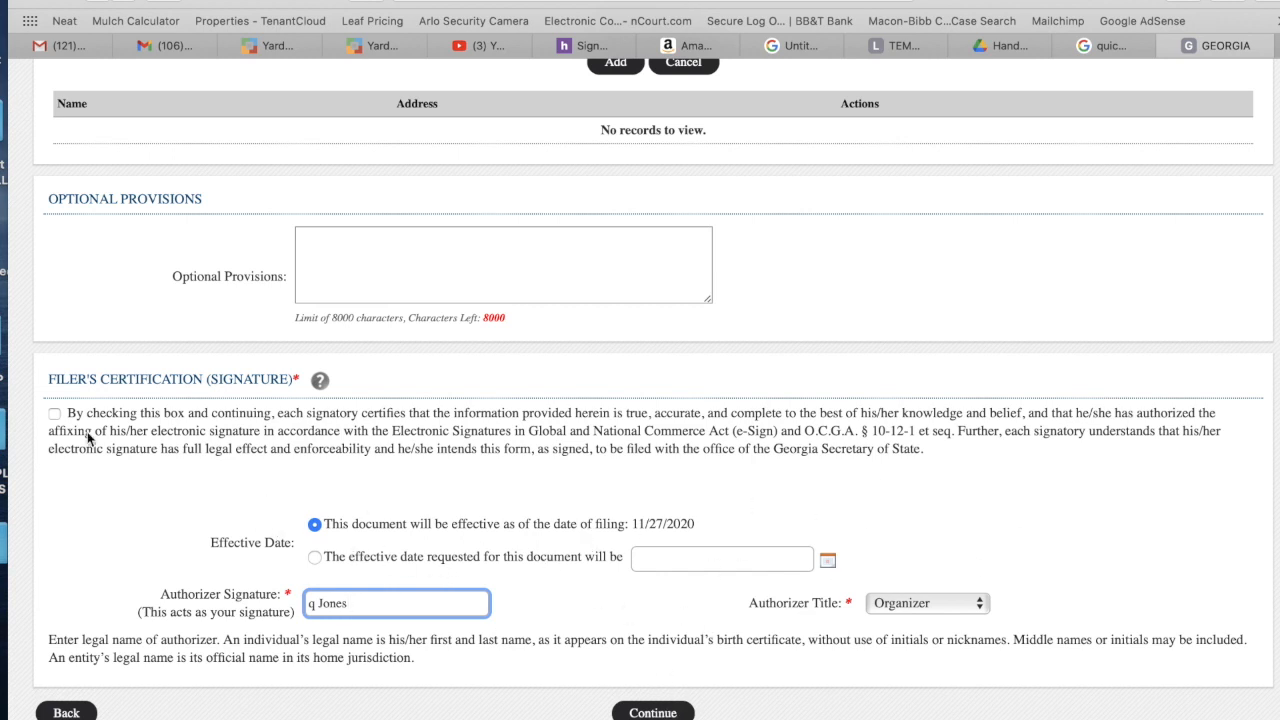
pyautogui.click(54, 412)
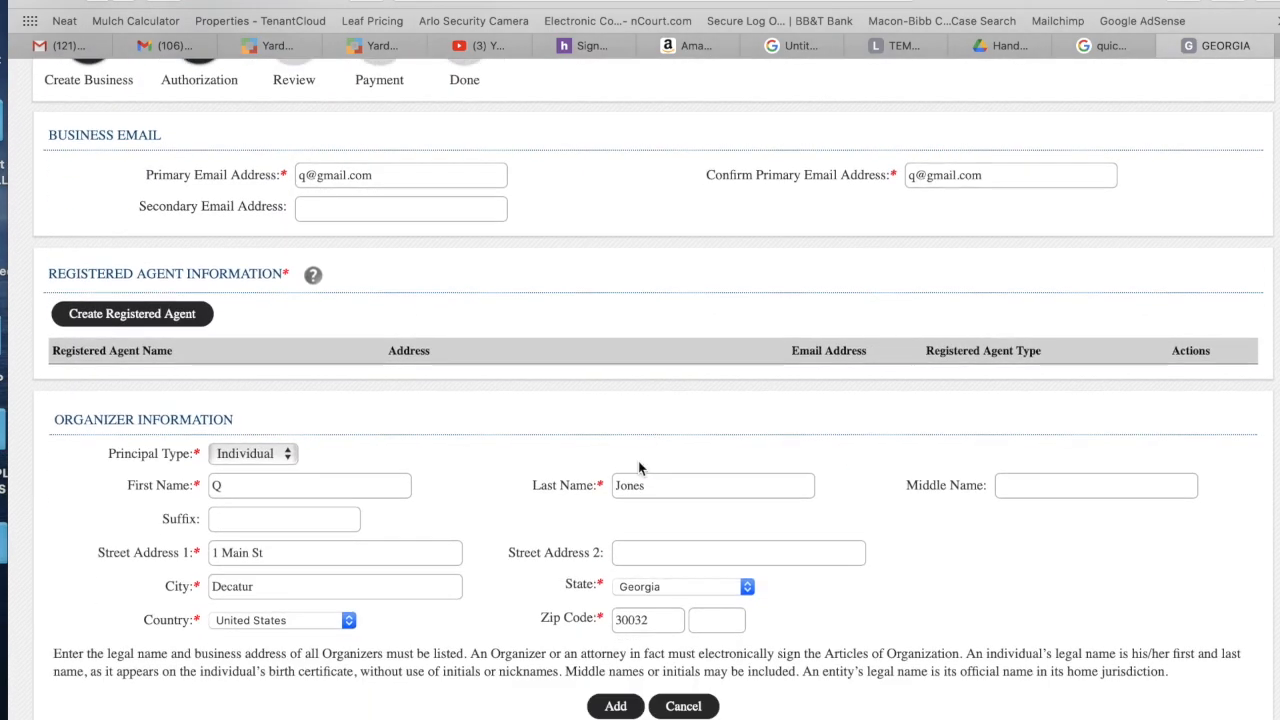
pyautogui.scroll(-3)
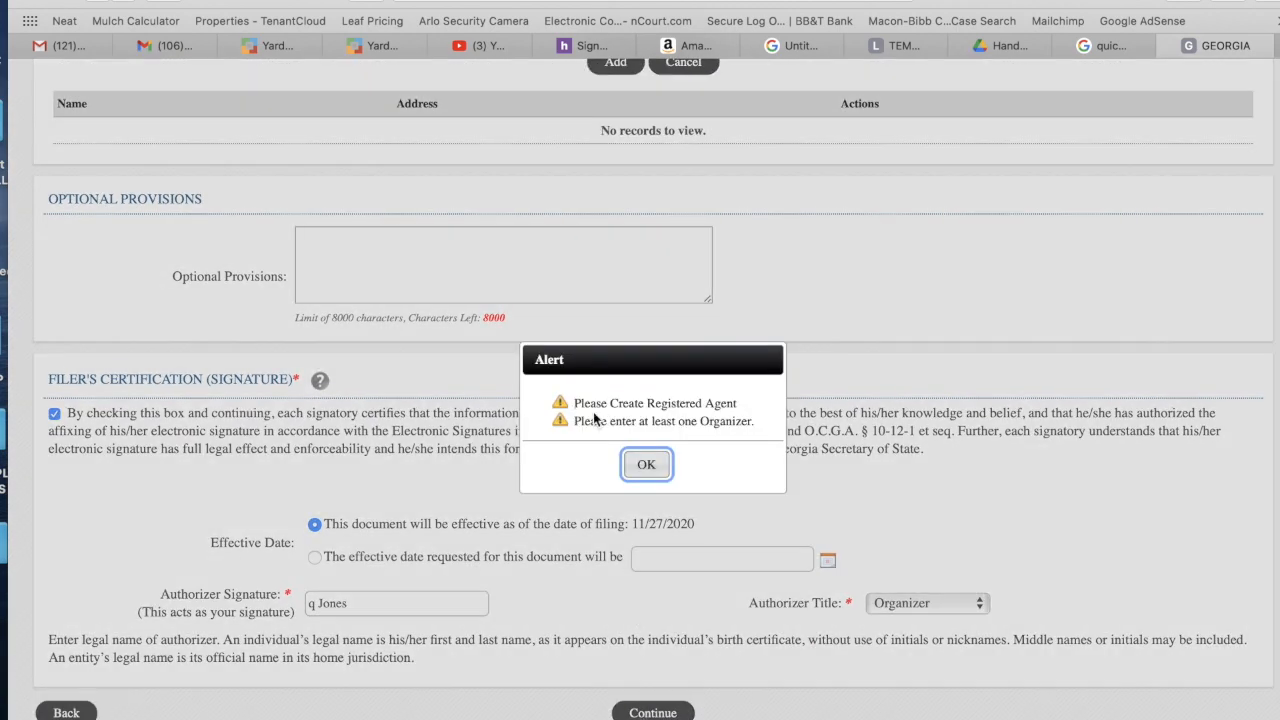
pyautogui.moveTo(690, 420)
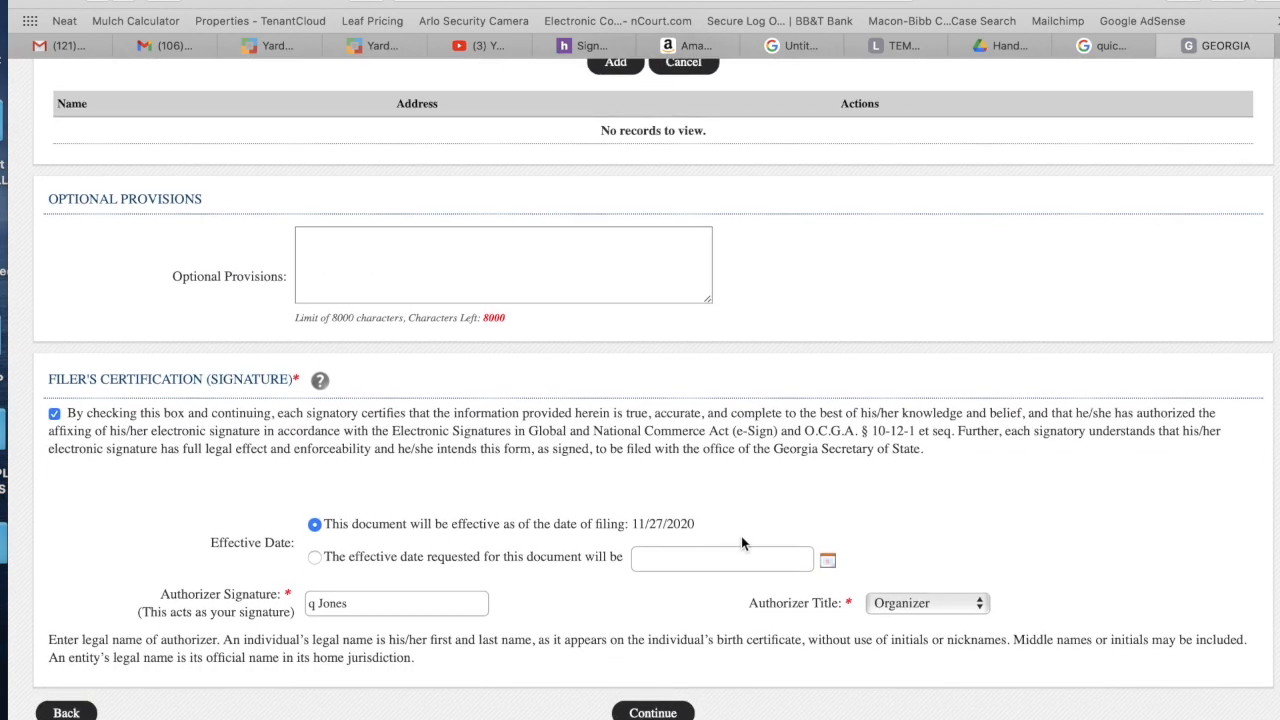
pyautogui.scroll(3)
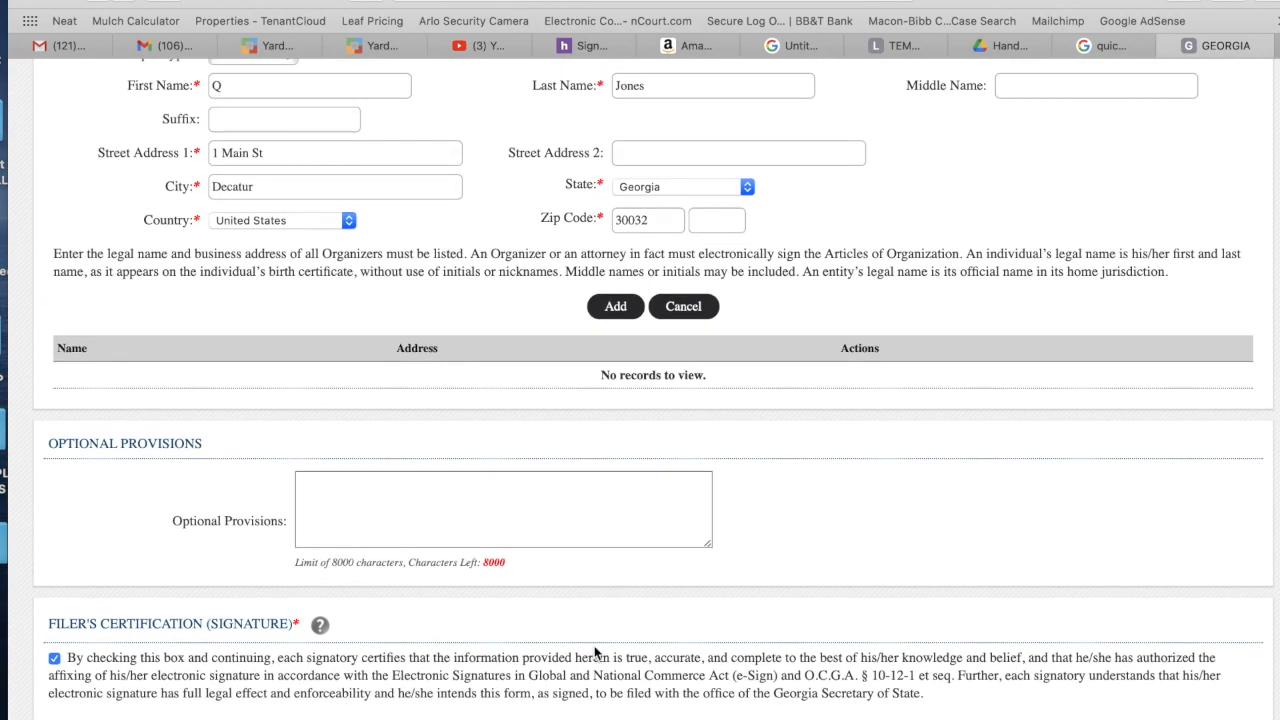
pyautogui.scroll(3)
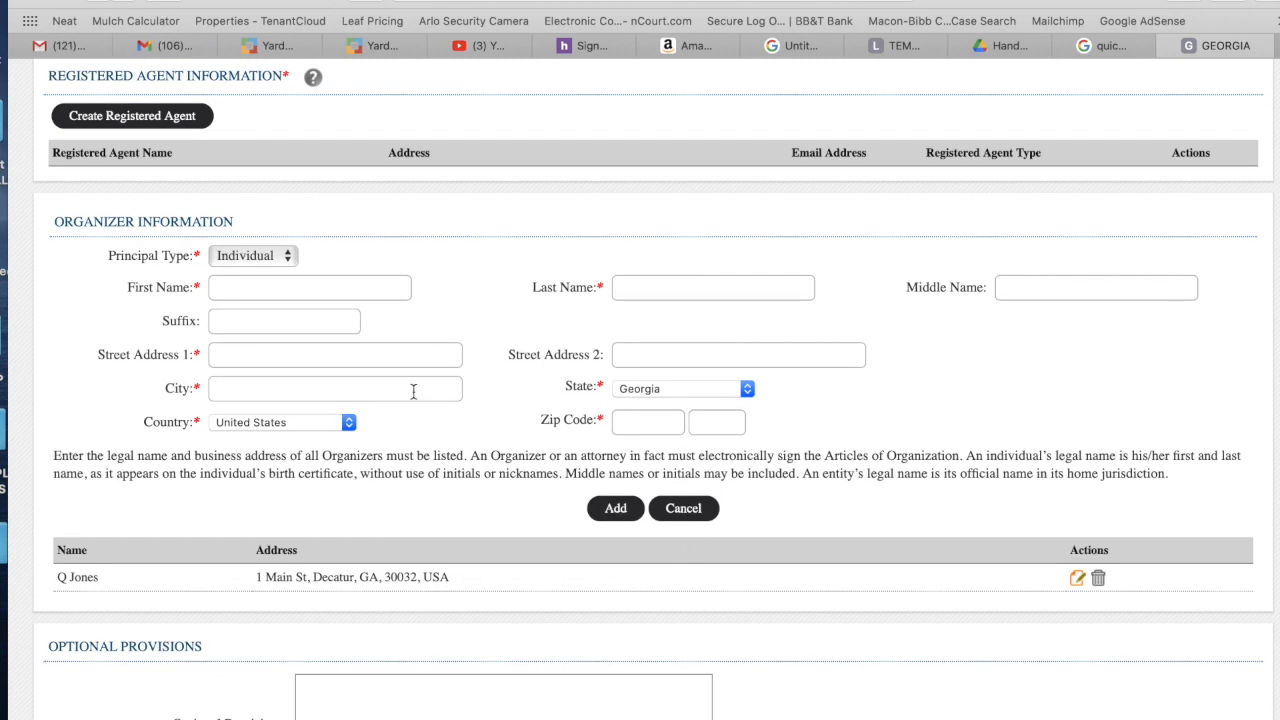
pyautogui.scroll(3)
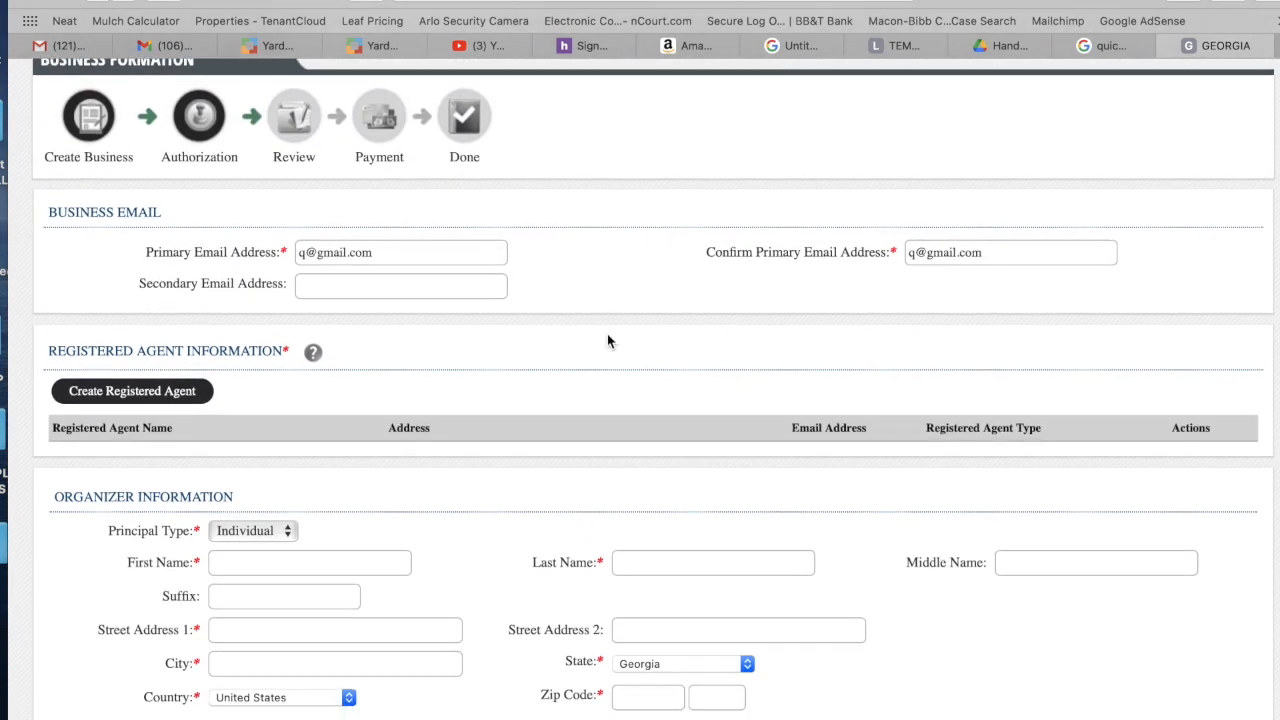
pyautogui.scroll(3)
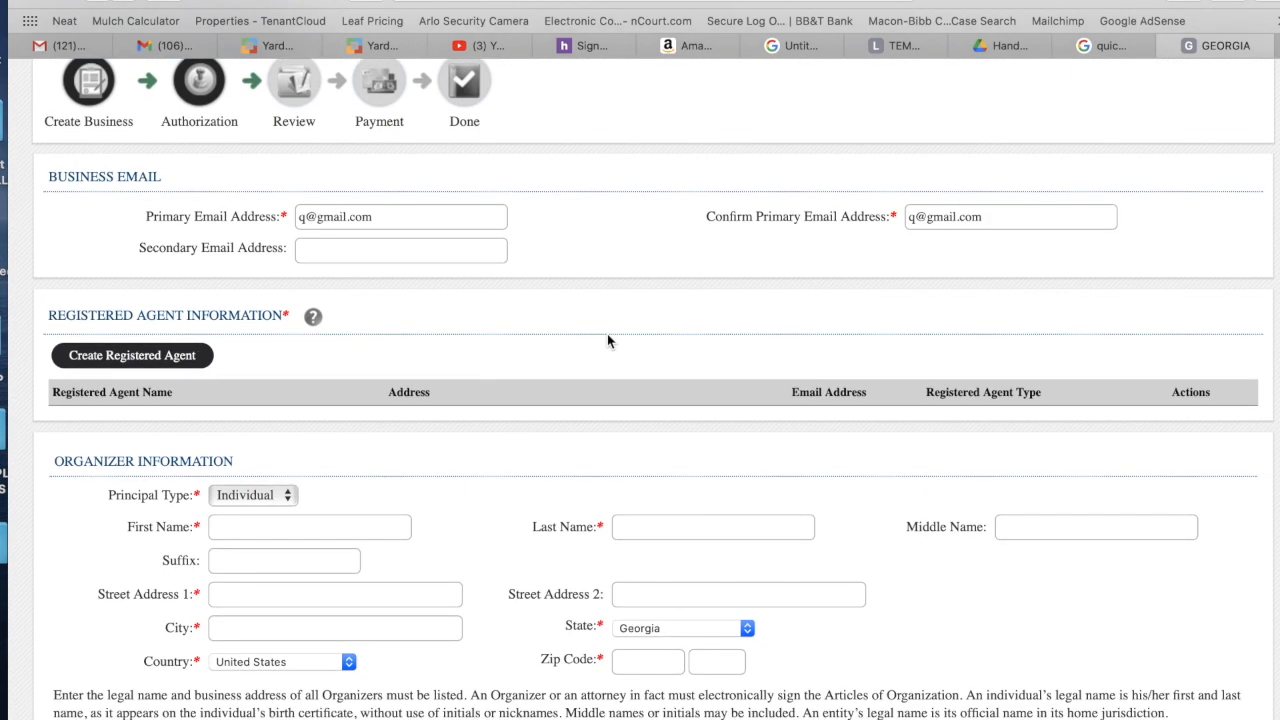
pyautogui.scroll(-3)
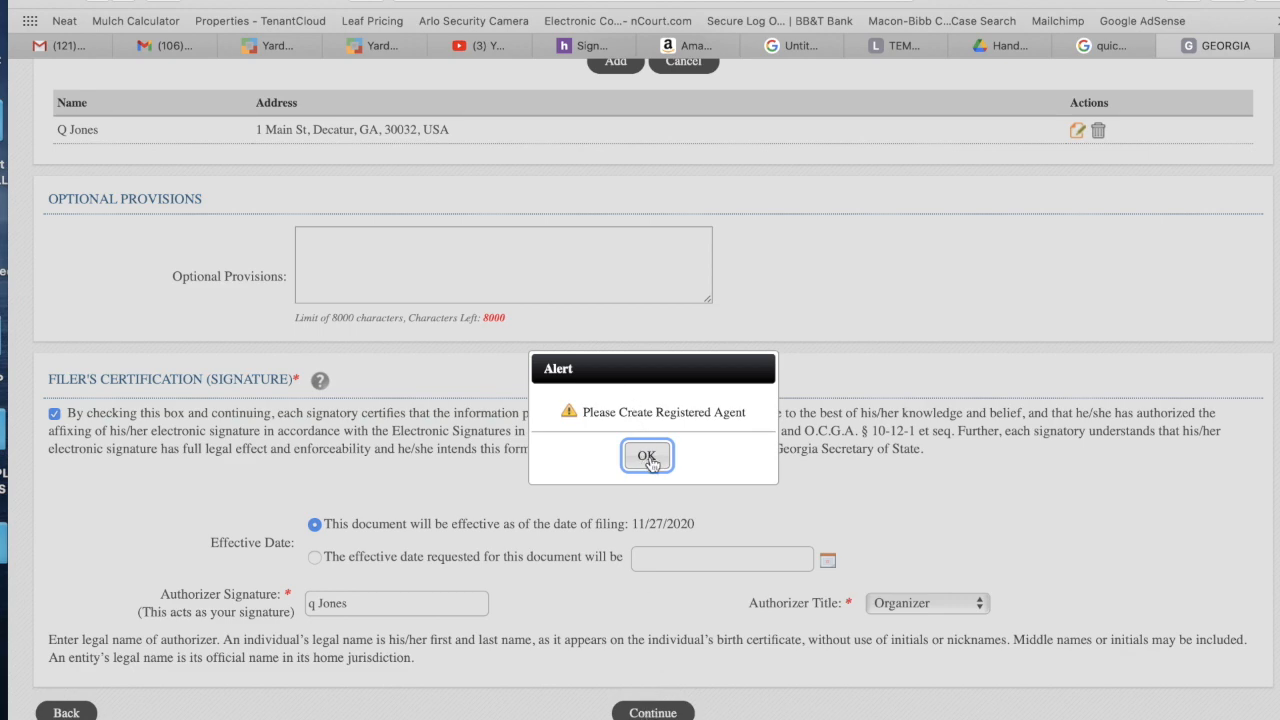
pyautogui.click(648, 456)
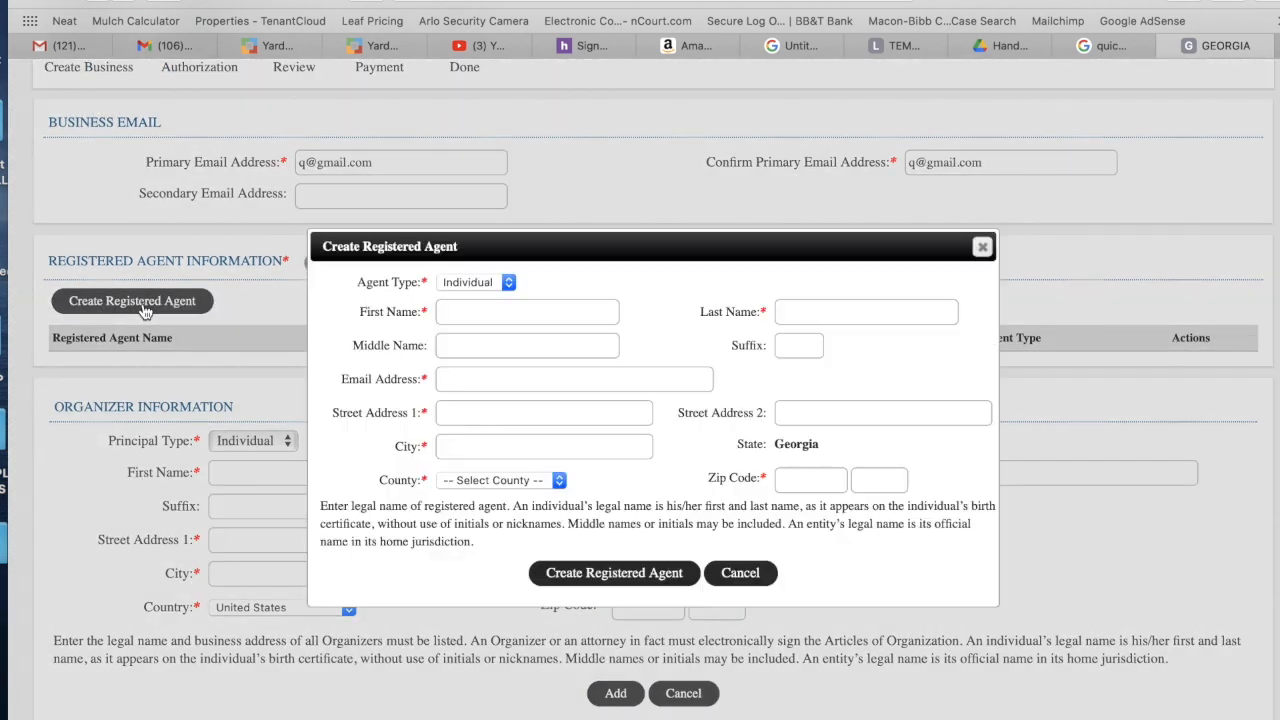
pyautogui.click(528, 312)
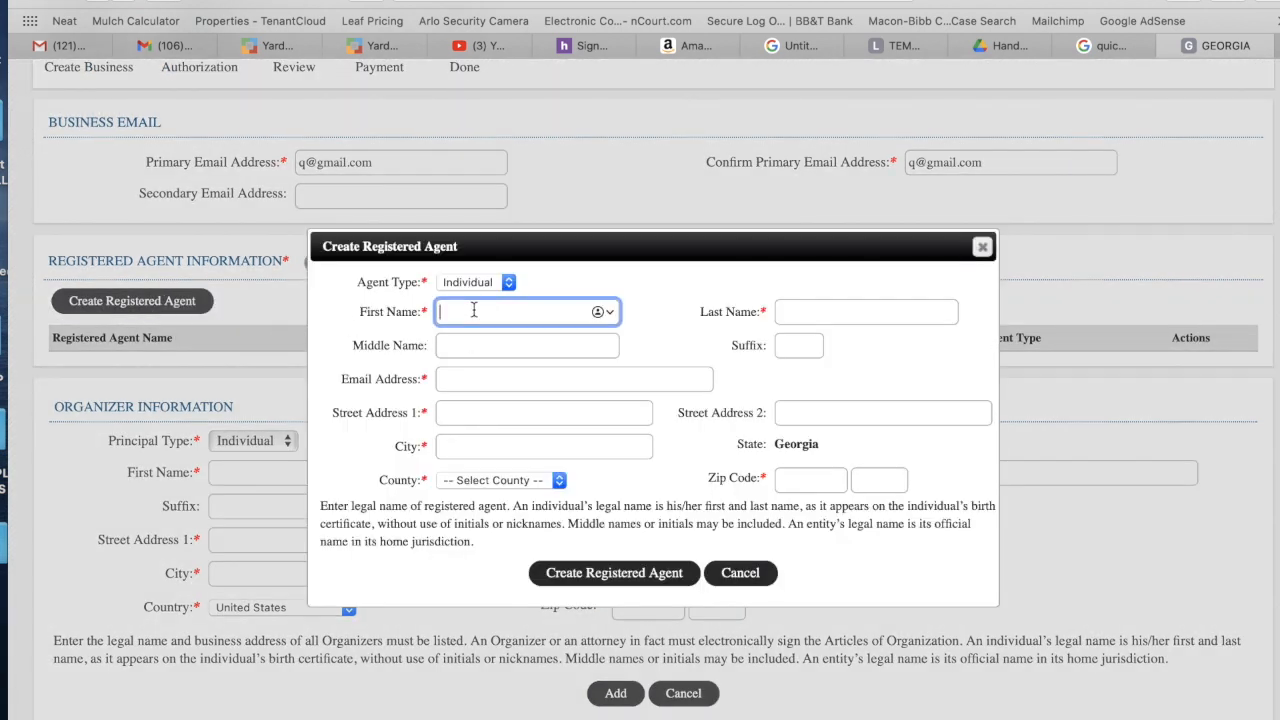
pyautogui.write('Q')
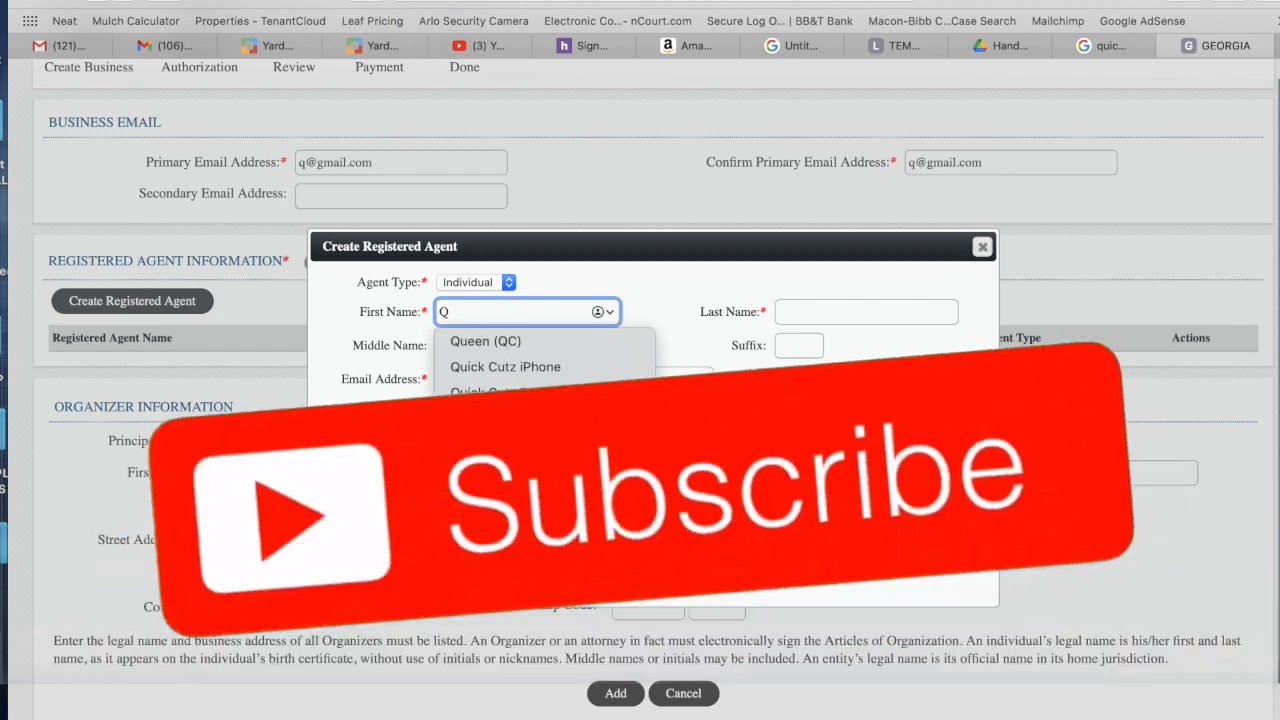
pyautogui.click(864, 312)
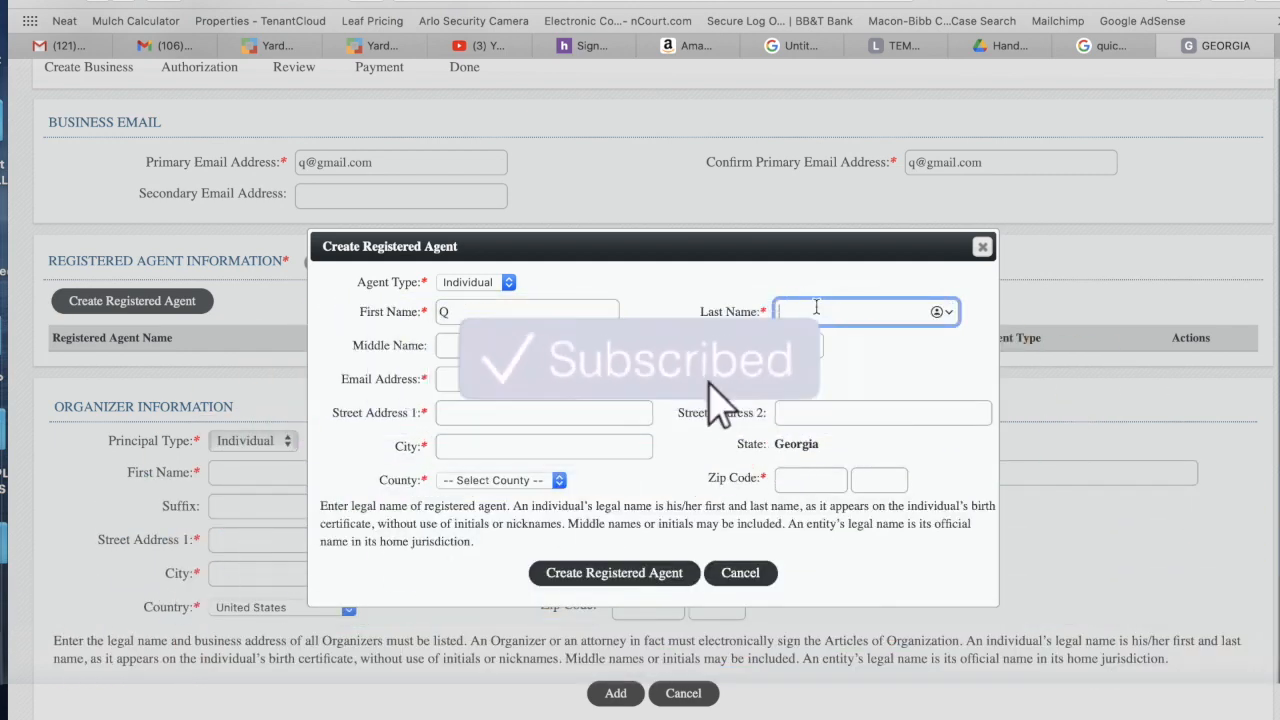
pyautogui.write('Jones')
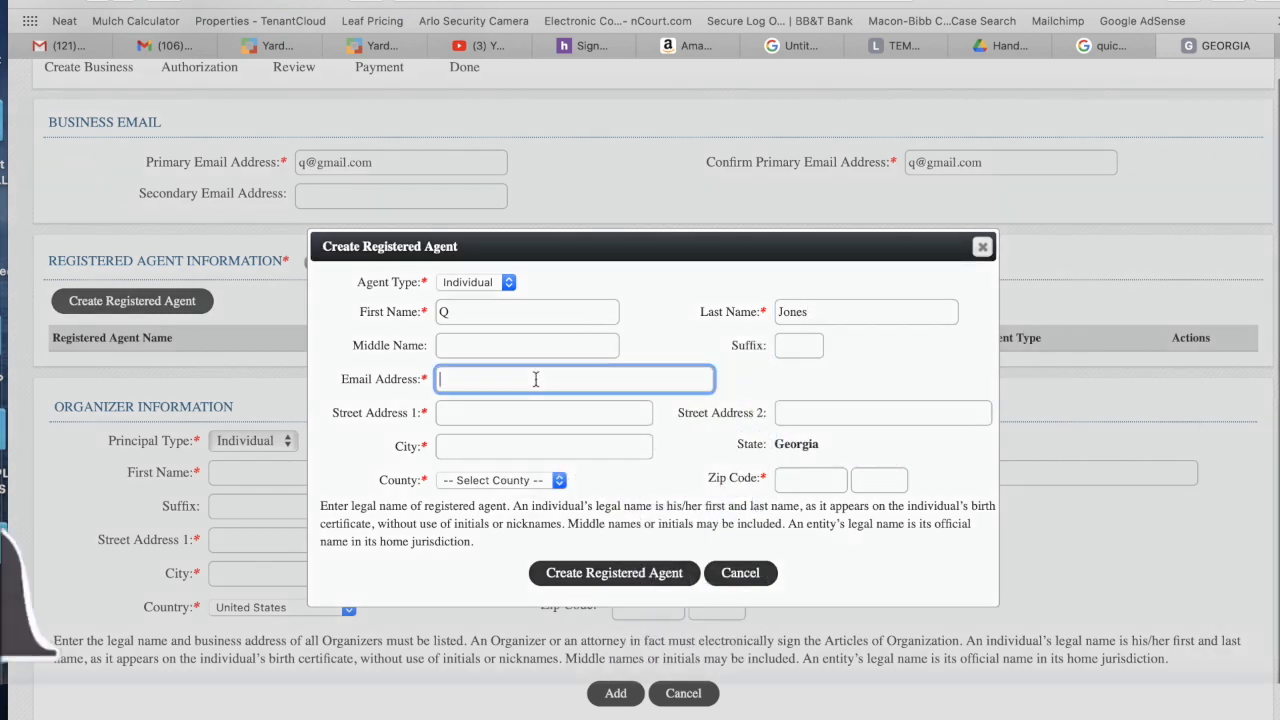
pyautogui.write('q')
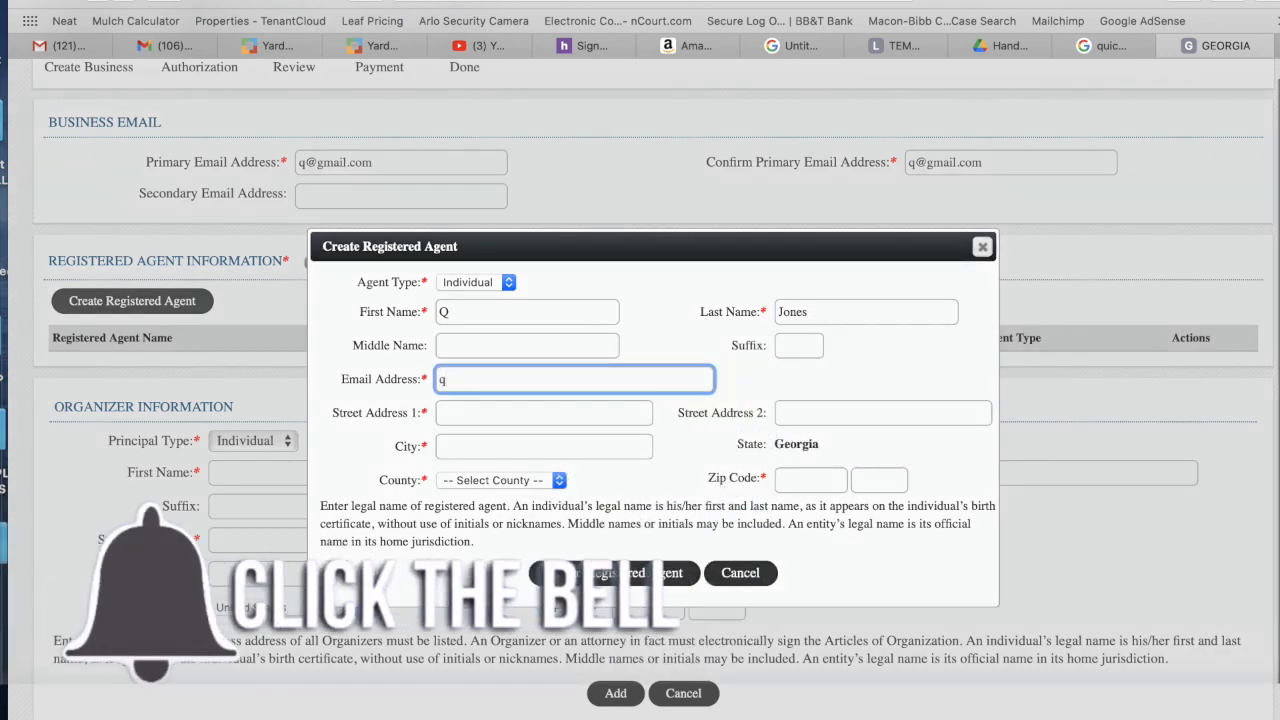
pyautogui.write('@gmai')
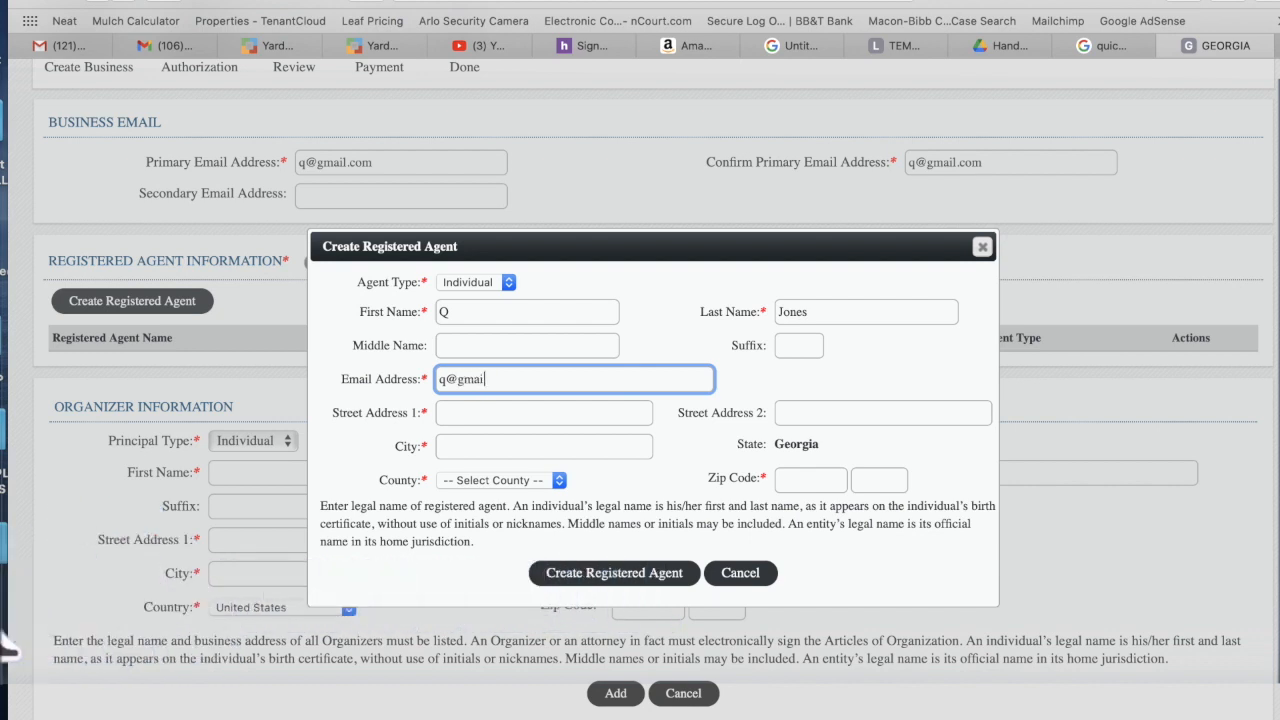
pyautogui.write('l.com')
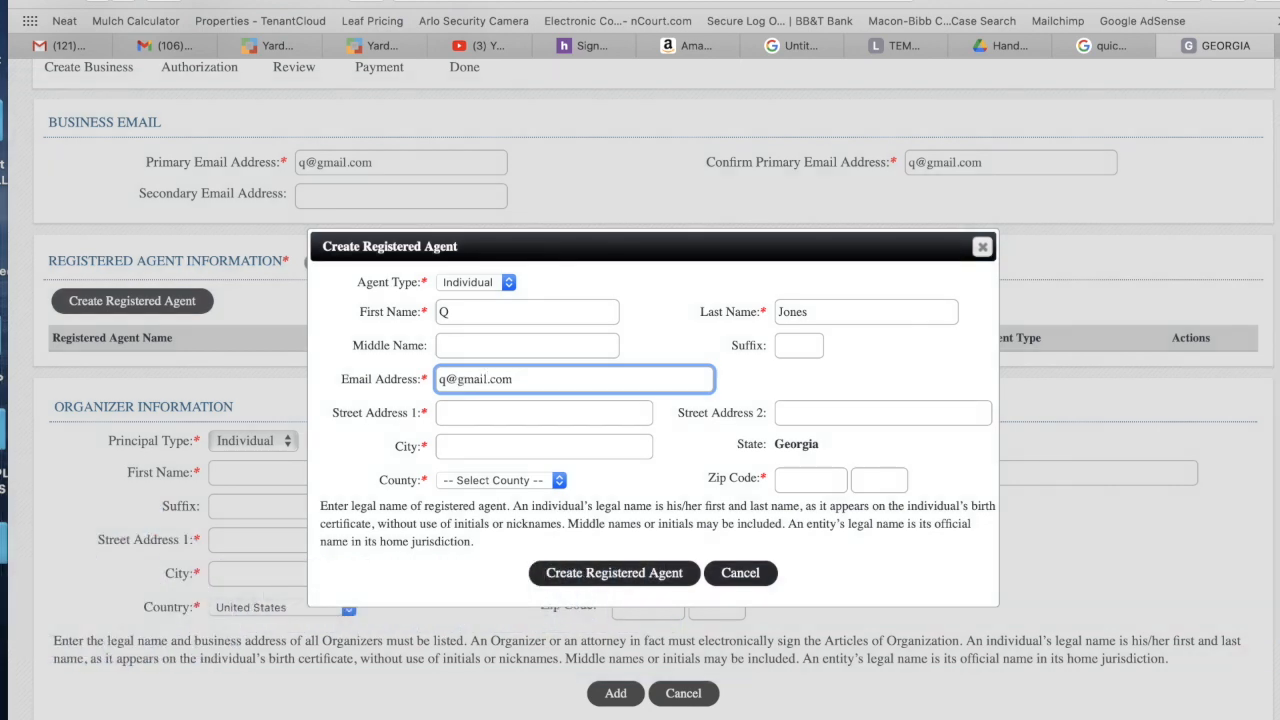
# Step: Enter the agent's street 1 Main st. and city Decatur
pyautogui.click(544, 412)
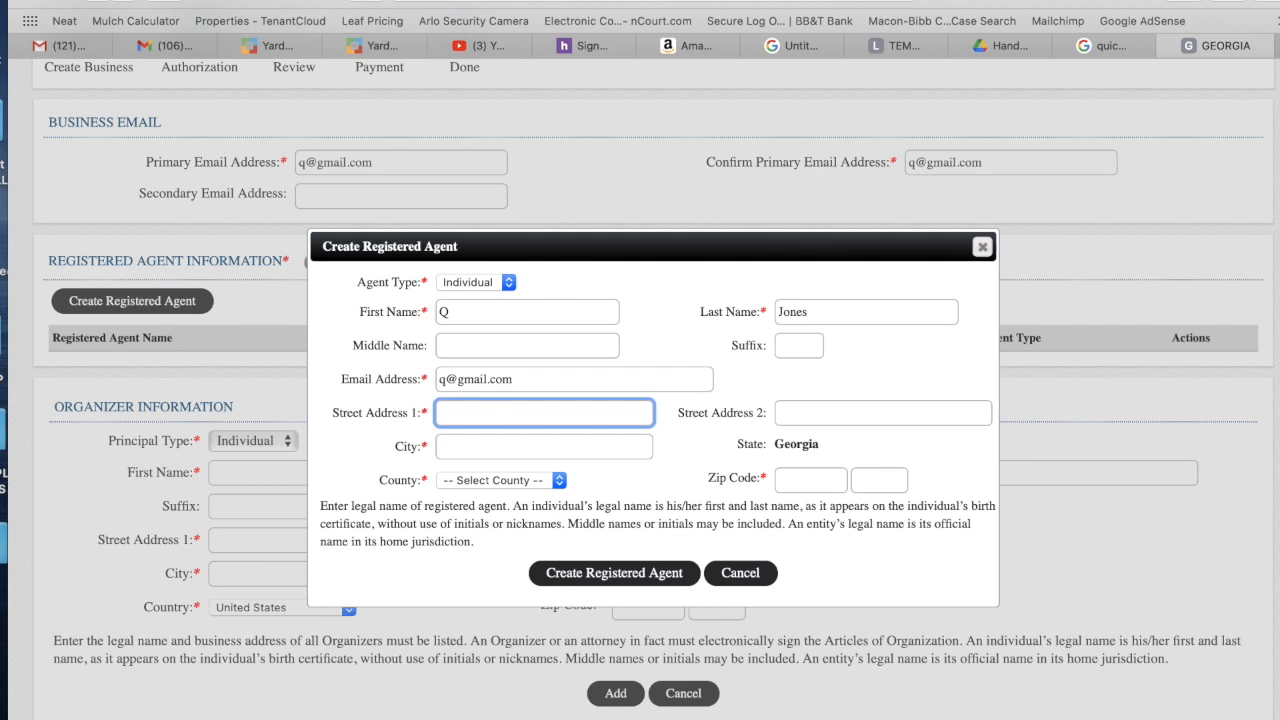
pyautogui.write('1 Mai')
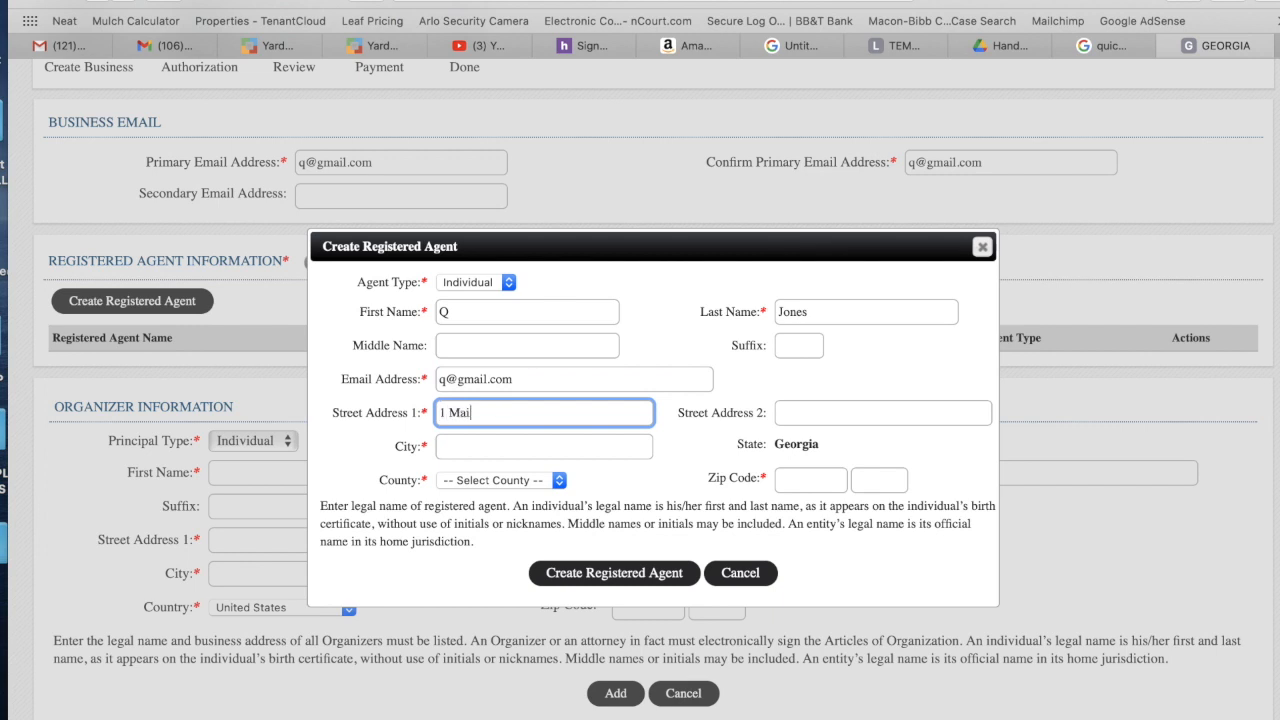
pyautogui.write('n st')
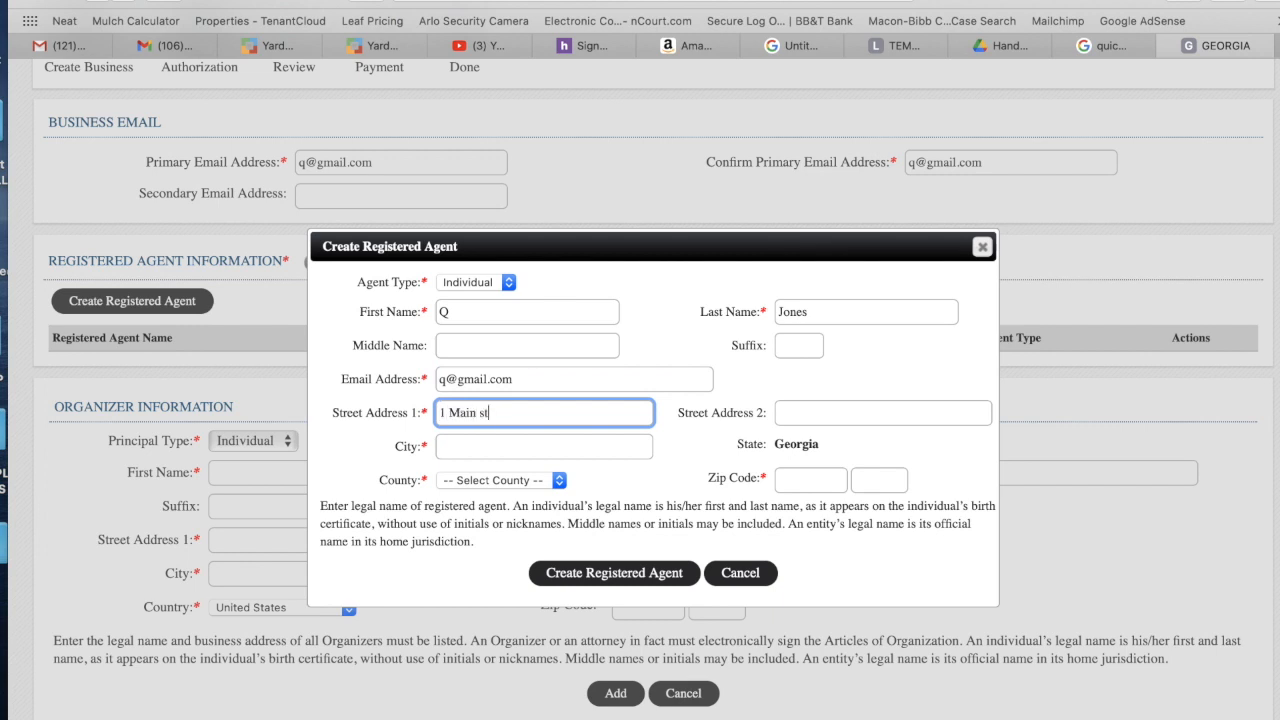
pyautogui.write('.')
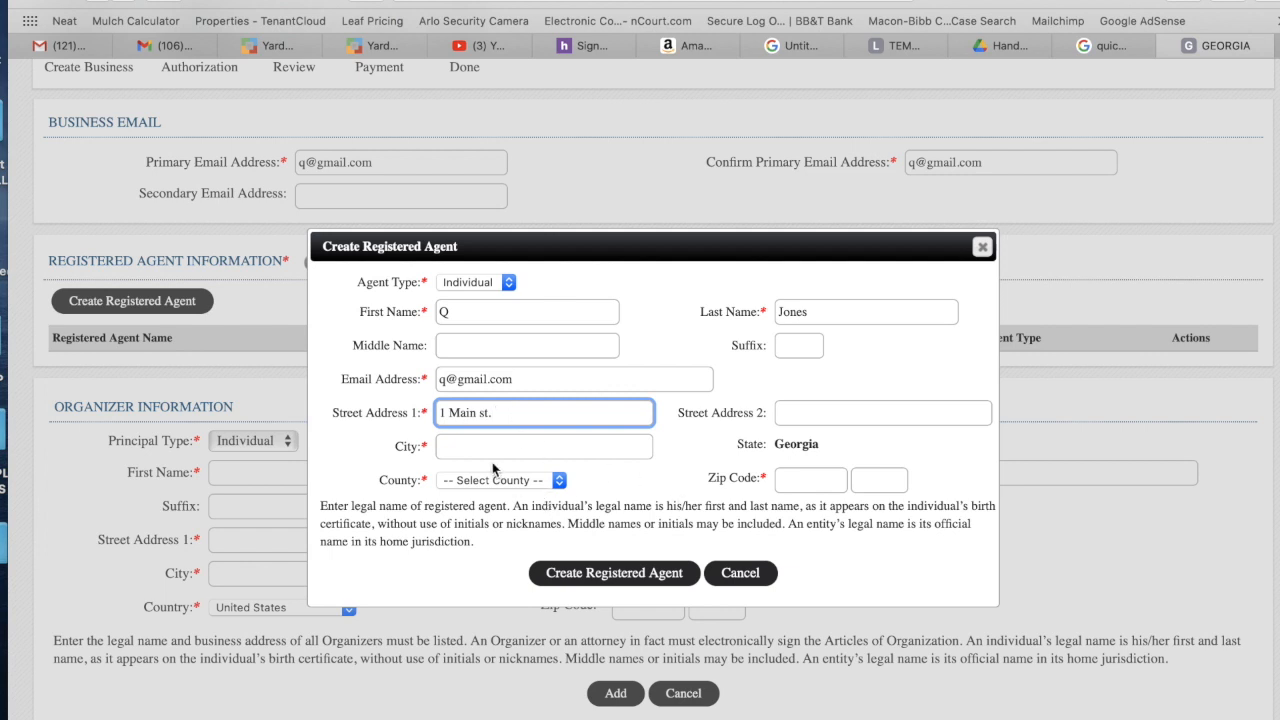
pyautogui.write('de')
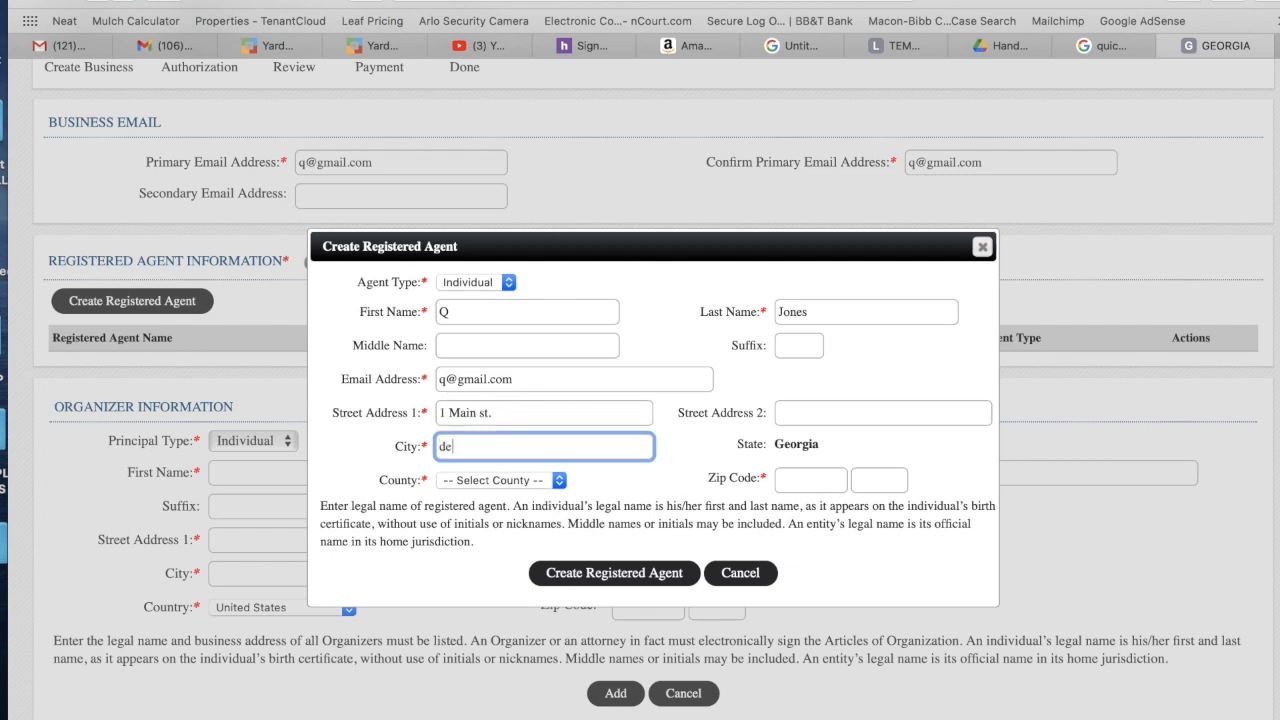
pyautogui.write('catur')
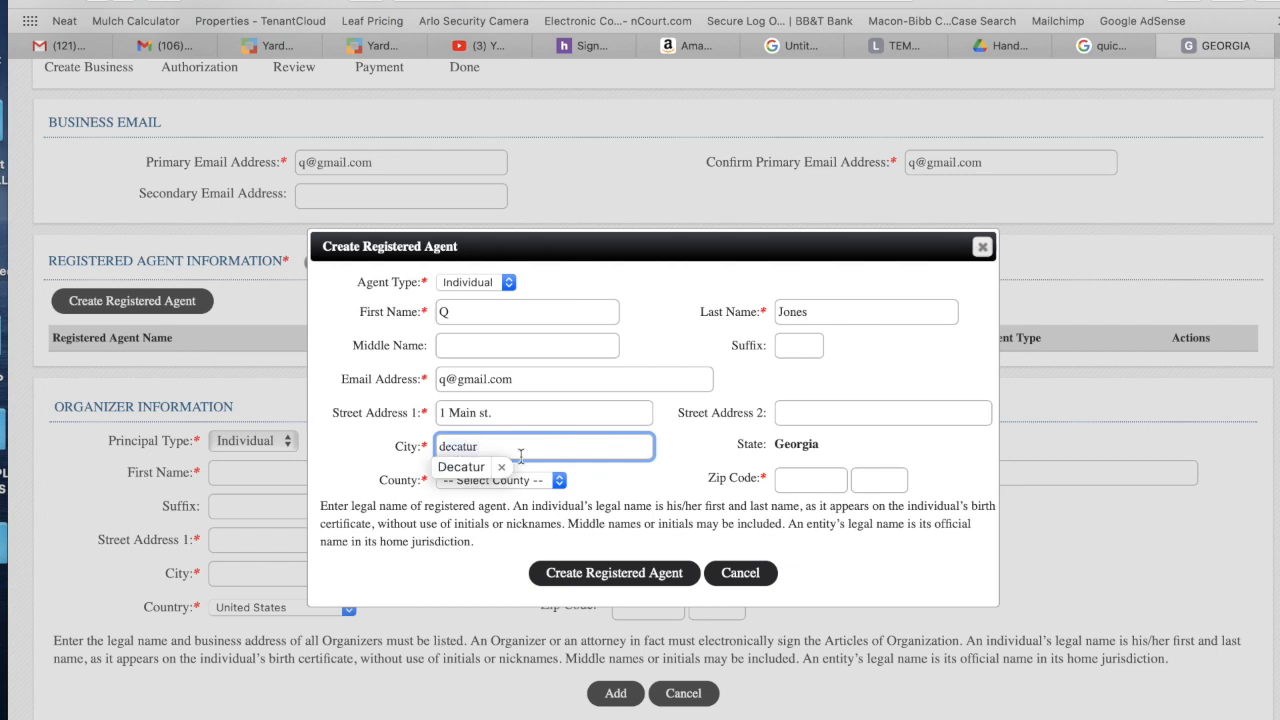
pyautogui.click(500, 480)
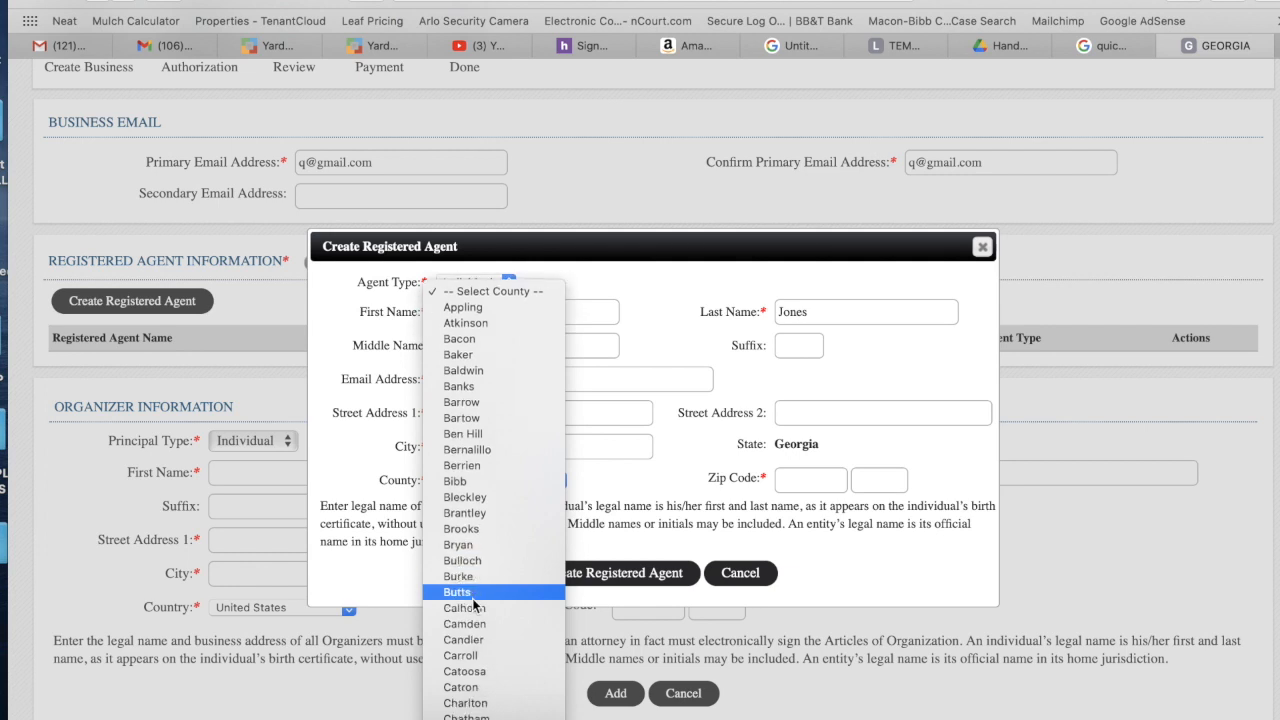
# Step: Set county Dekalb and zip 30032, create the registered agent and continue to Review
pyautogui.scroll(-3)
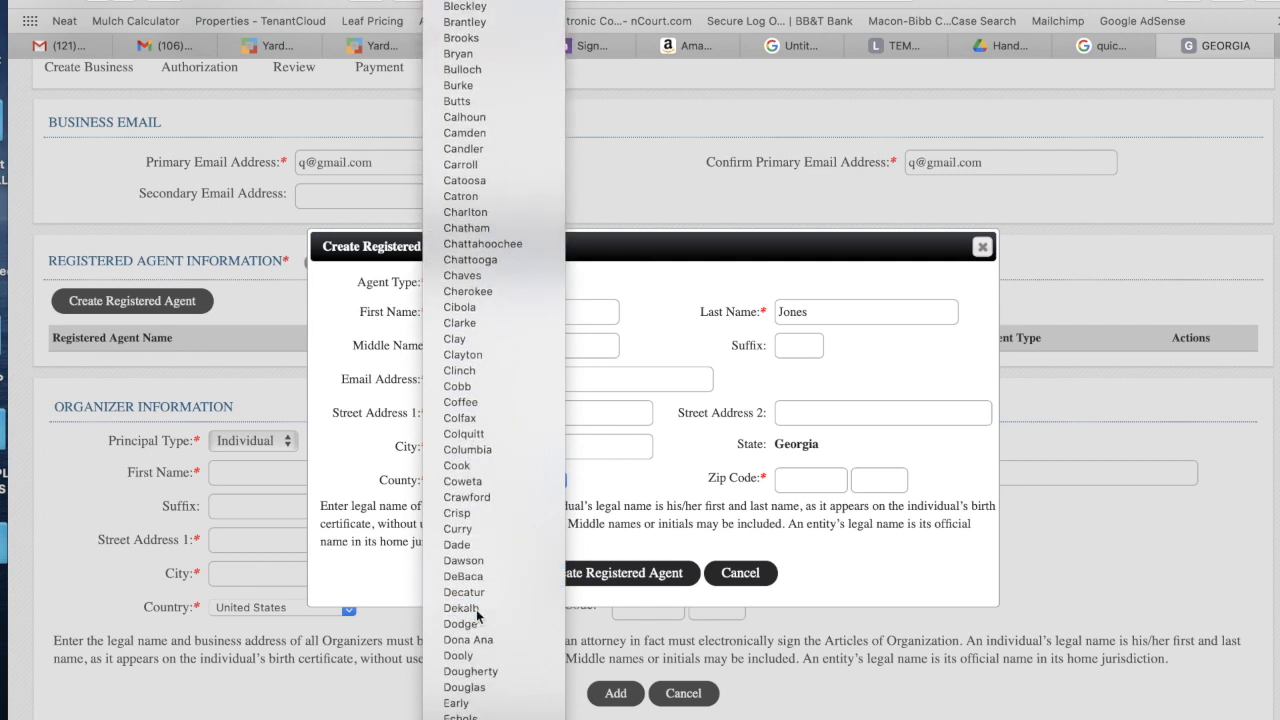
pyautogui.click(460, 608)
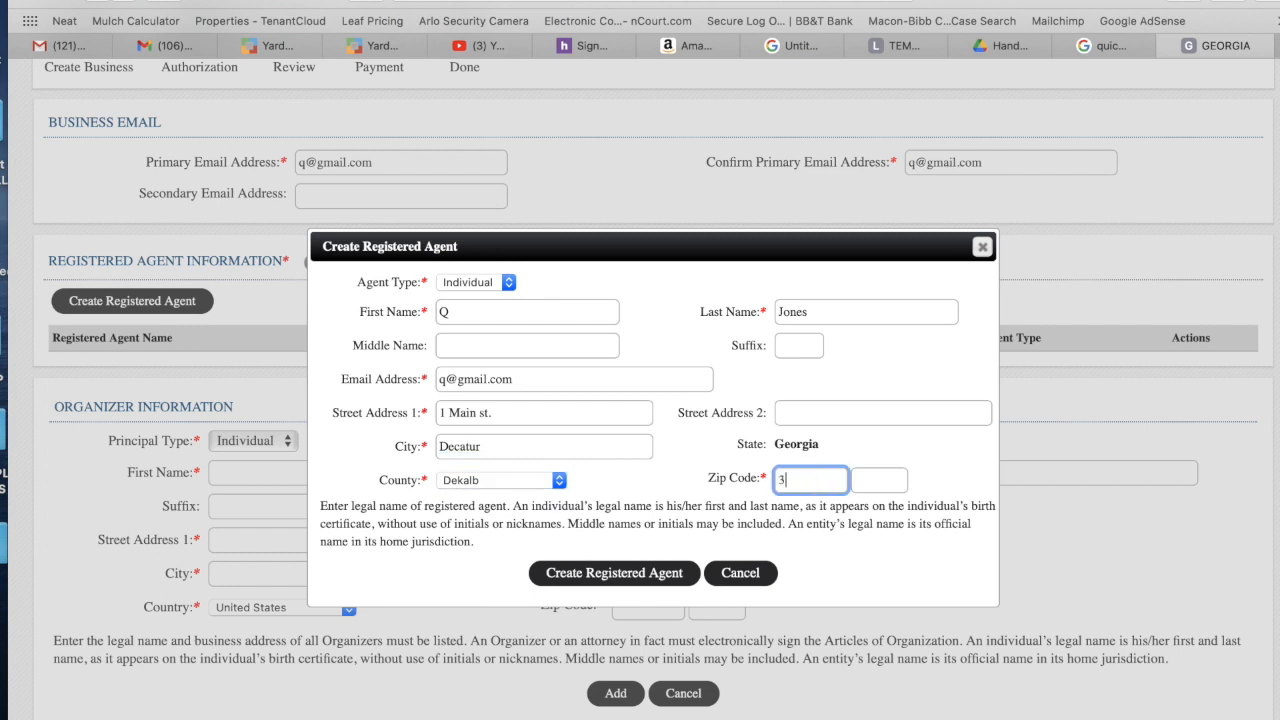
pyautogui.write('0032')
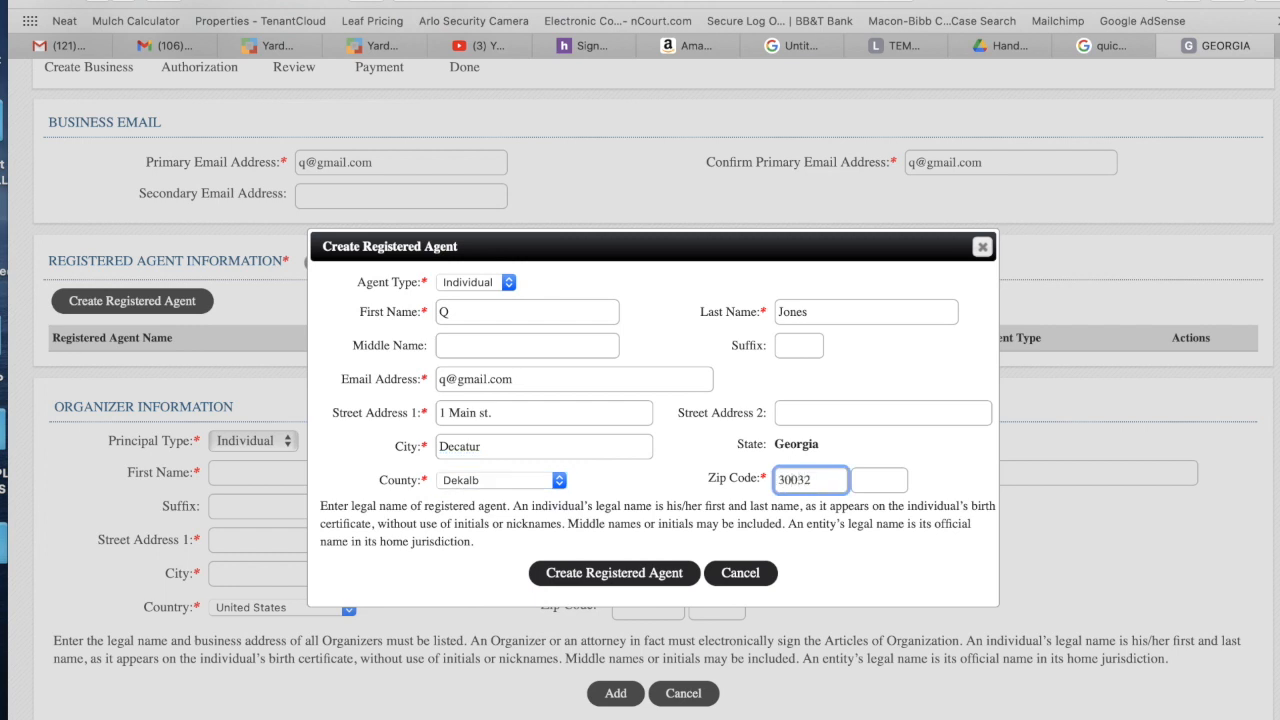
pyautogui.moveTo(632, 578)
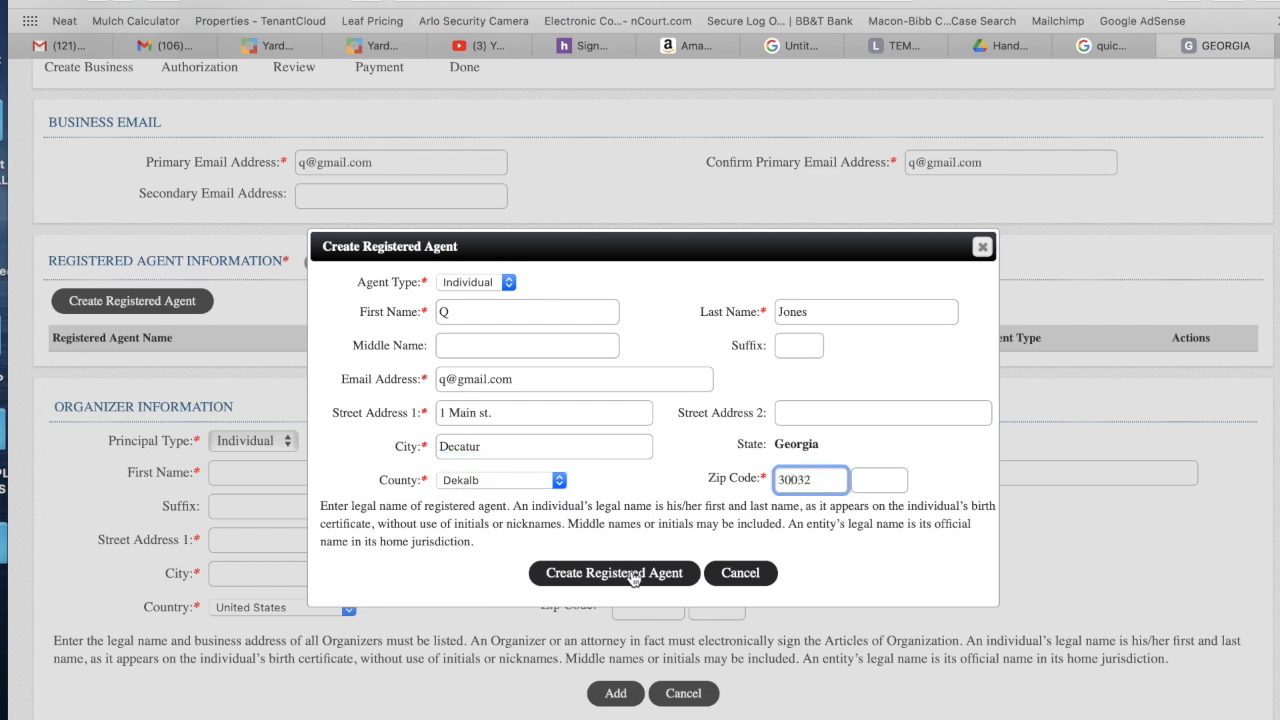
pyautogui.click(614, 572)
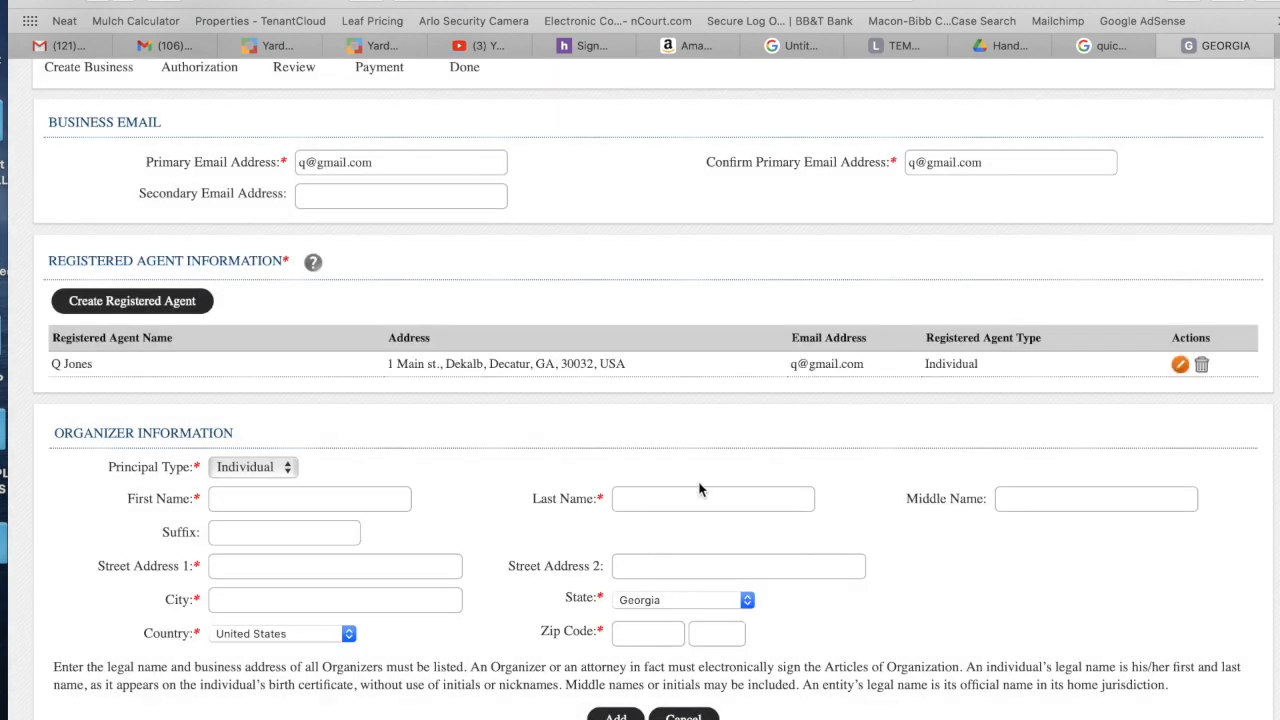
pyautogui.scroll(3)
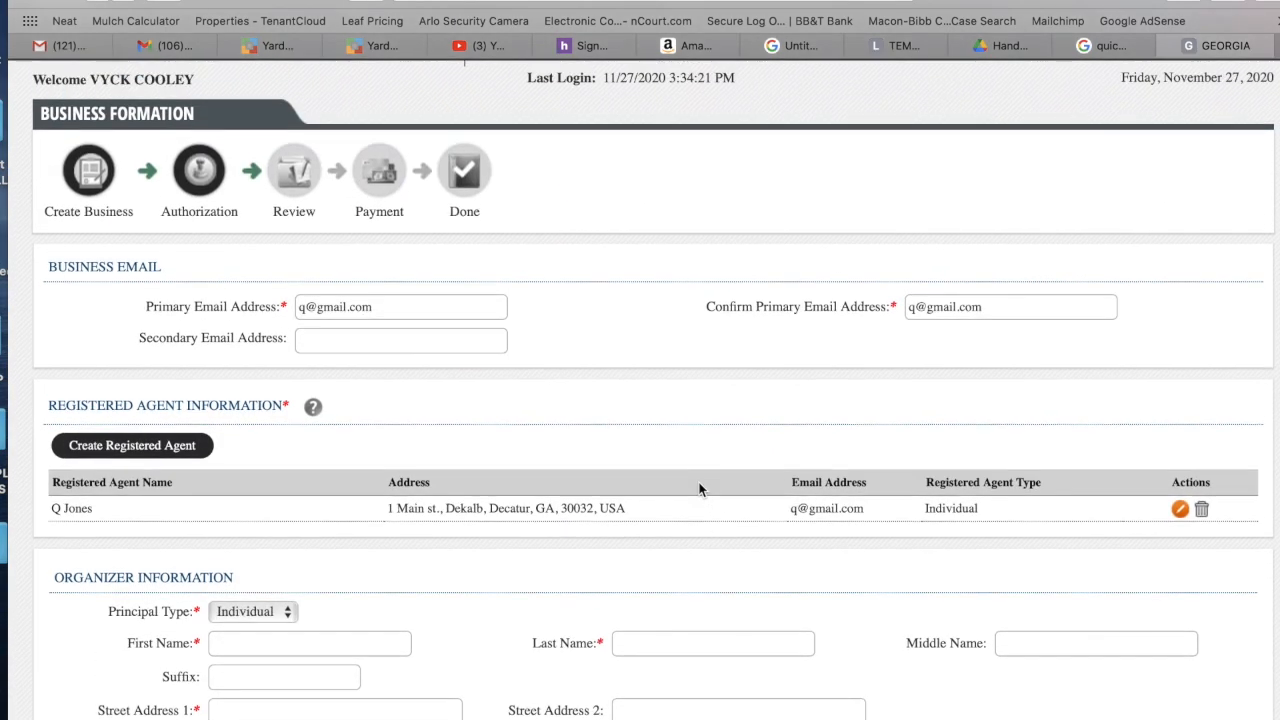
pyautogui.scroll(-3)
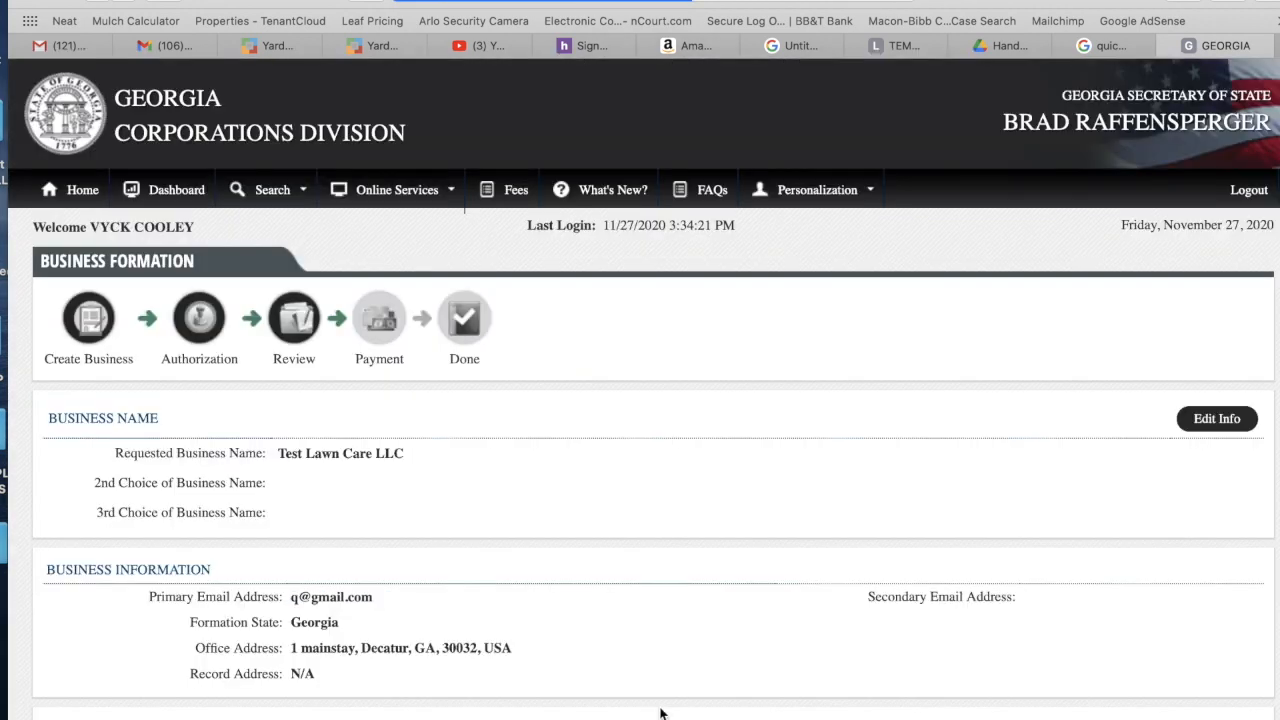
# Step: Scroll through the Test Lawn Care LLC review page down to the filer's certification and back
pyautogui.scroll(-3)
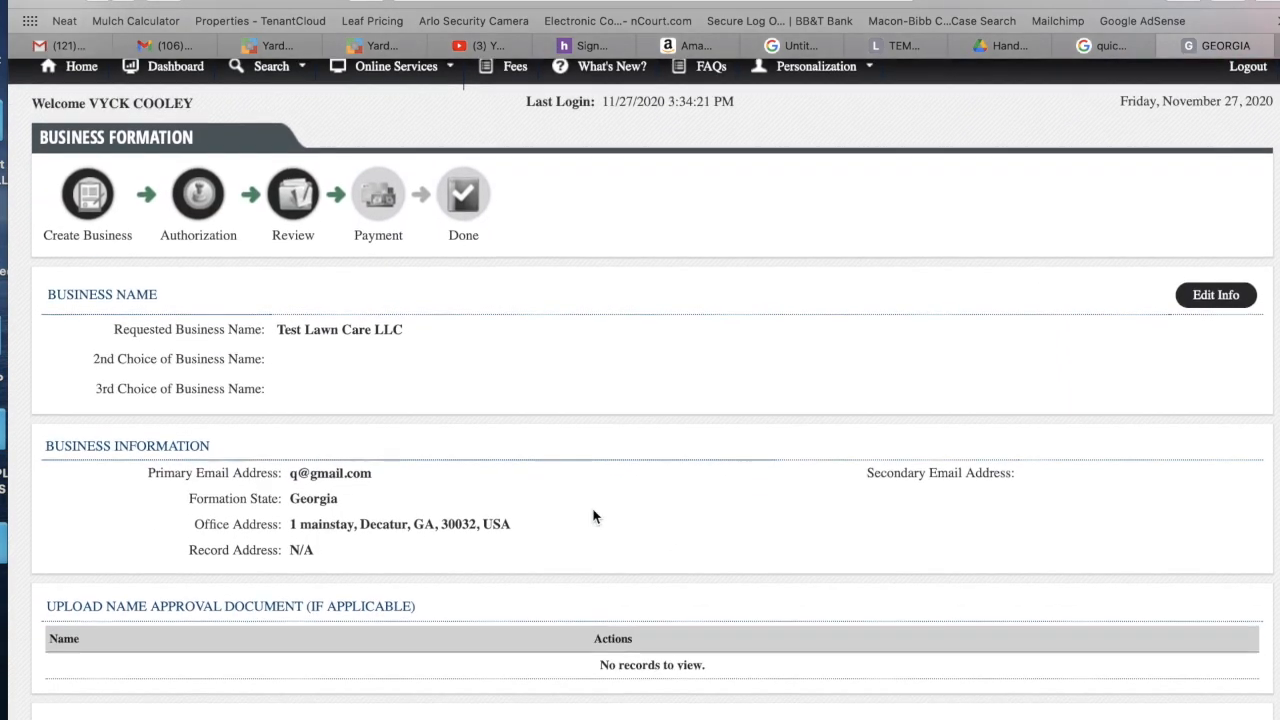
pyautogui.scroll(-3)
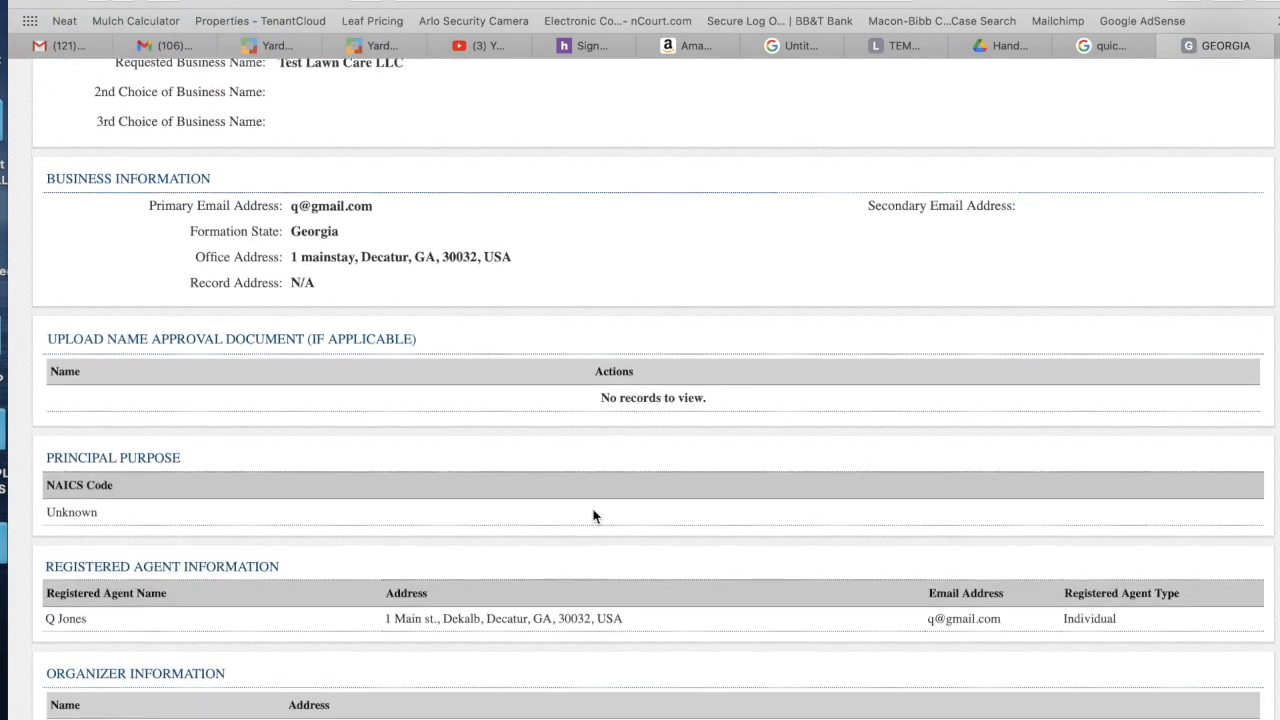
pyautogui.scroll(-3)
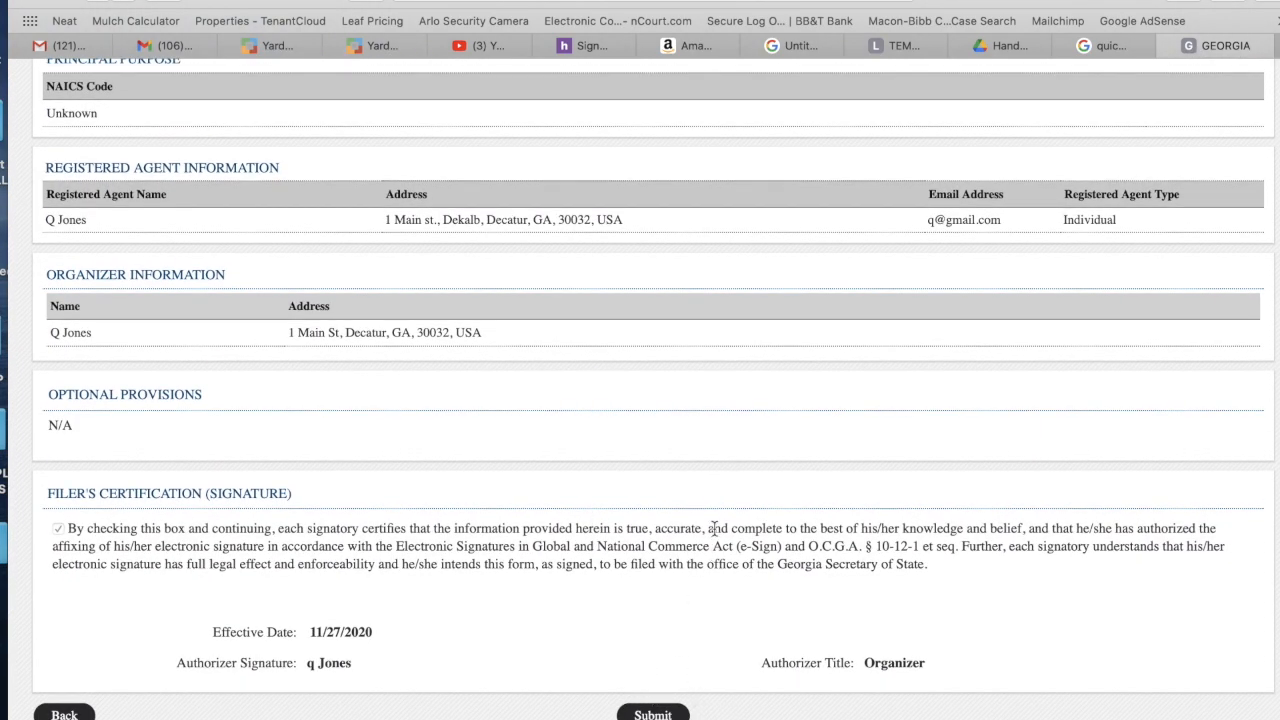
pyautogui.scroll(3)
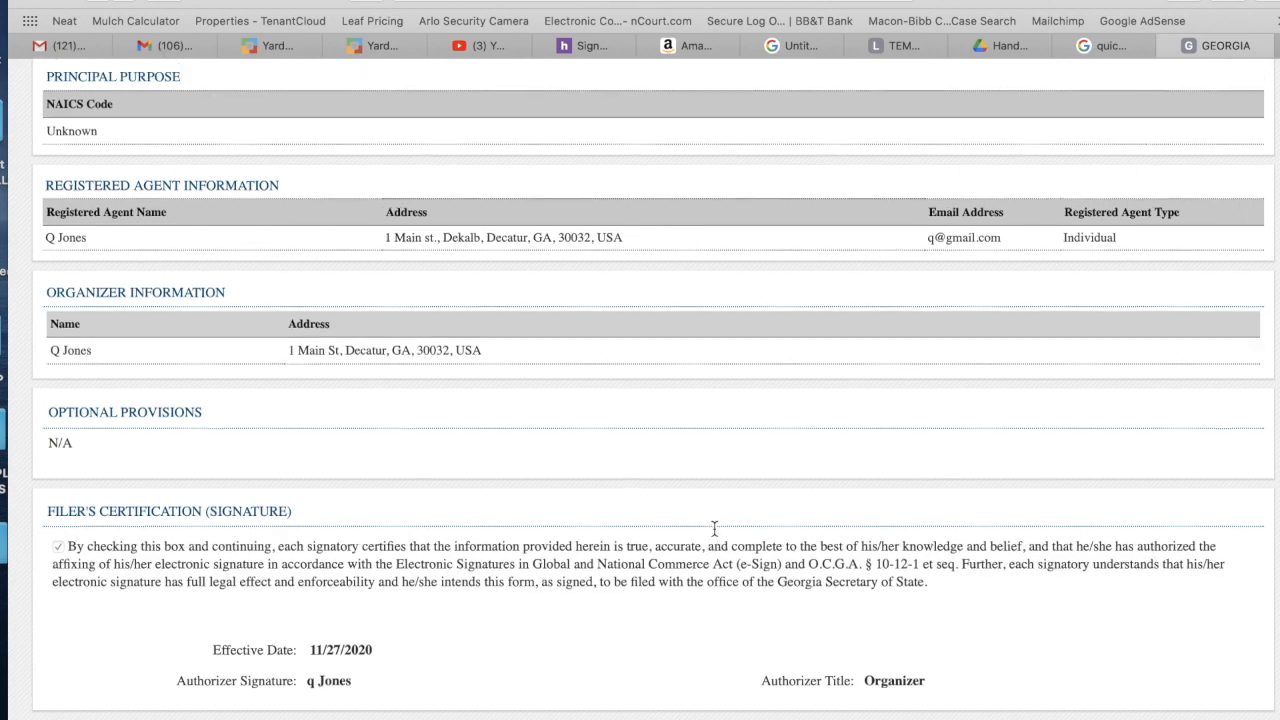
pyautogui.scroll(3)
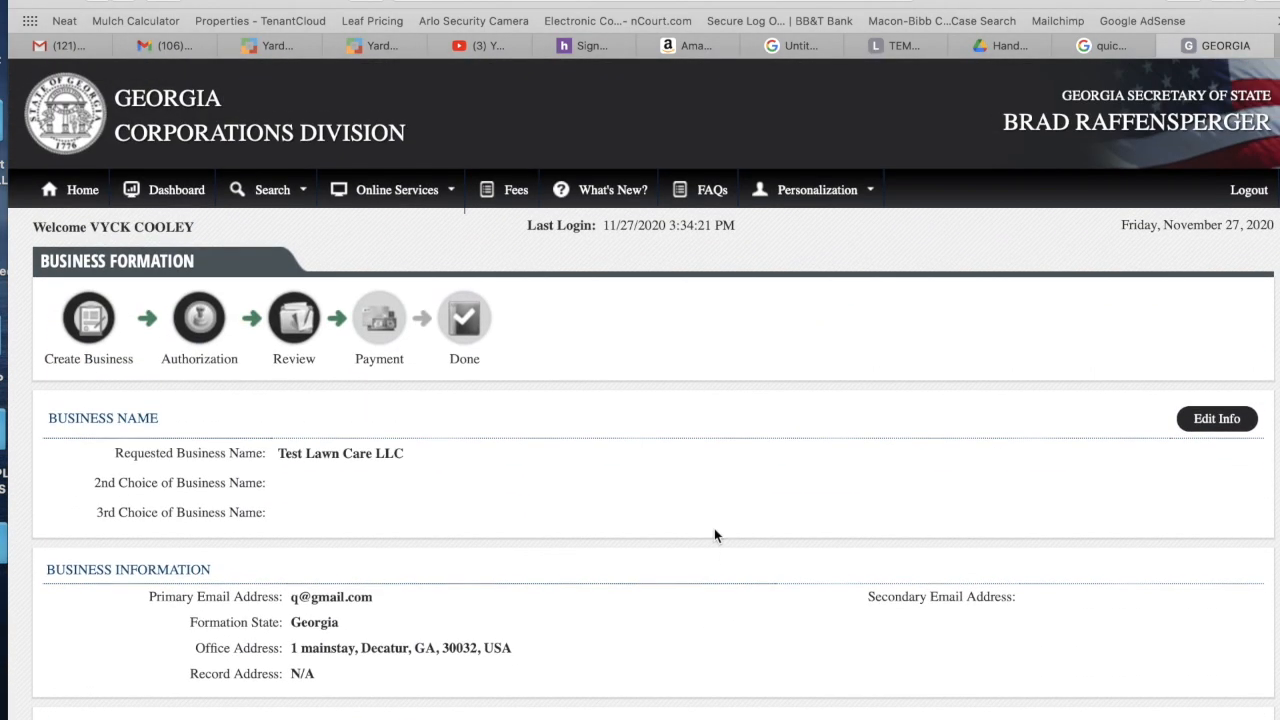
pyautogui.moveTo(364, 340)
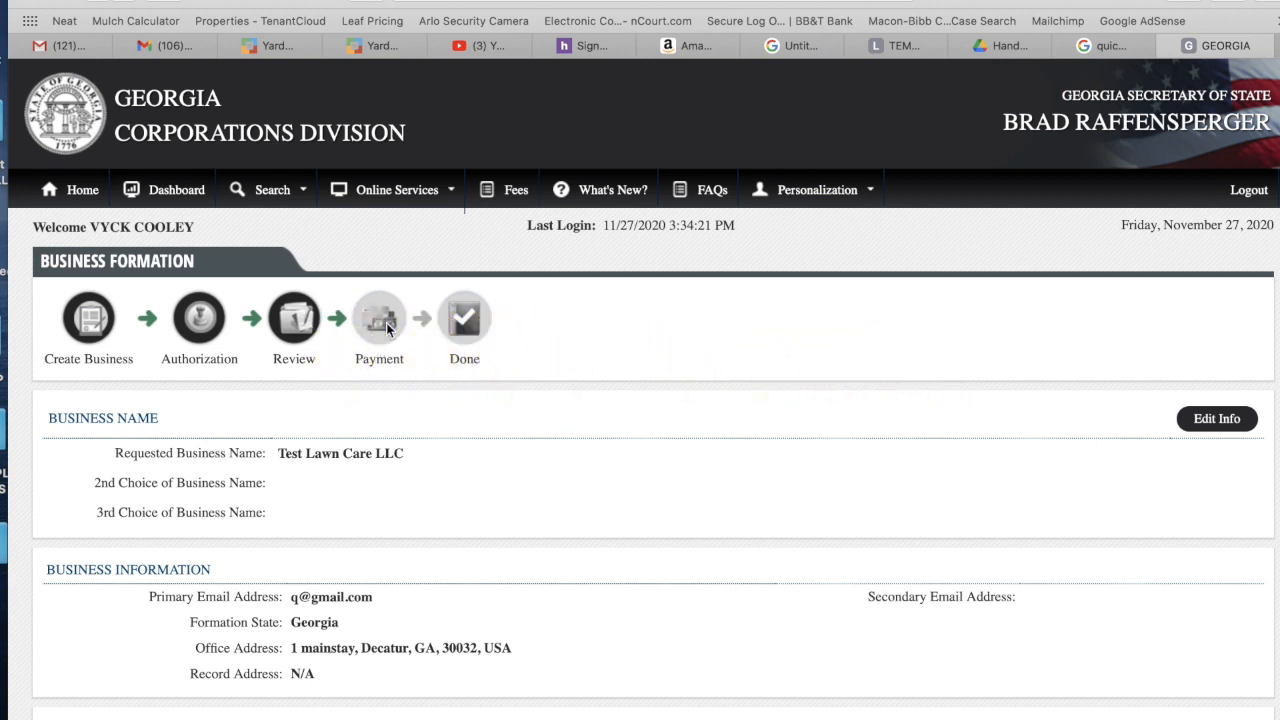
pyautogui.moveTo(484, 404)
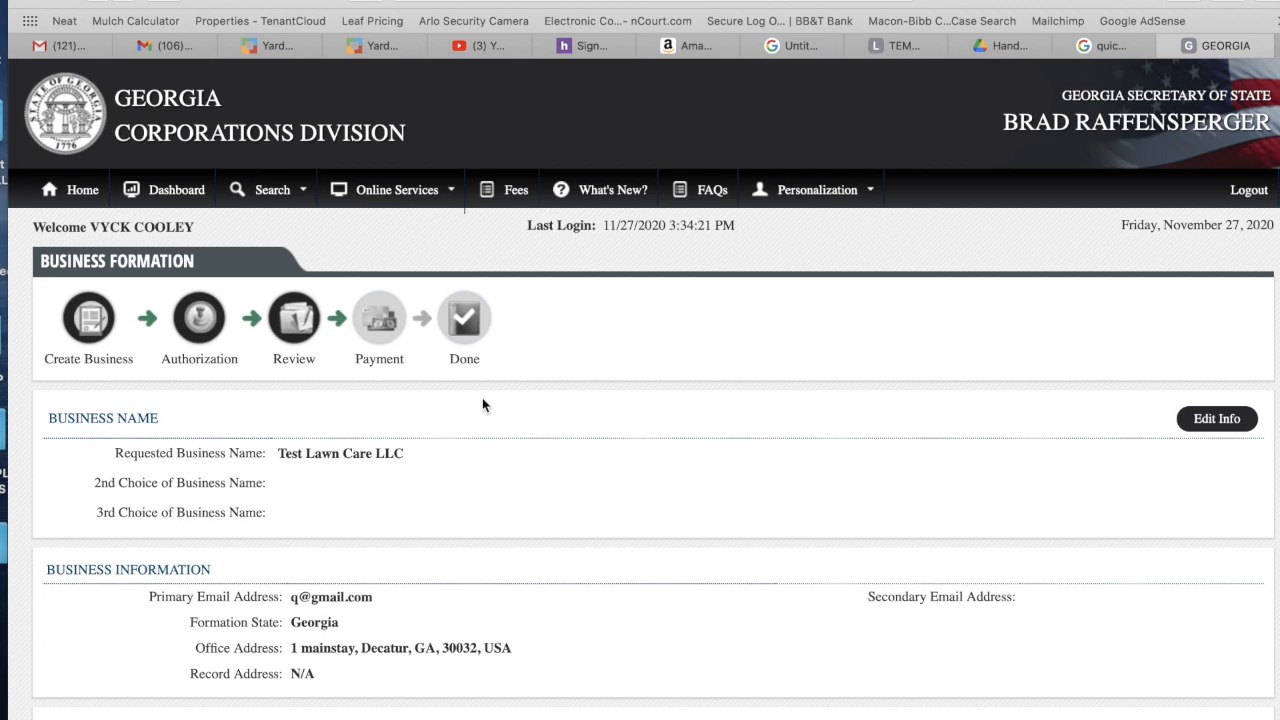
pyautogui.scroll(-3)
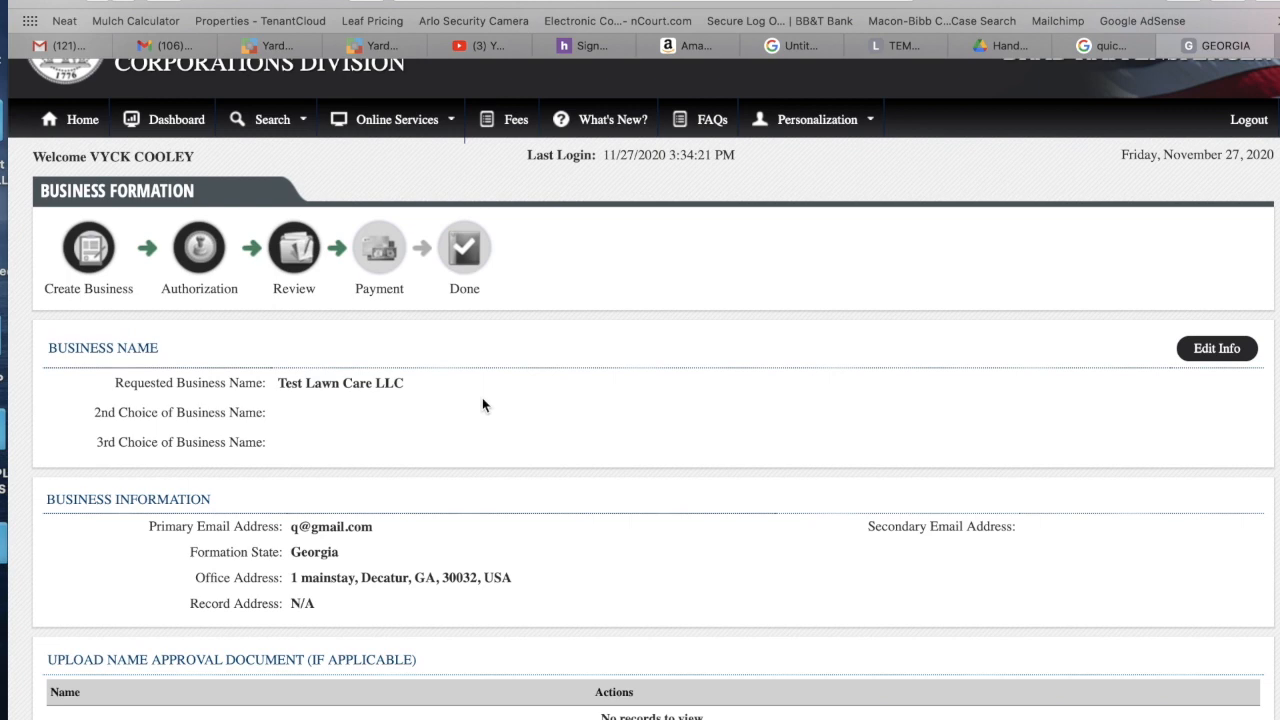
pyautogui.scroll(3)
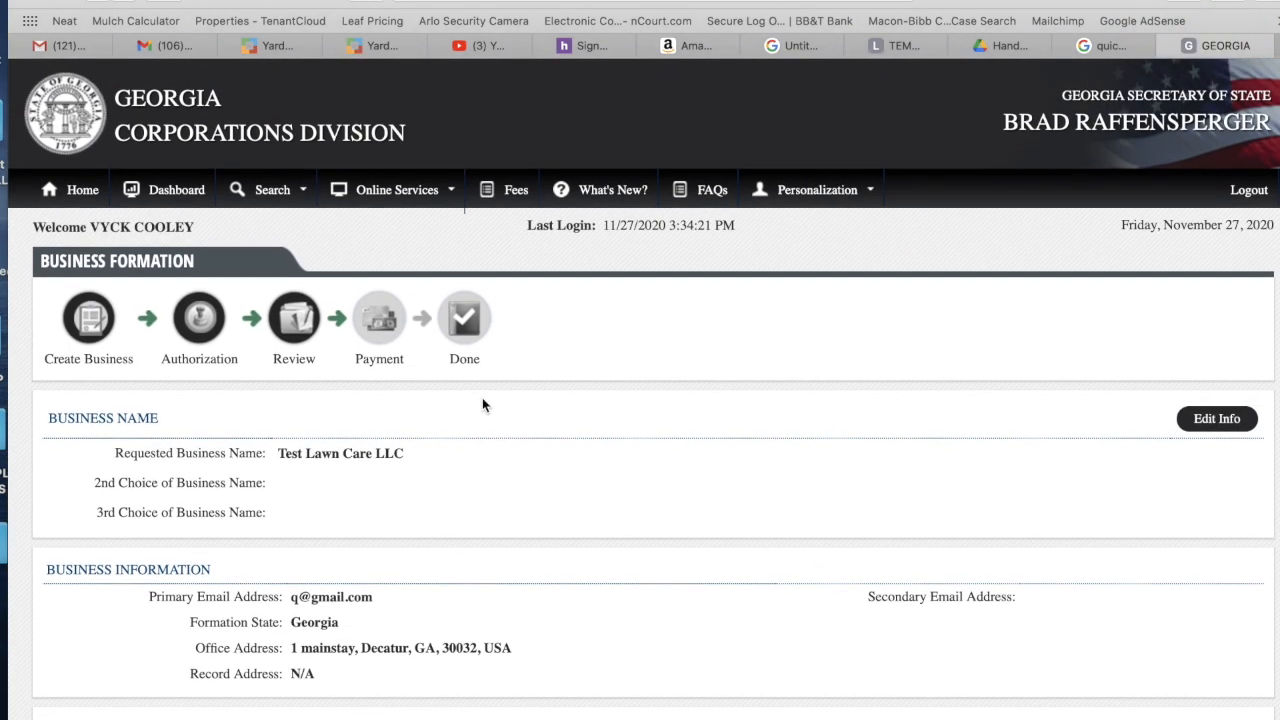
pyautogui.moveTo(616, 20)
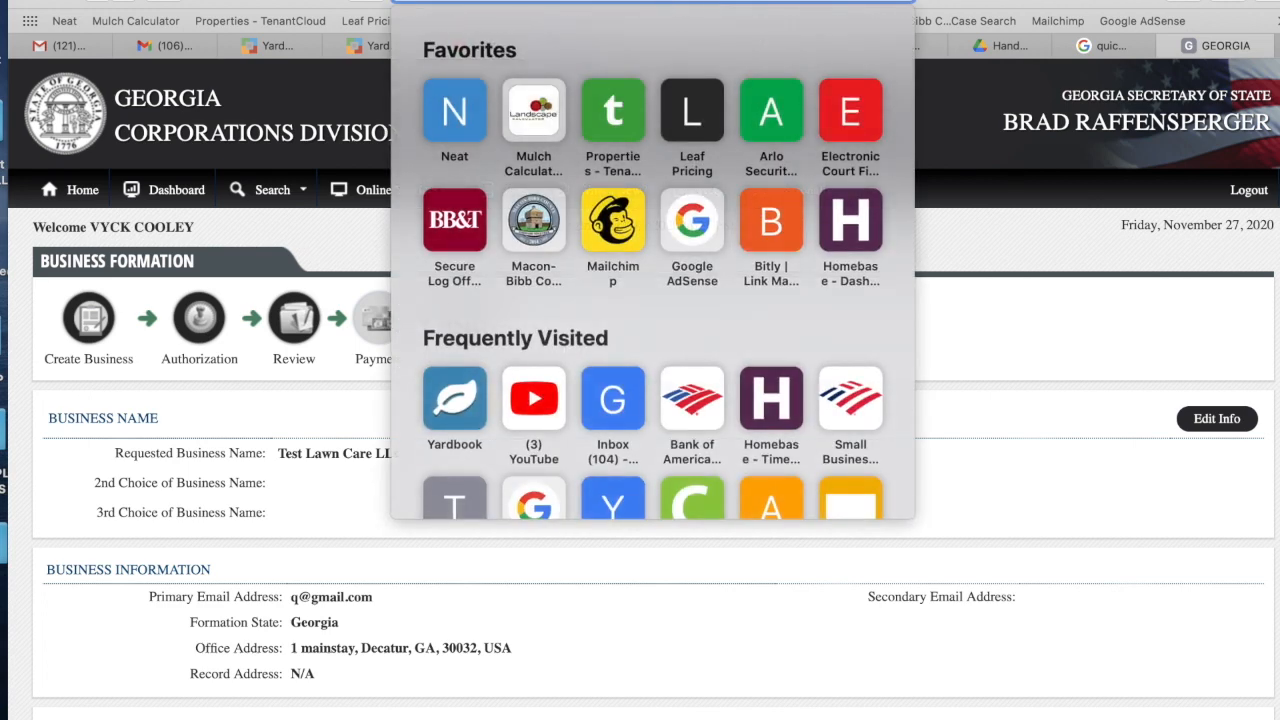
pyautogui.moveTo(776, 14)
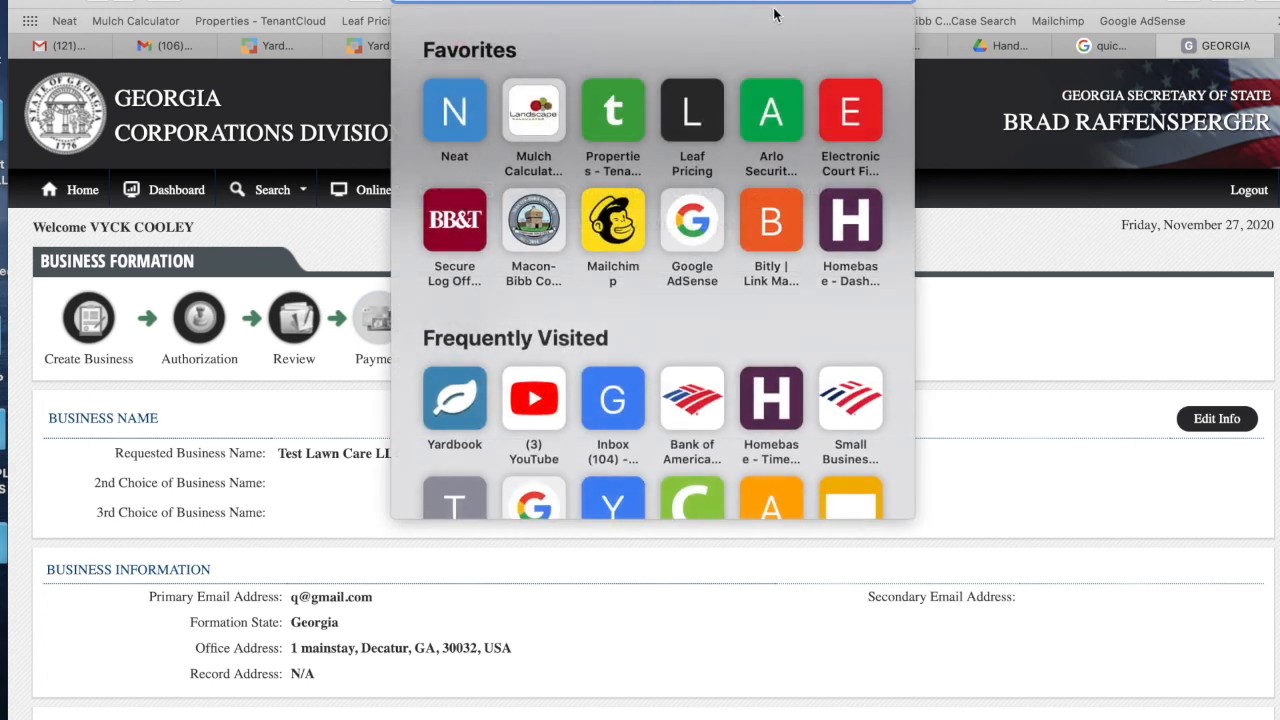